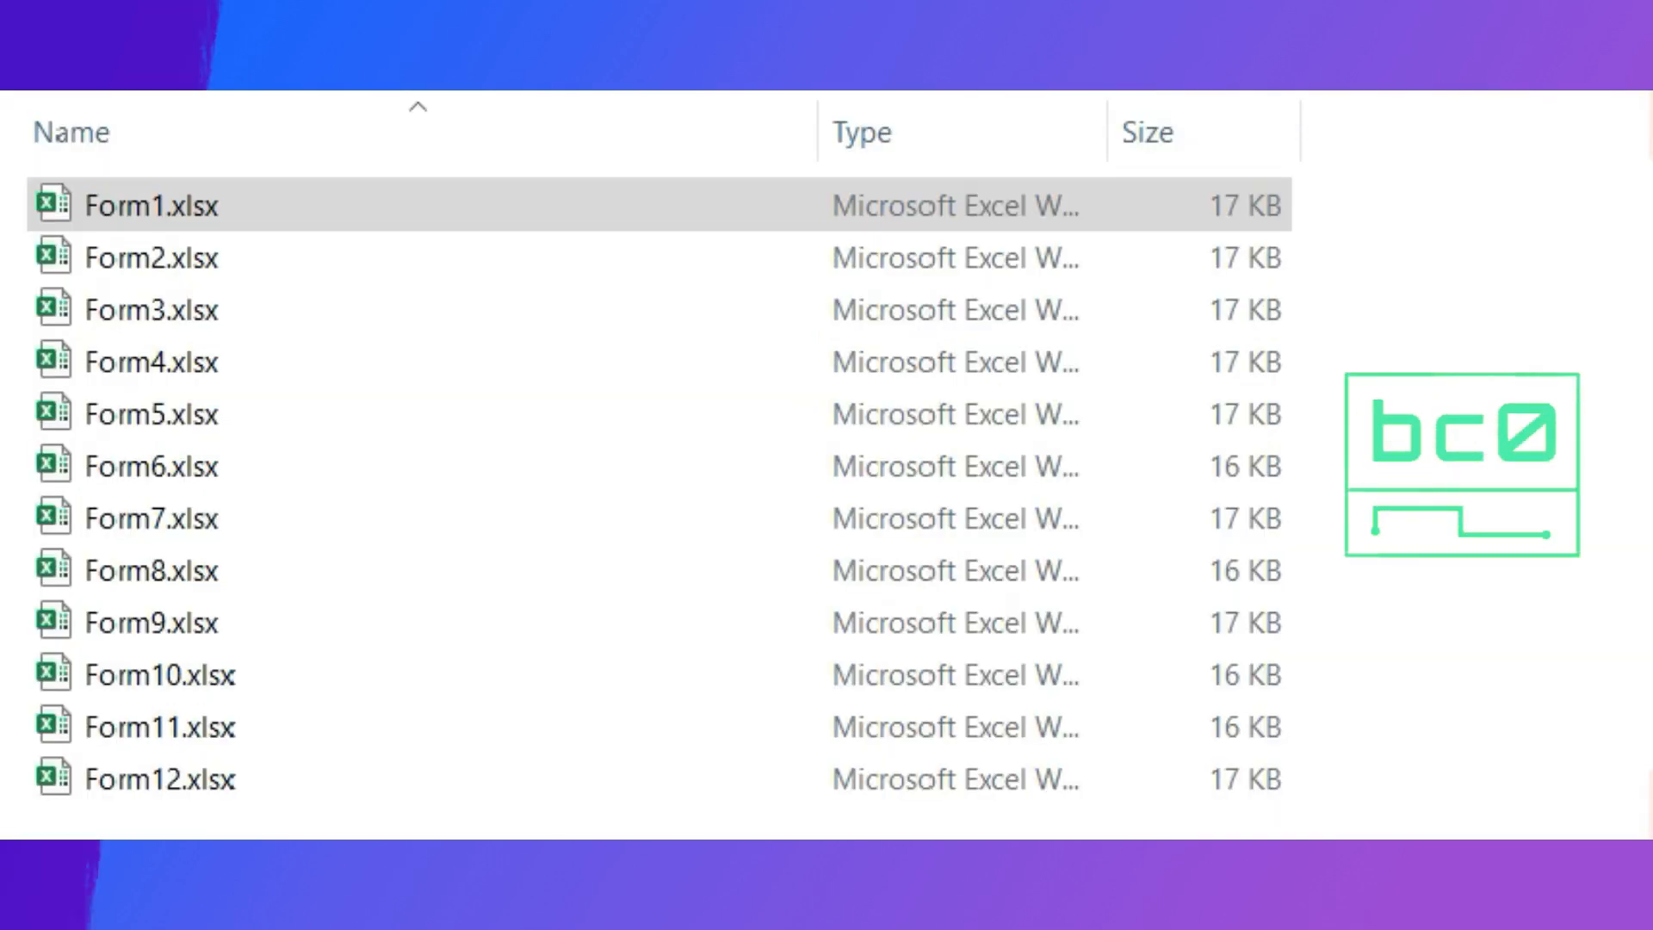
Switch from the folder of Form1–Form12 workbooks to the blank merge workbook in Excel.
{"action": "double_click", "coordinate": [151, 204]}
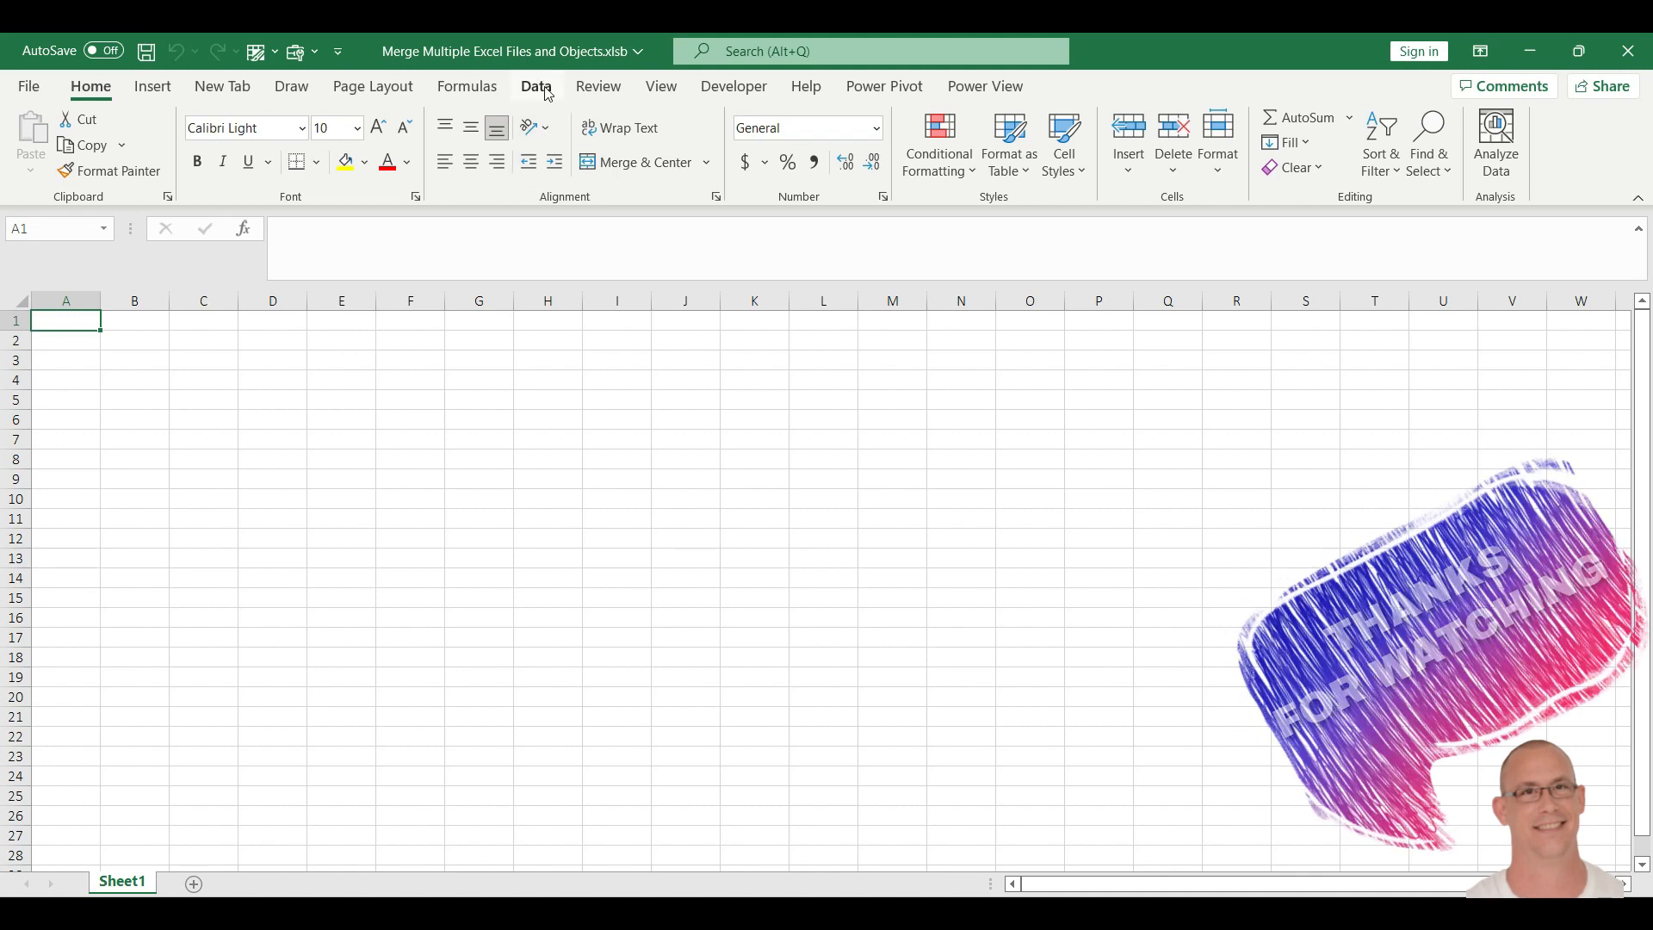
Import From Folder via Get Data, choosing the Excel Files folder with its twelve Form workbooks.
{"action": "left_click", "coordinate": [535, 86]}
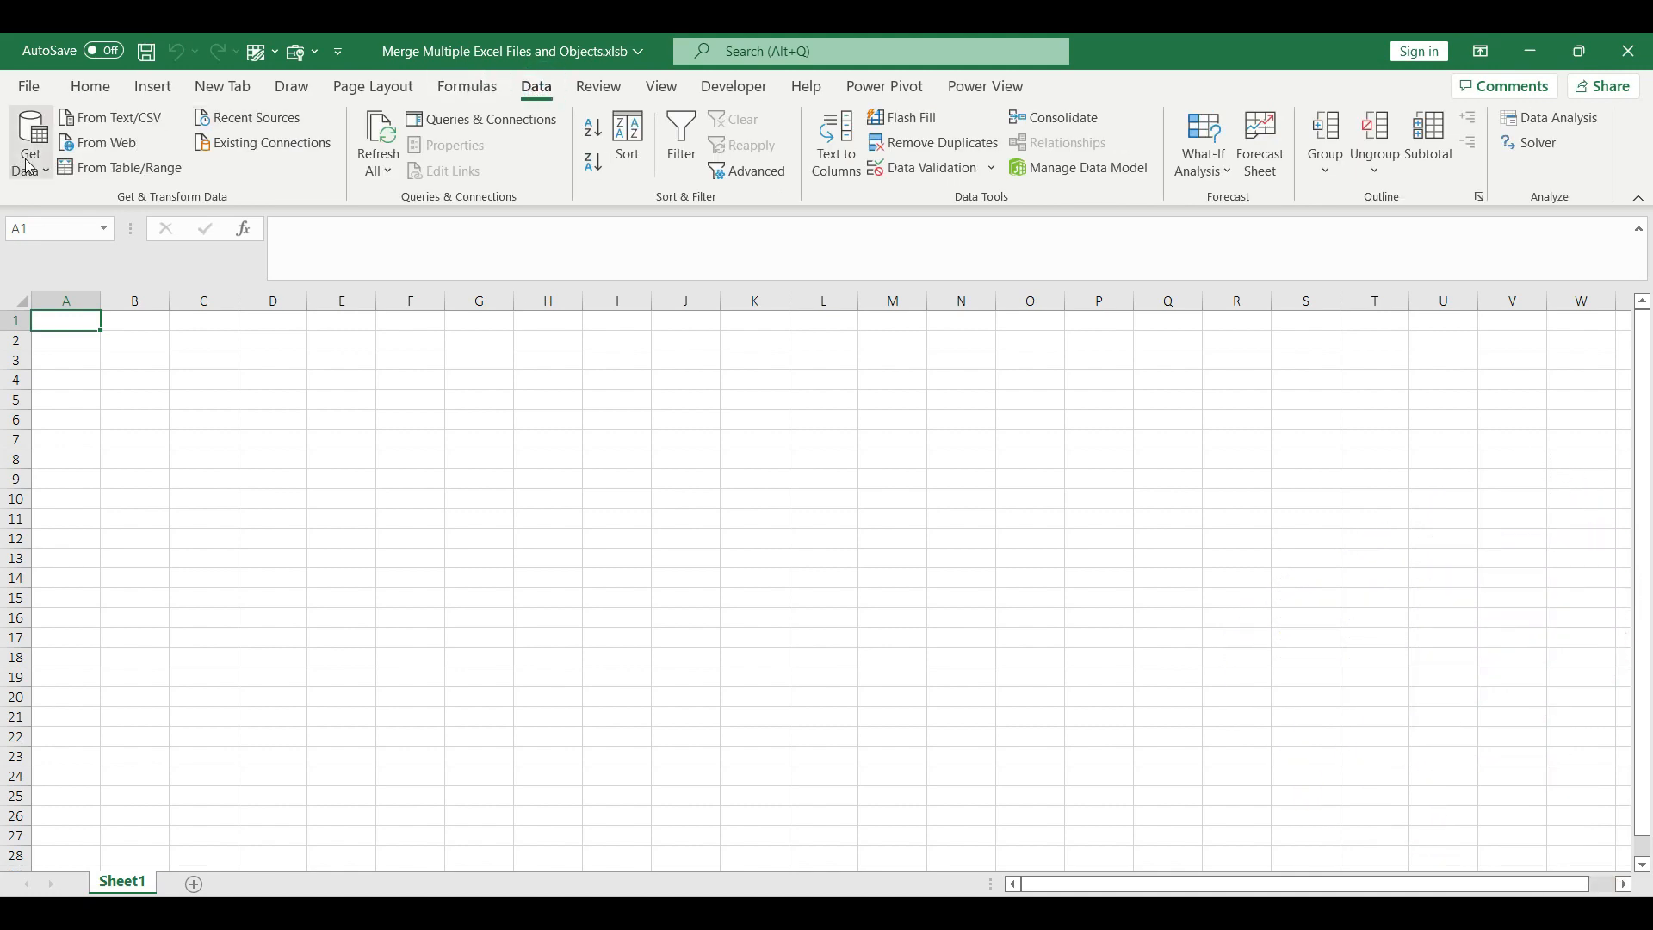
{"action": "left_click", "coordinate": [30, 143]}
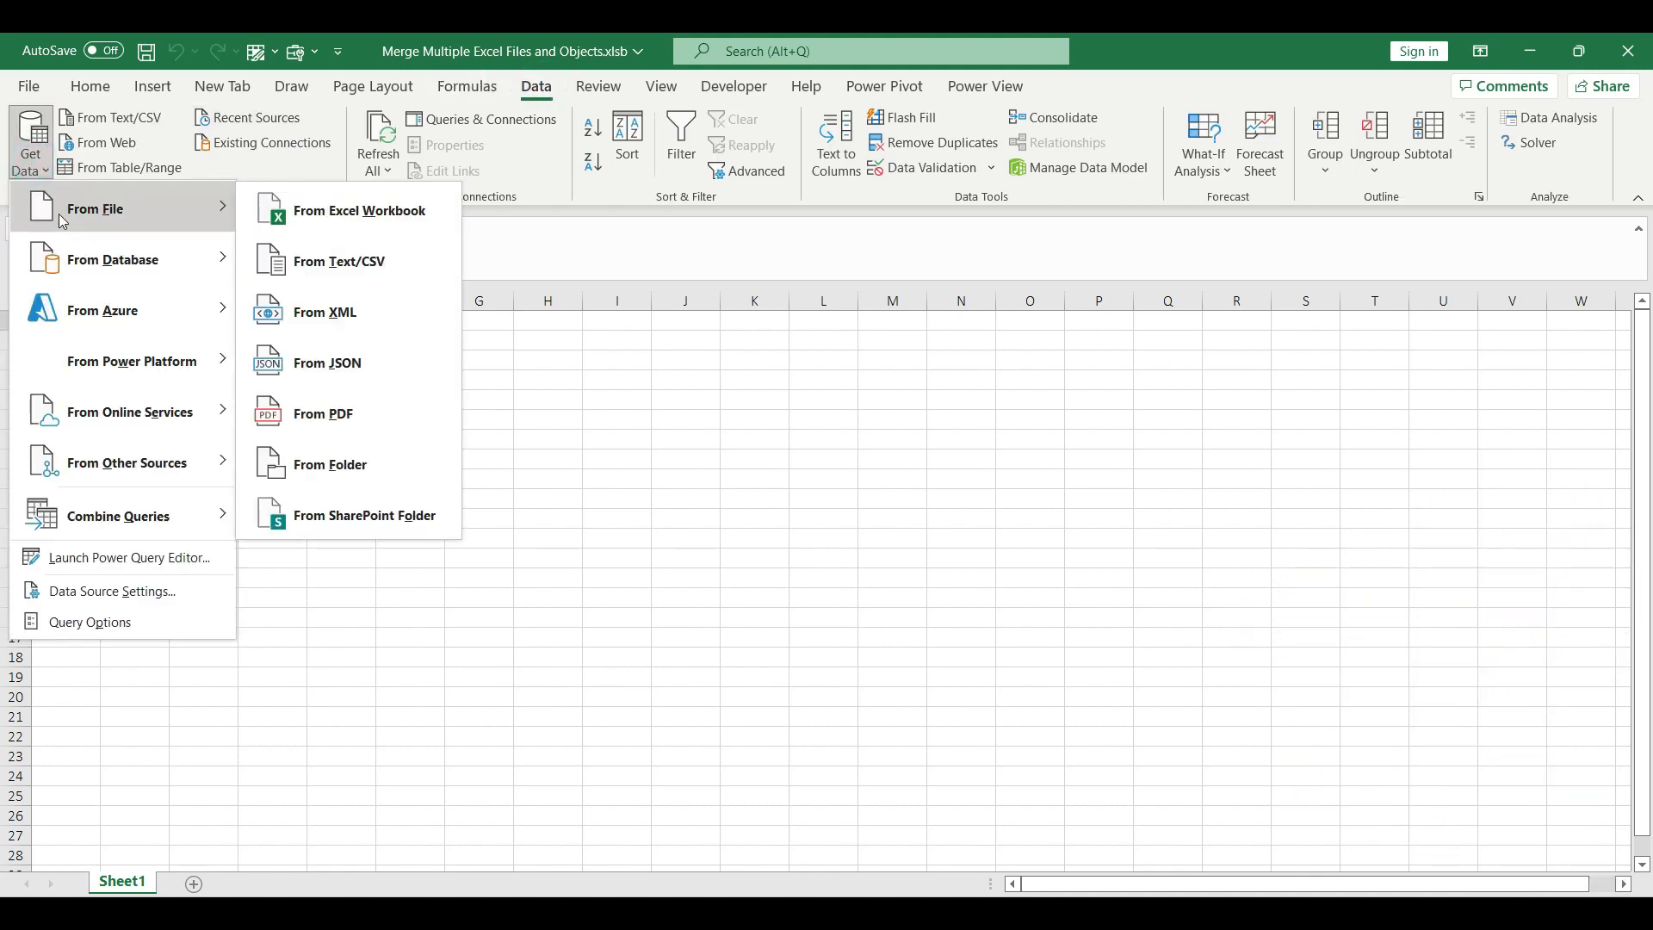
{"action": "left_click", "coordinate": [329, 463]}
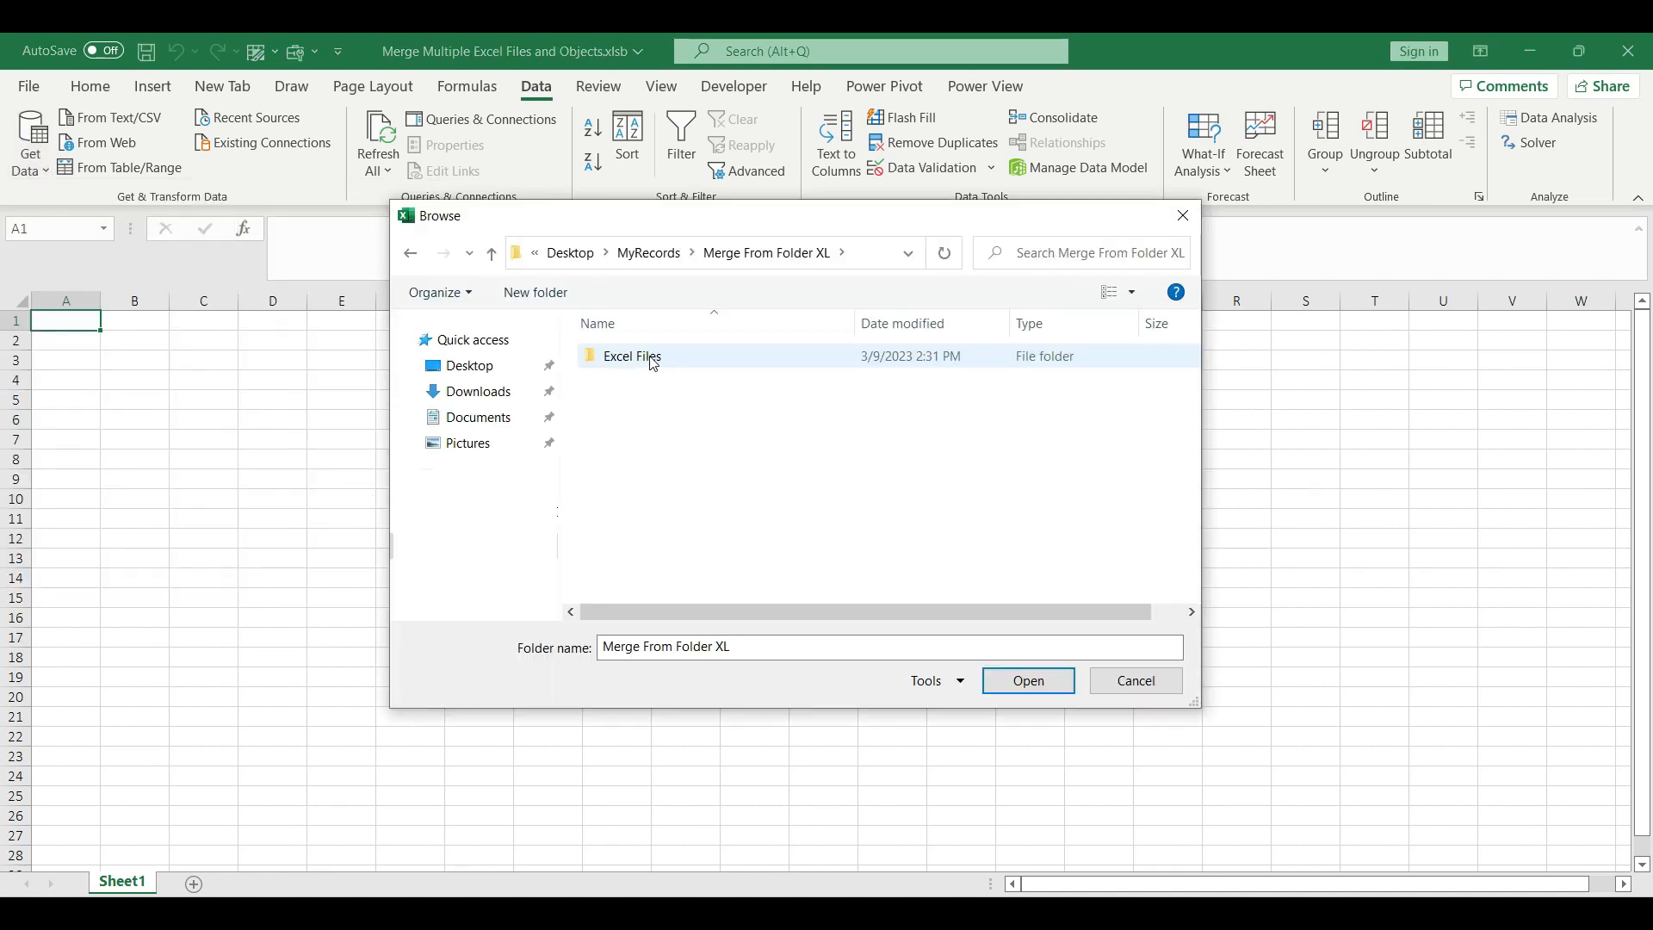
{"action": "mouse_move", "coordinate": [632, 357]}
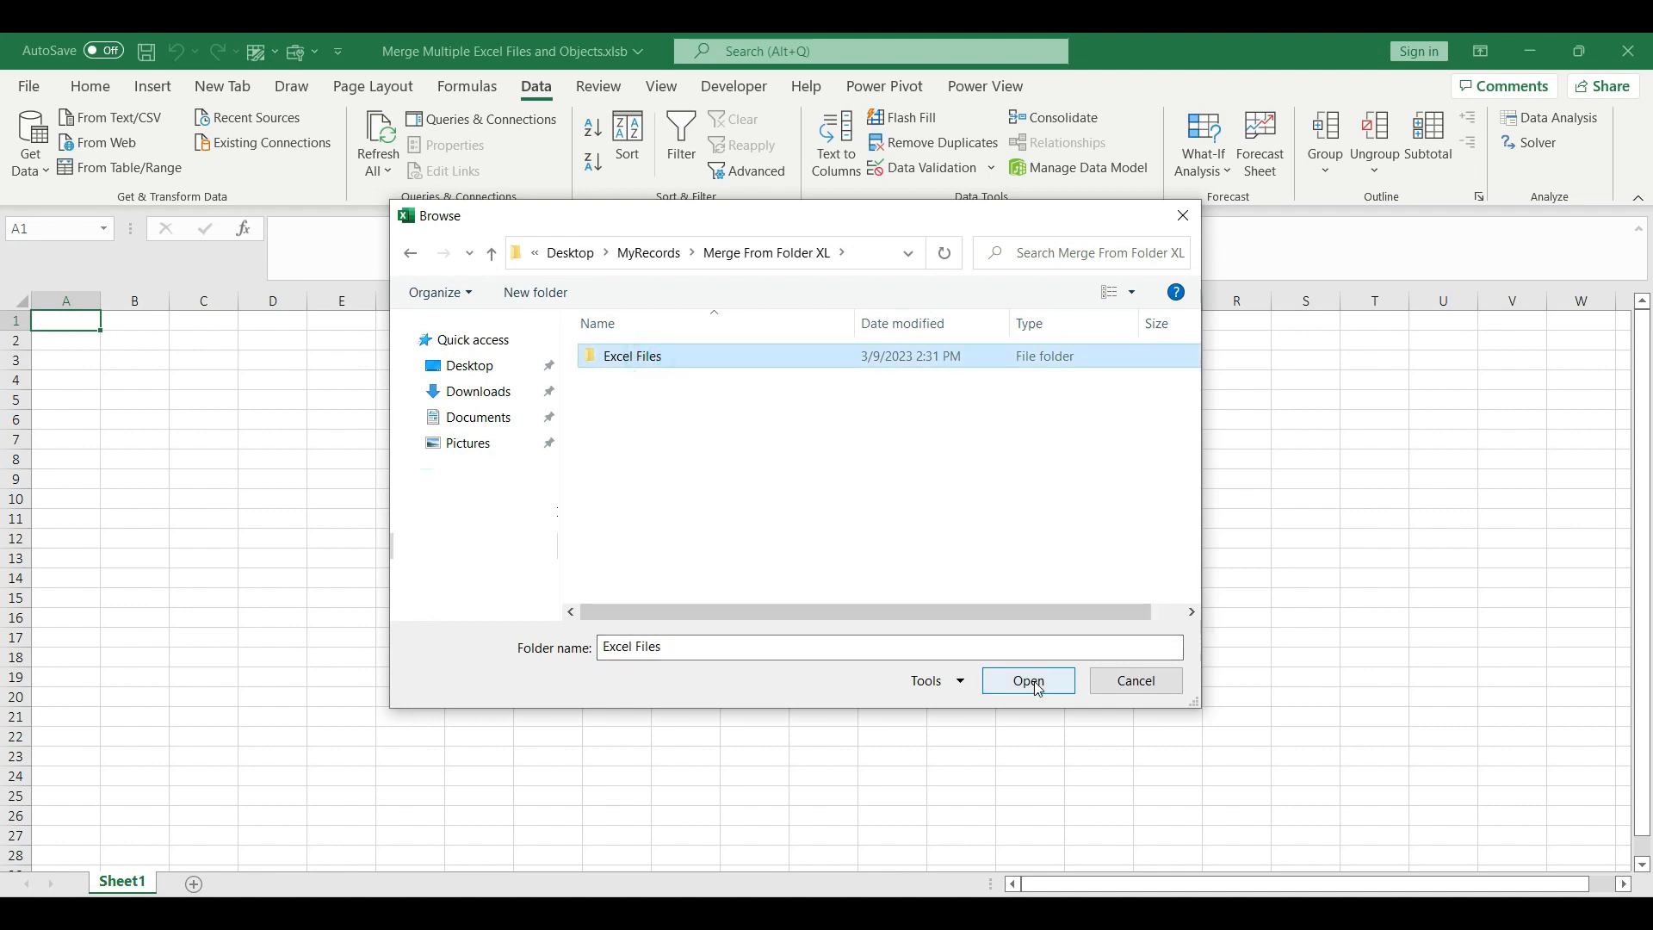
{"action": "left_click", "coordinate": [1024, 680]}
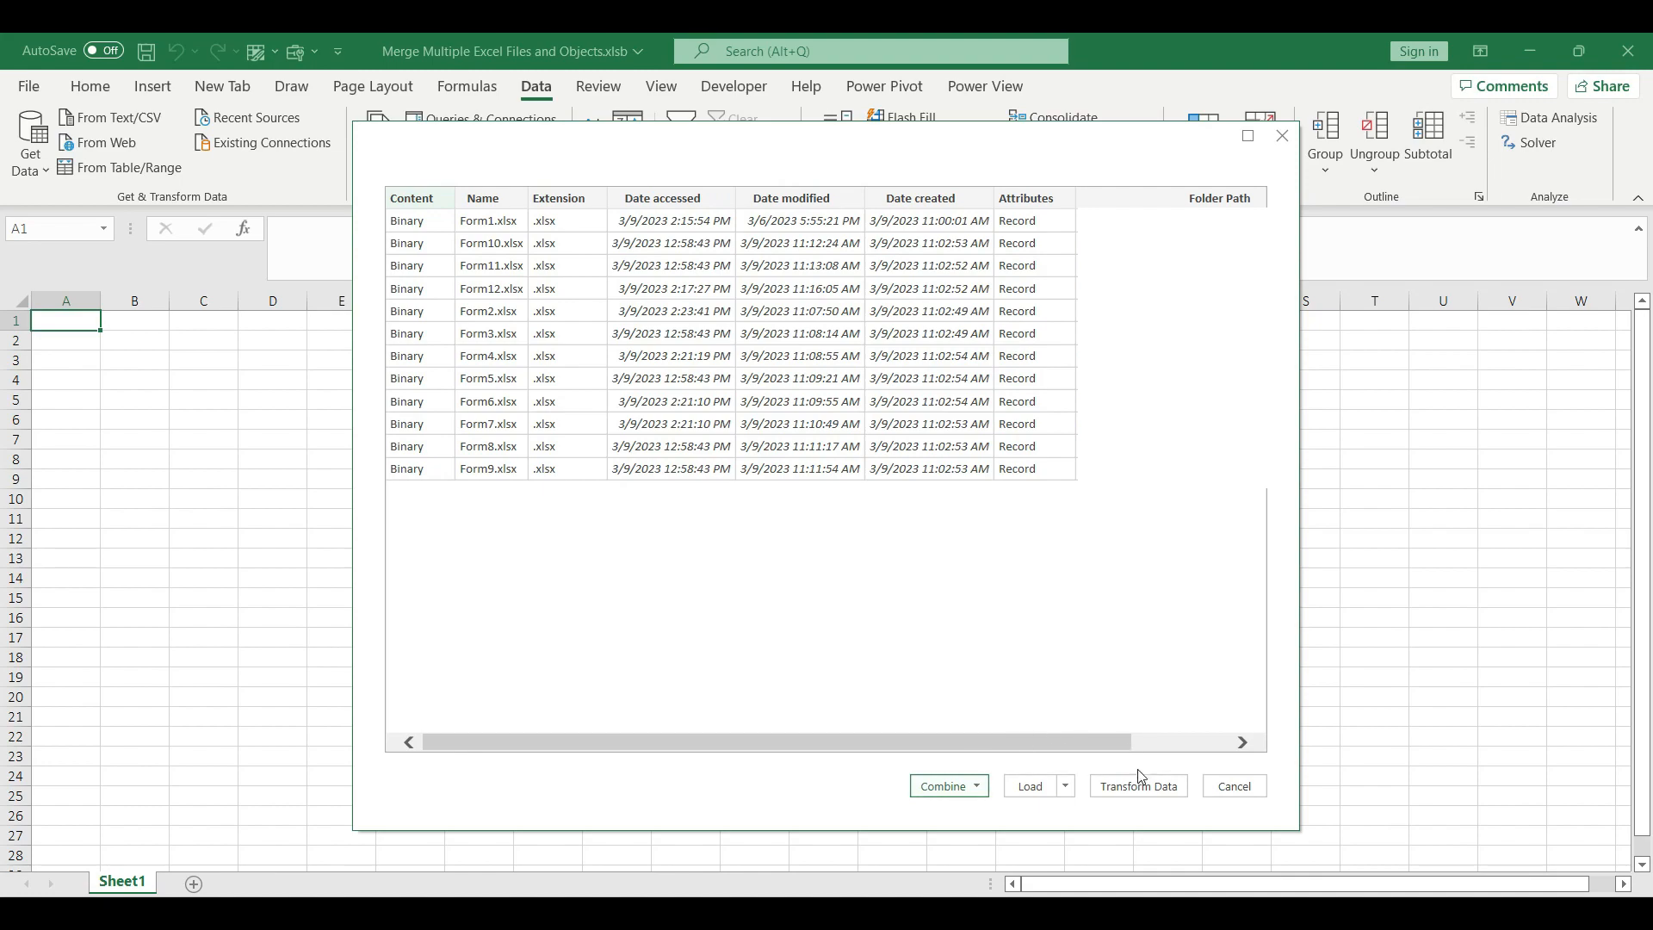
Transform the file list in Power Query, keeping only the Content and Name columns.
{"action": "left_click", "coordinate": [1137, 785]}
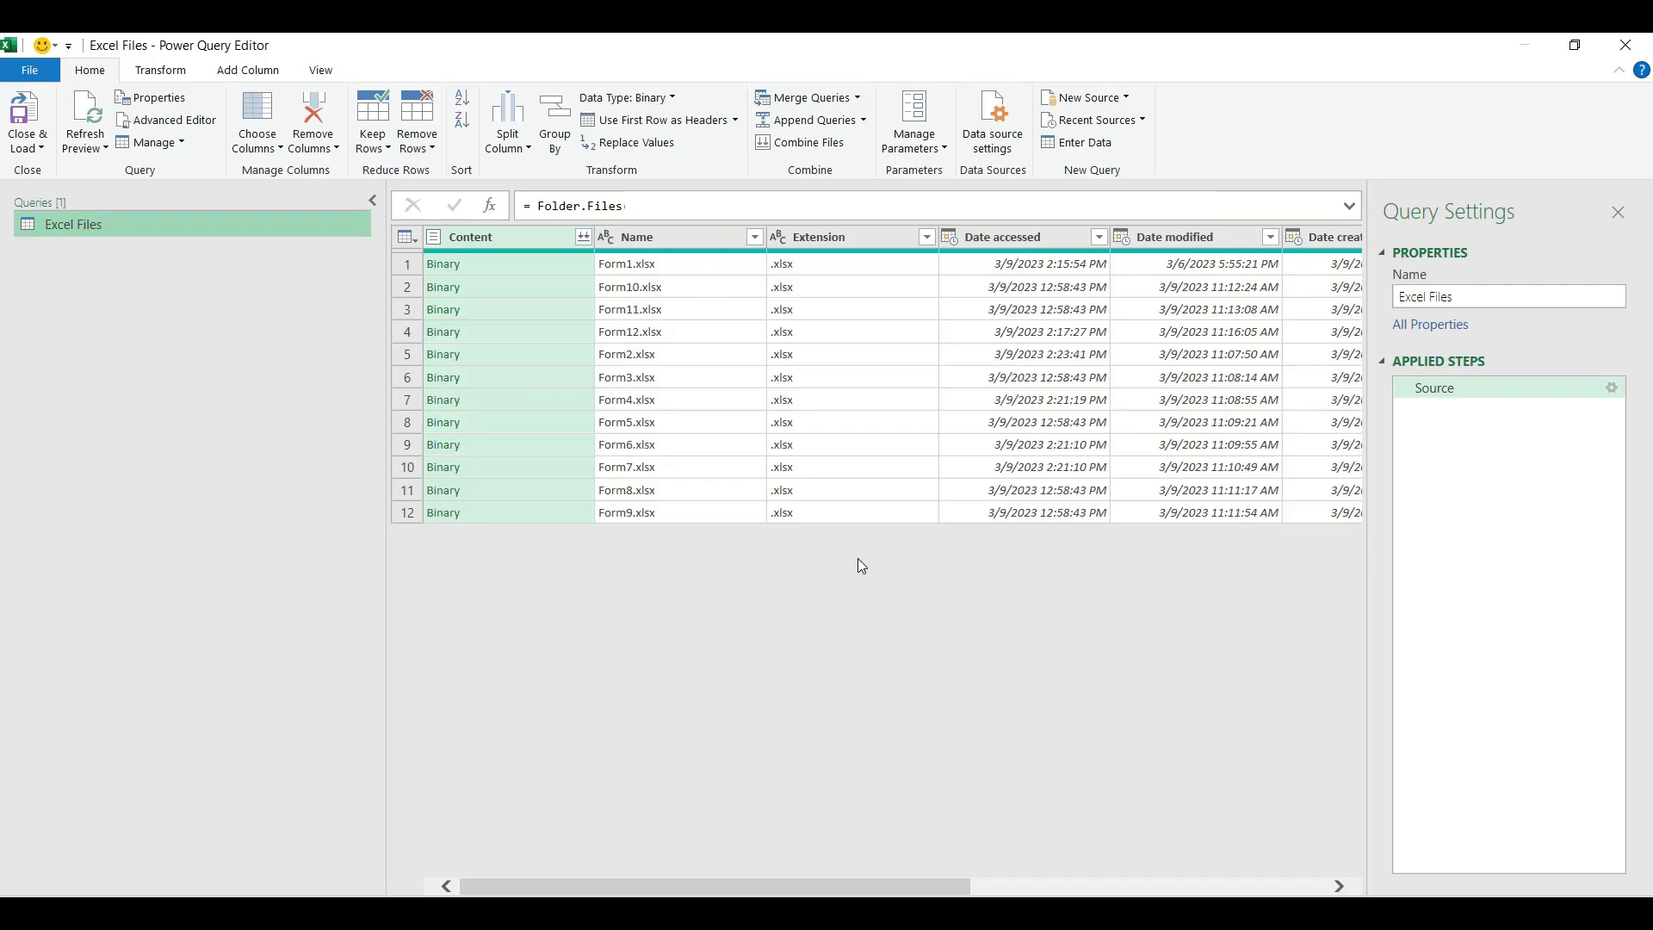
{"action": "mouse_move", "coordinate": [763, 582]}
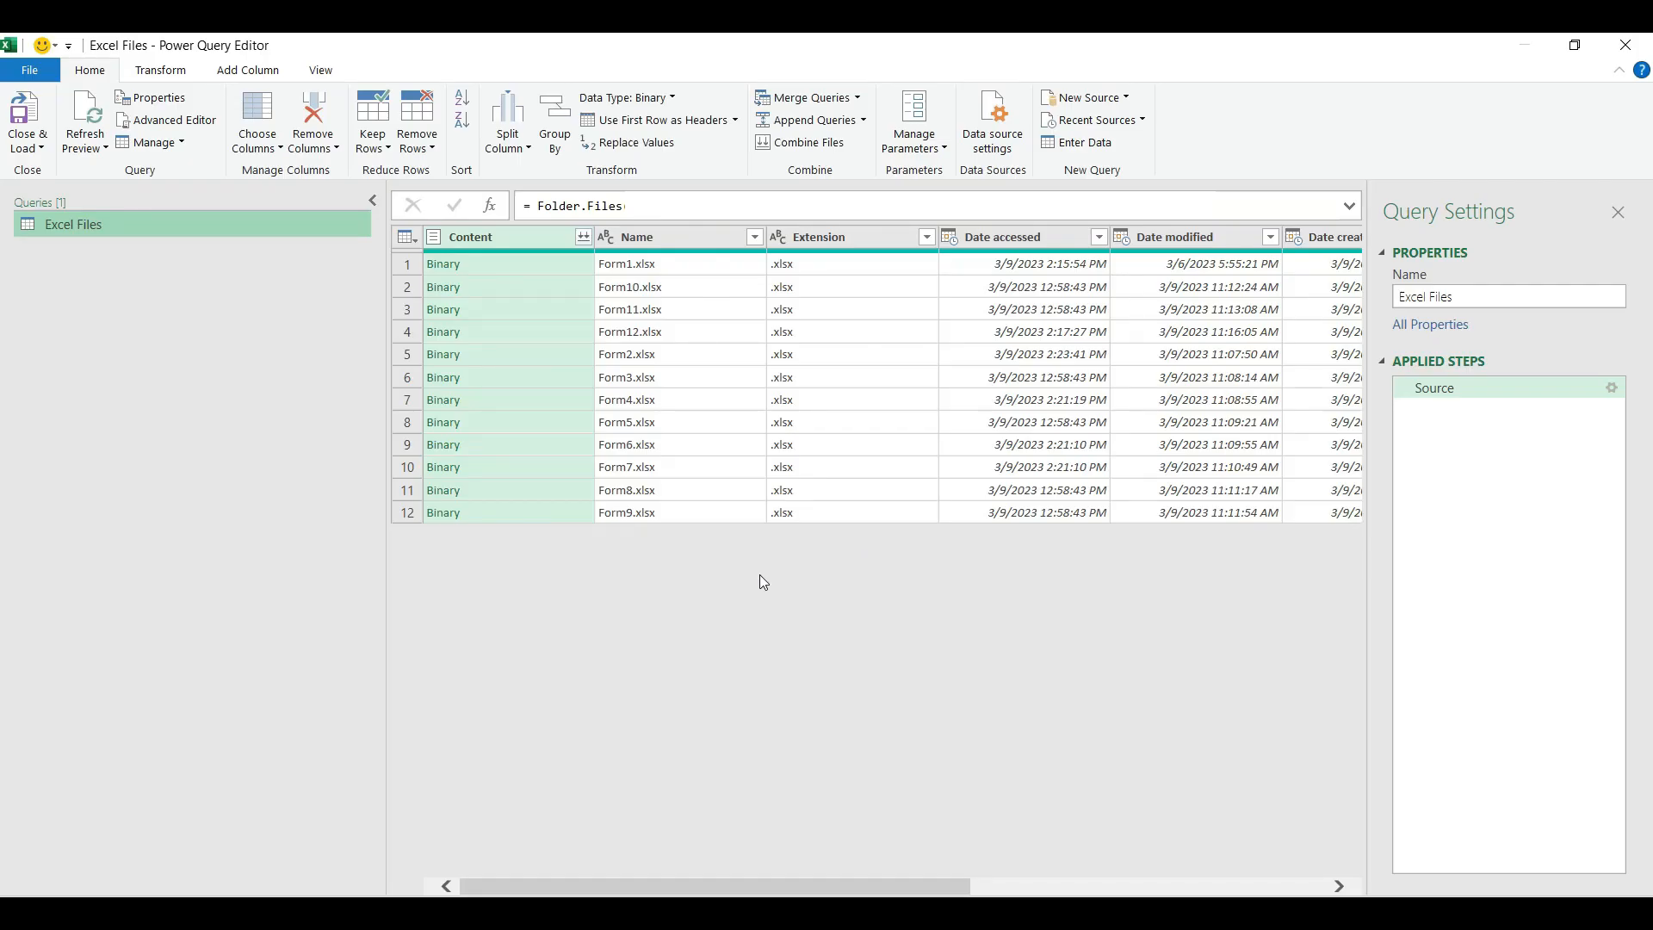
{"action": "mouse_move", "coordinate": [705, 458]}
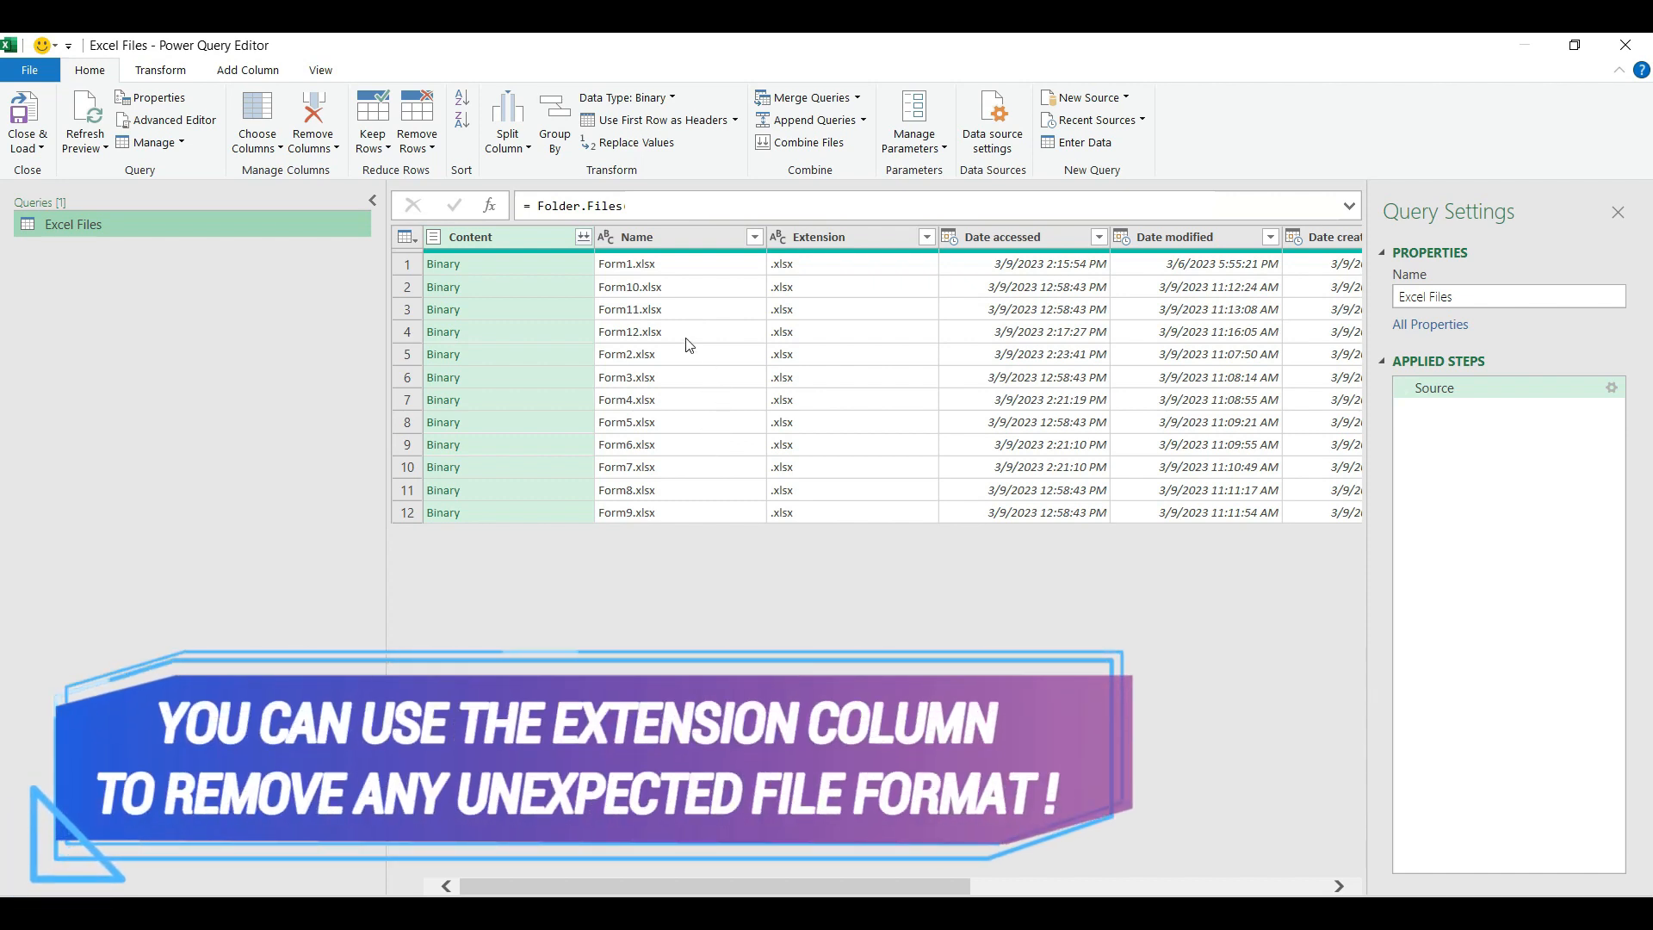
{"action": "left_click", "coordinate": [635, 235]}
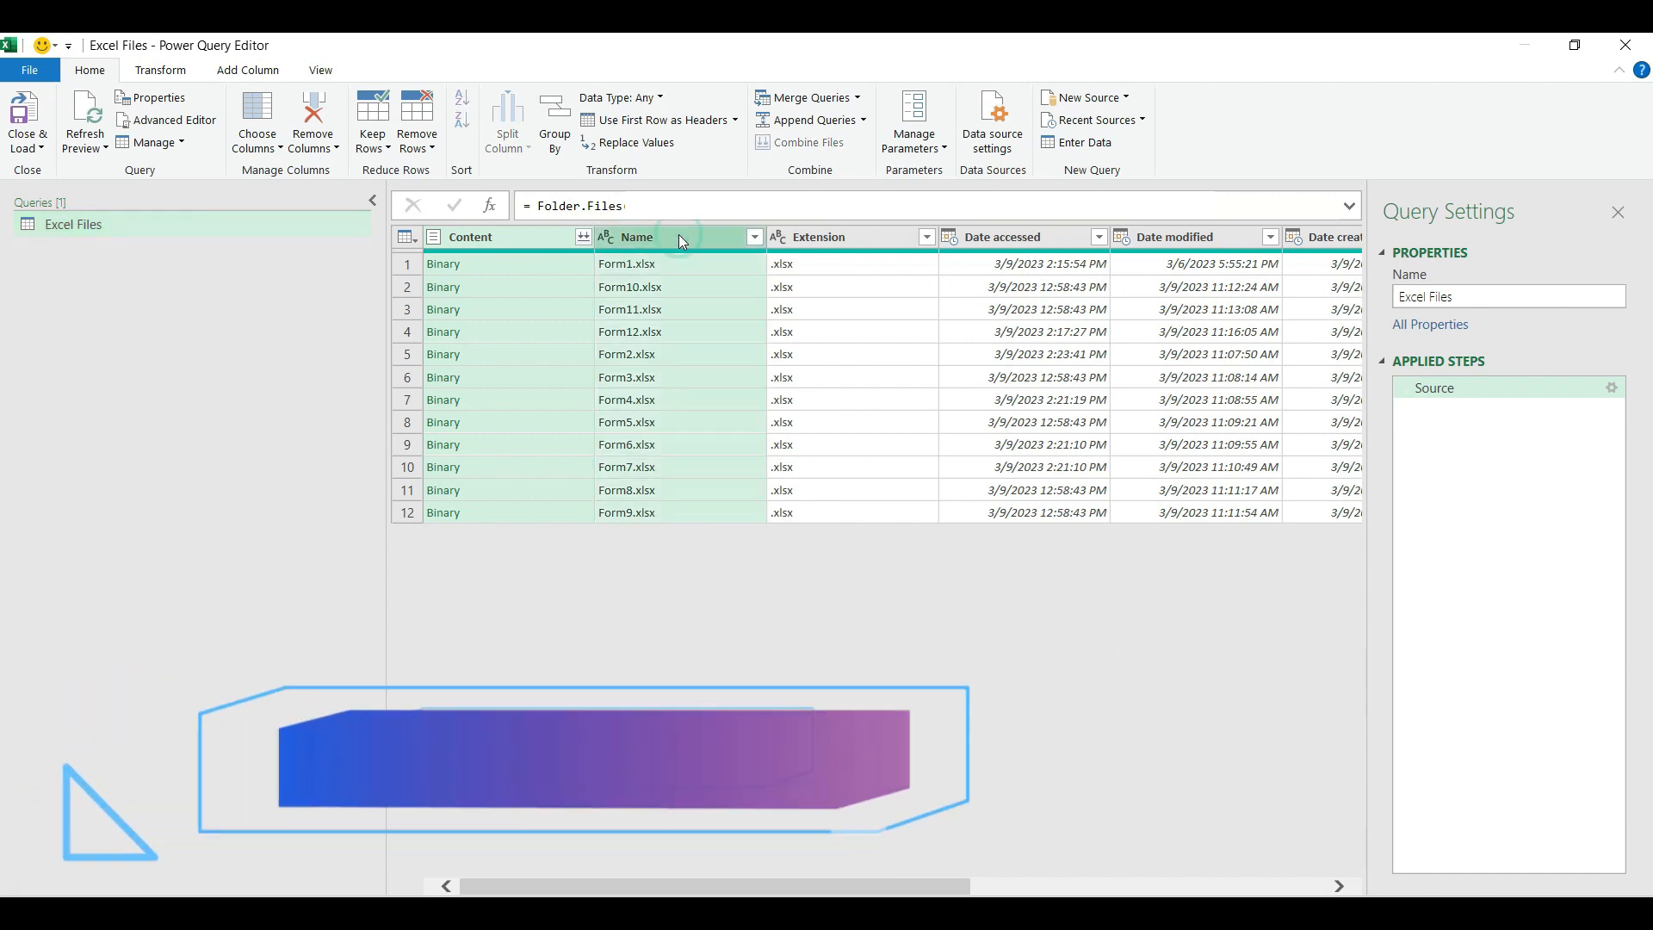
{"action": "right_click", "coordinate": [680, 236]}
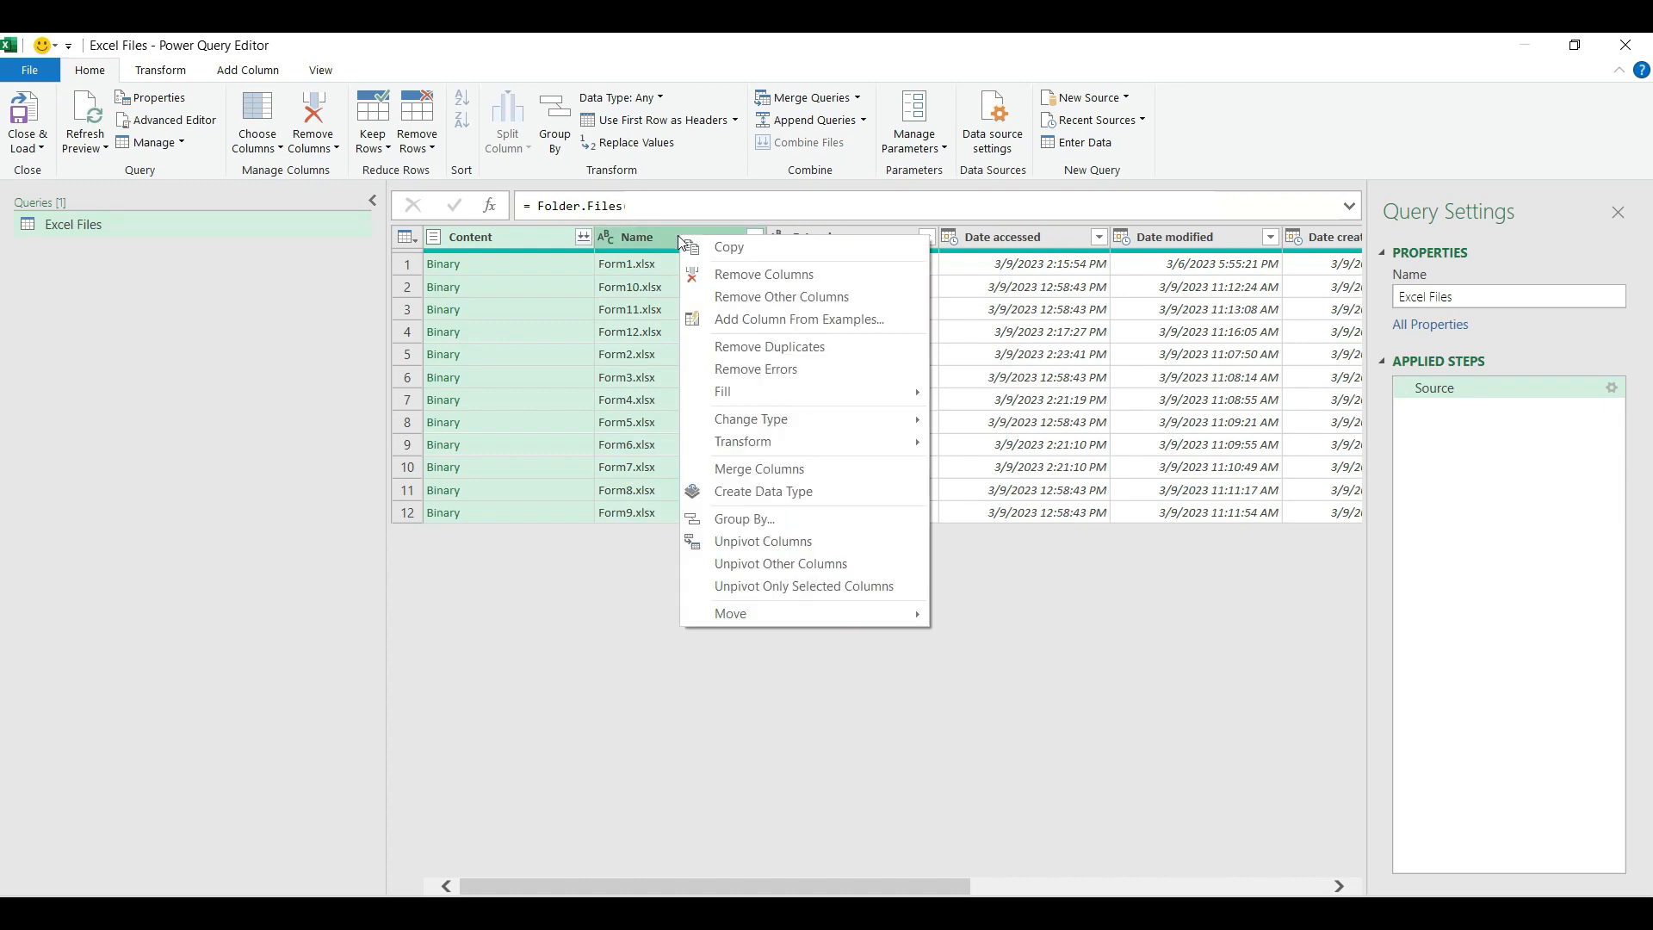
{"action": "mouse_move", "coordinate": [780, 296]}
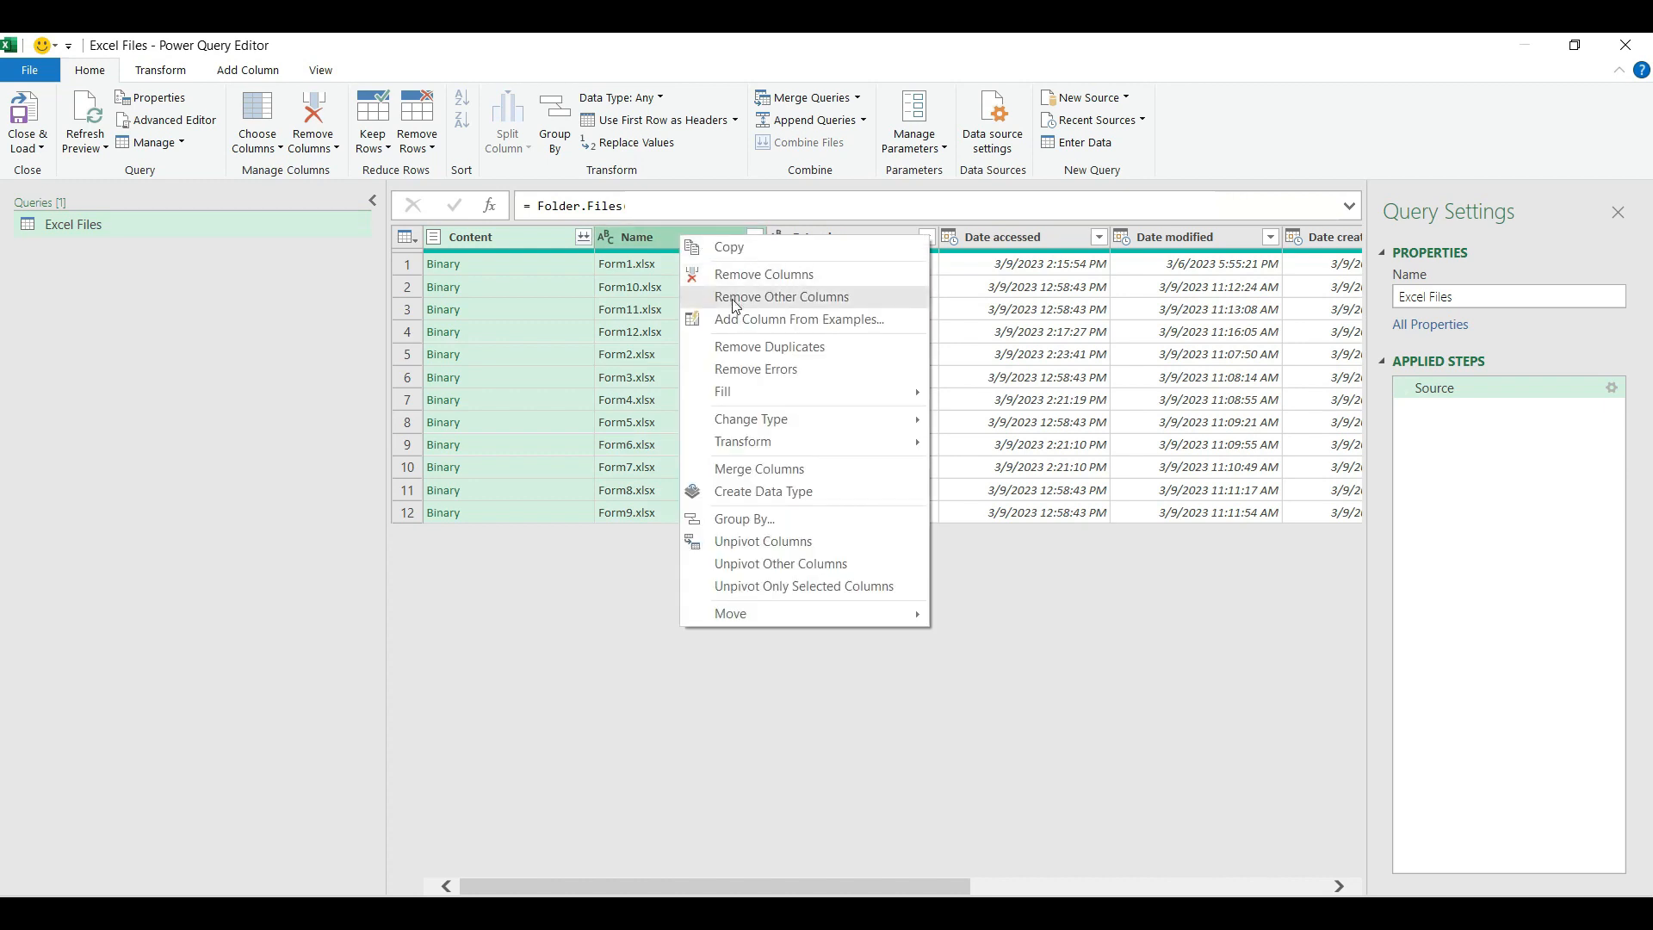
{"action": "left_click", "coordinate": [781, 296]}
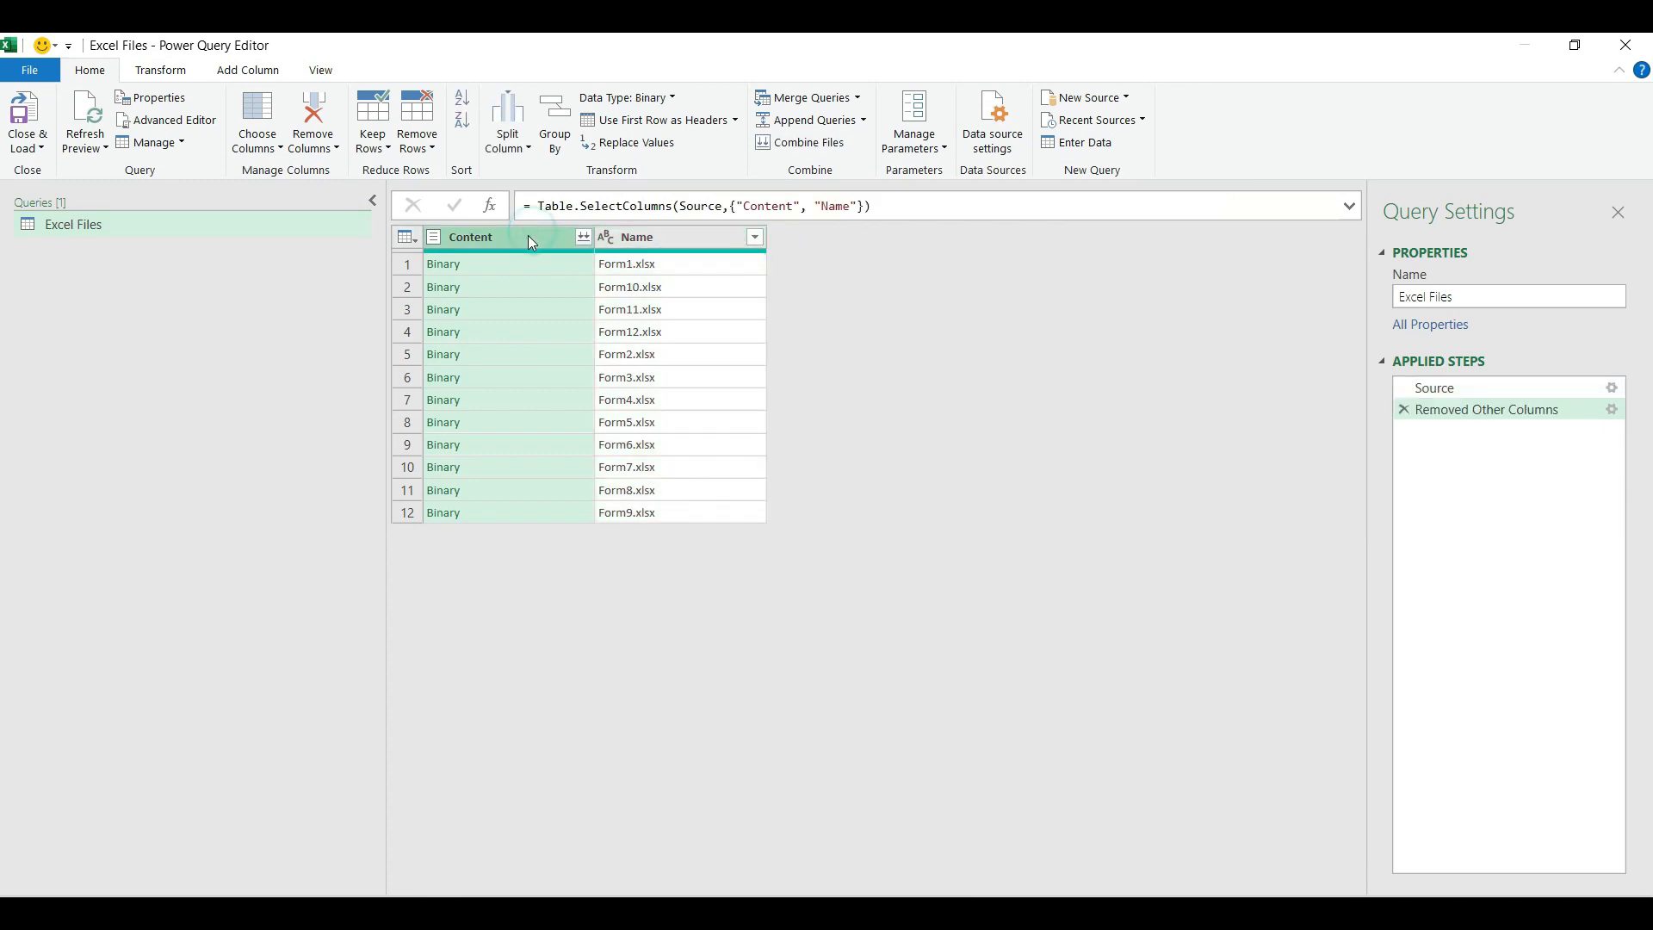
Preview the first Binary cell showing Form1.xlsx at 17140 bytes, then show Add Column commands.
{"action": "left_click", "coordinate": [506, 263]}
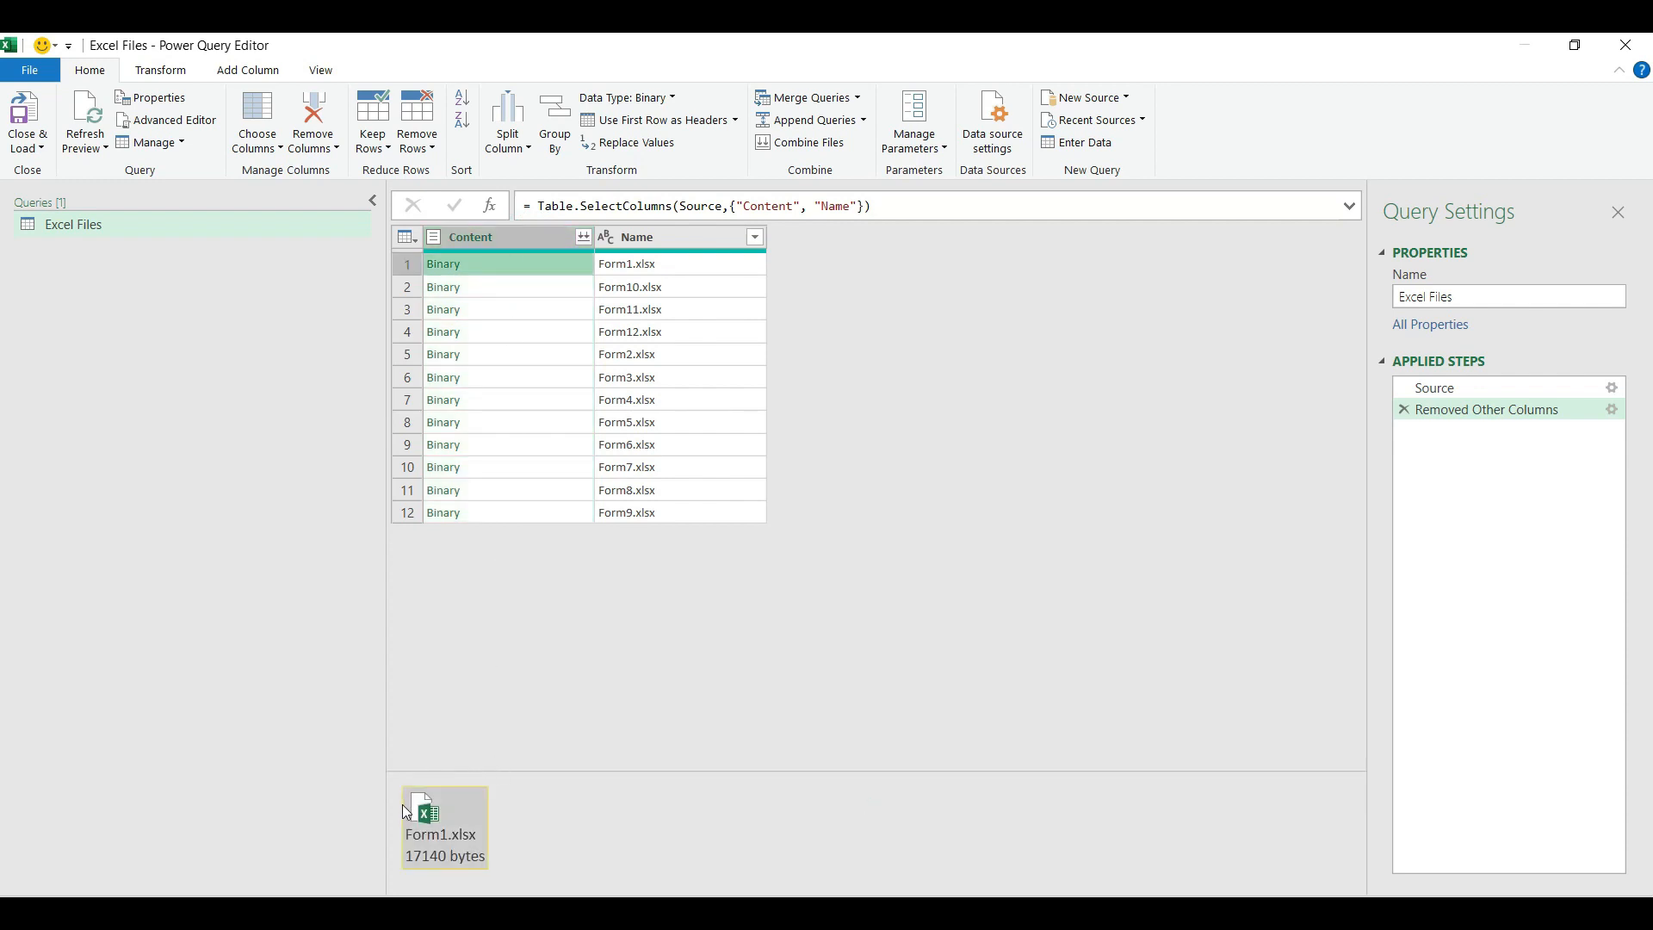
{"action": "mouse_move", "coordinate": [432, 801]}
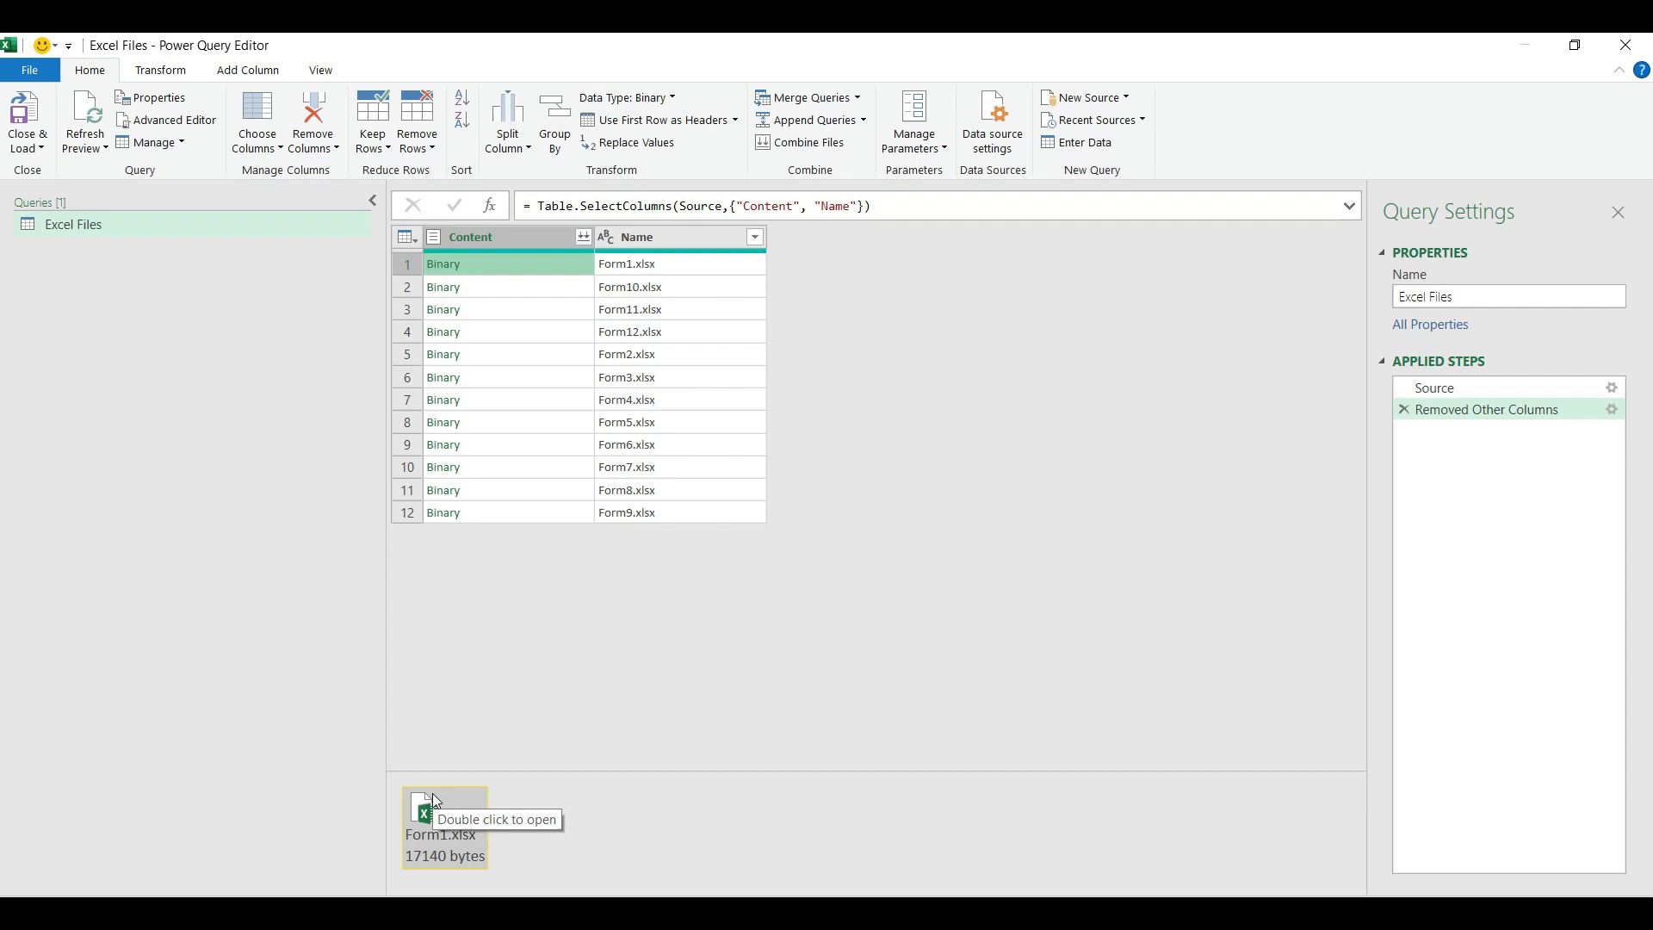
{"action": "mouse_move", "coordinate": [435, 797]}
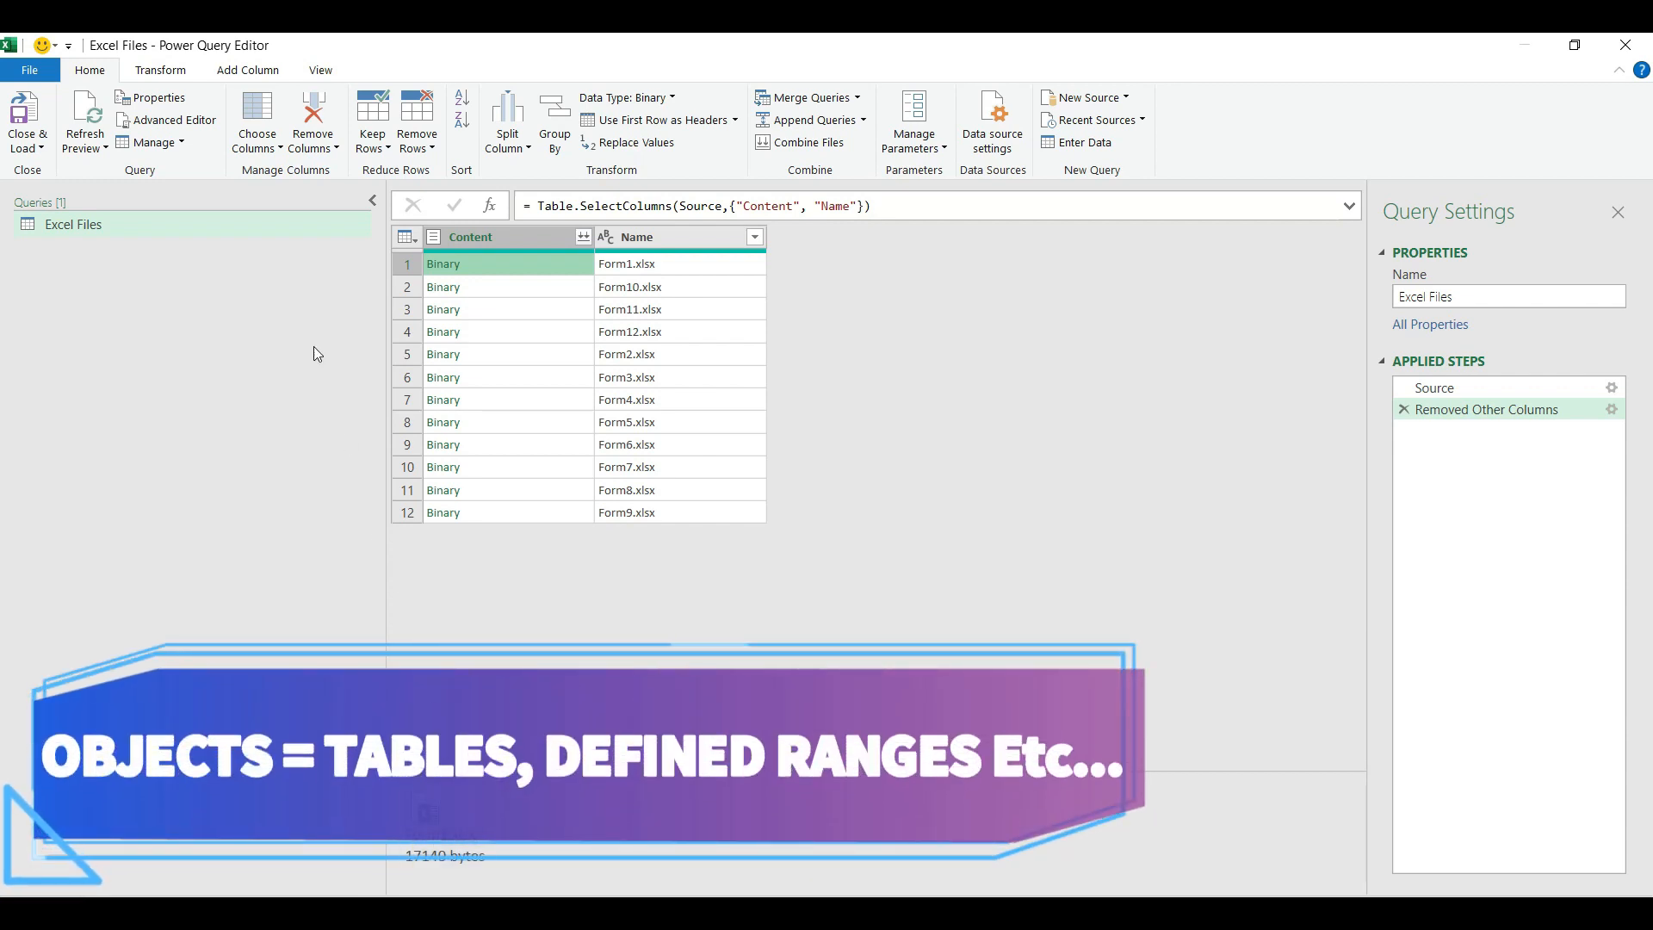
{"action": "left_click", "coordinate": [246, 69]}
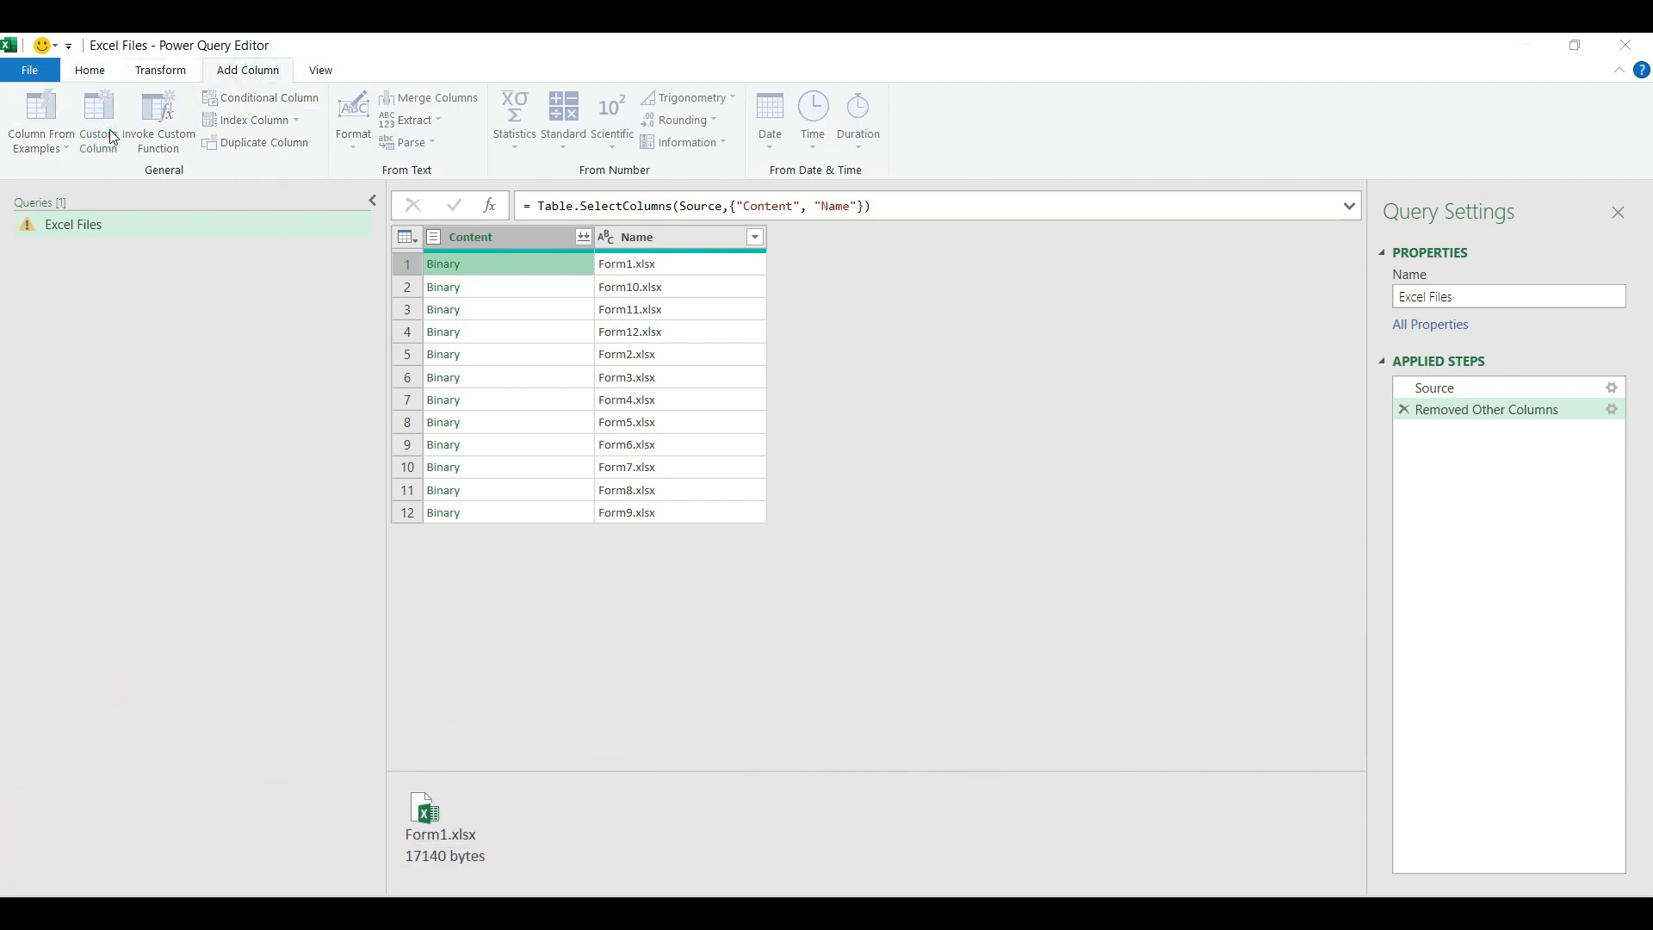
Add custom column ExcelContent with formula = Excel.Workbook([Content]), giving a Table per file.
{"action": "left_click", "coordinate": [96, 119]}
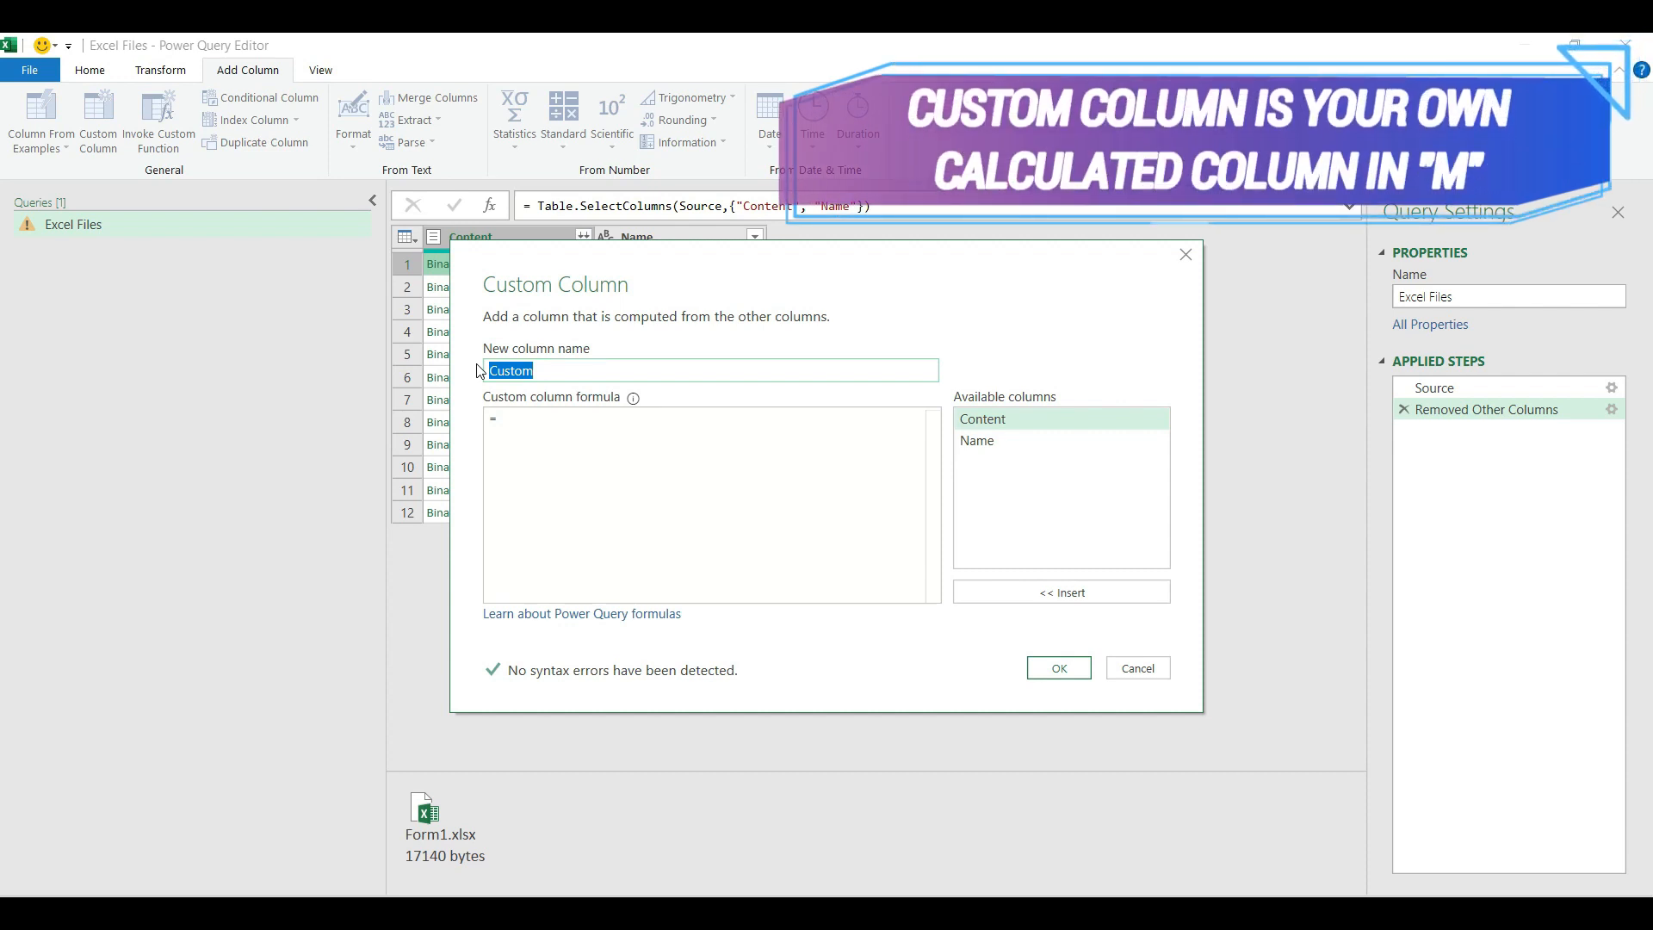
{"action": "type", "text": "ExcelContent"}
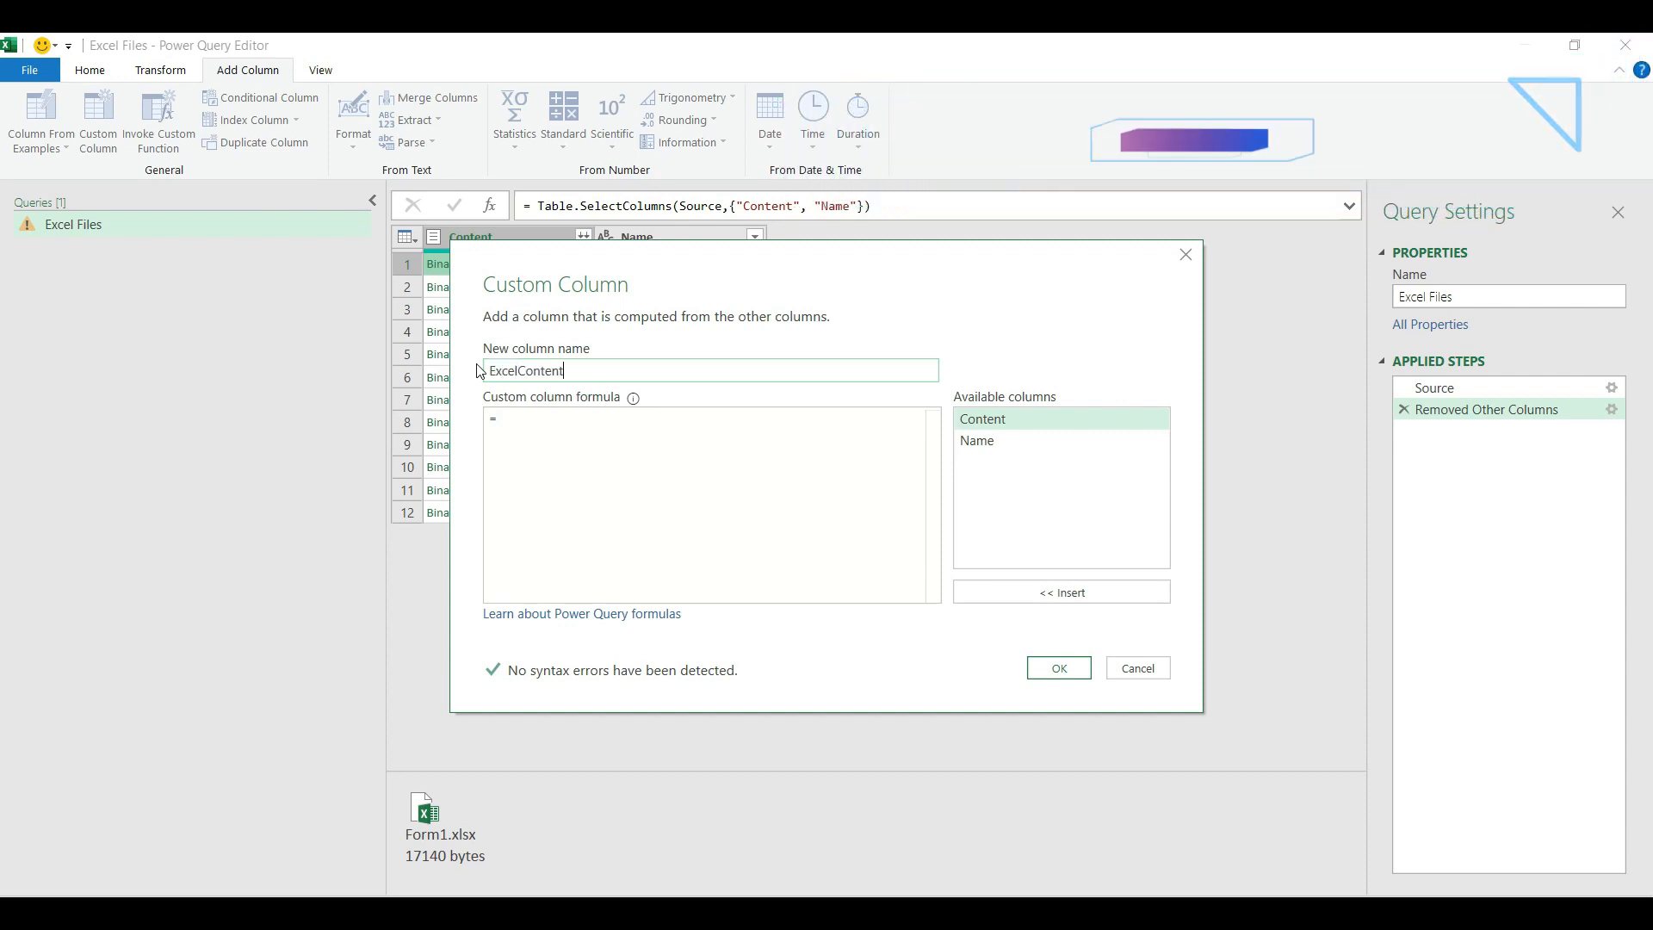
{"action": "left_click", "coordinate": [536, 420]}
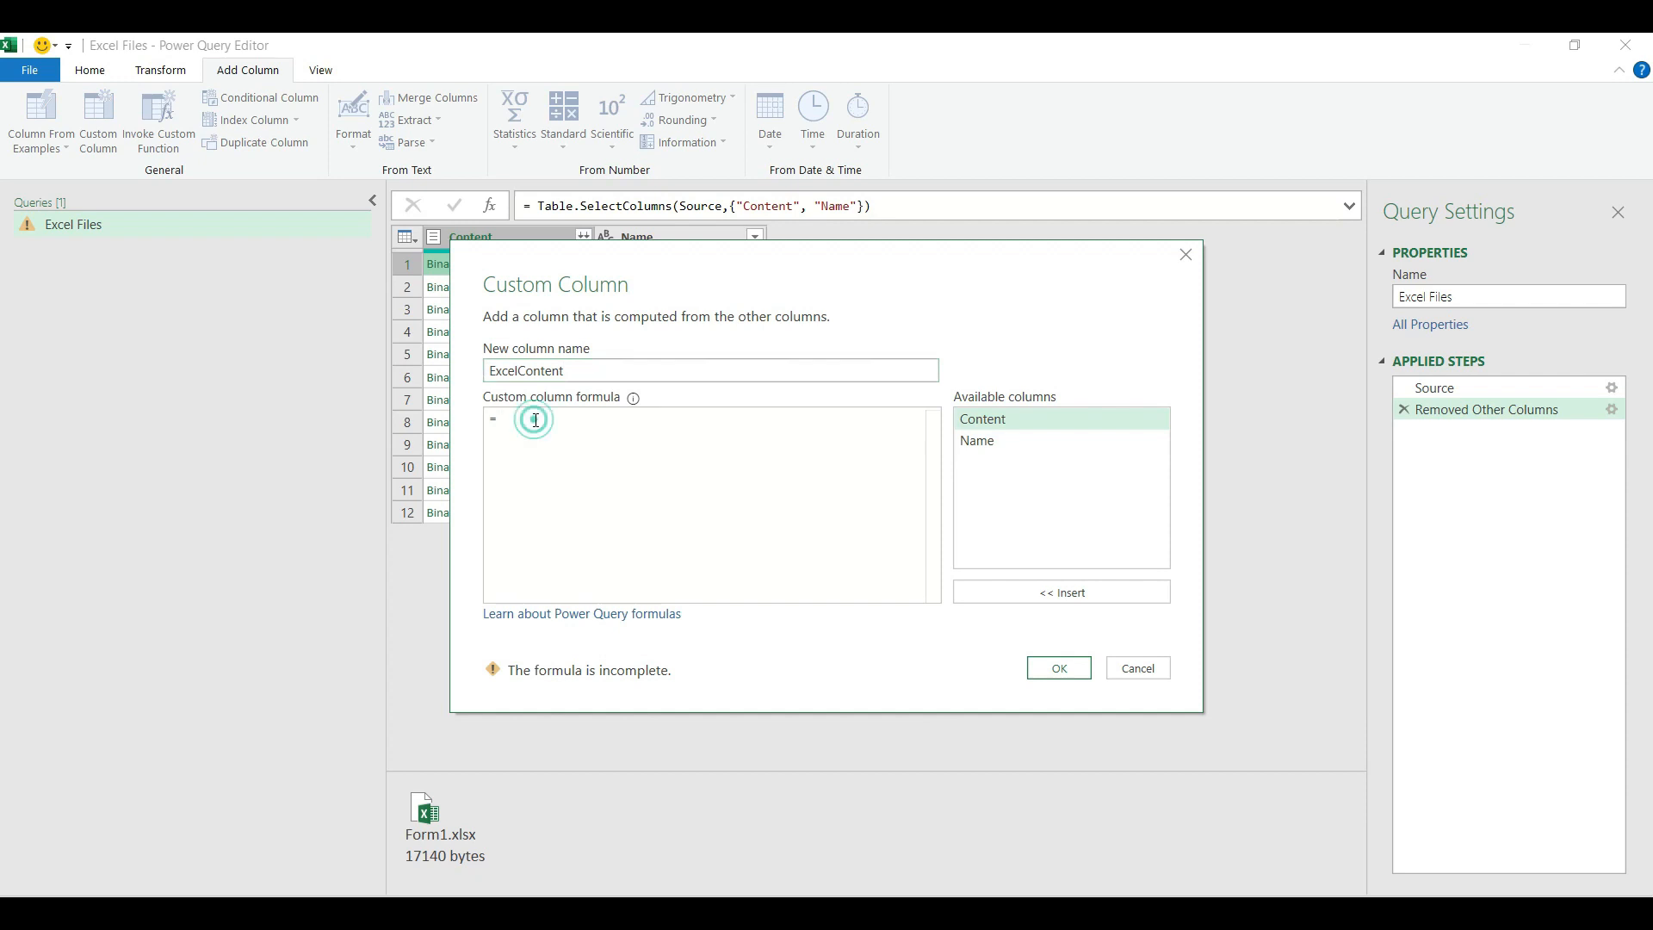
{"action": "type", "text": "Excel.Workbook("}
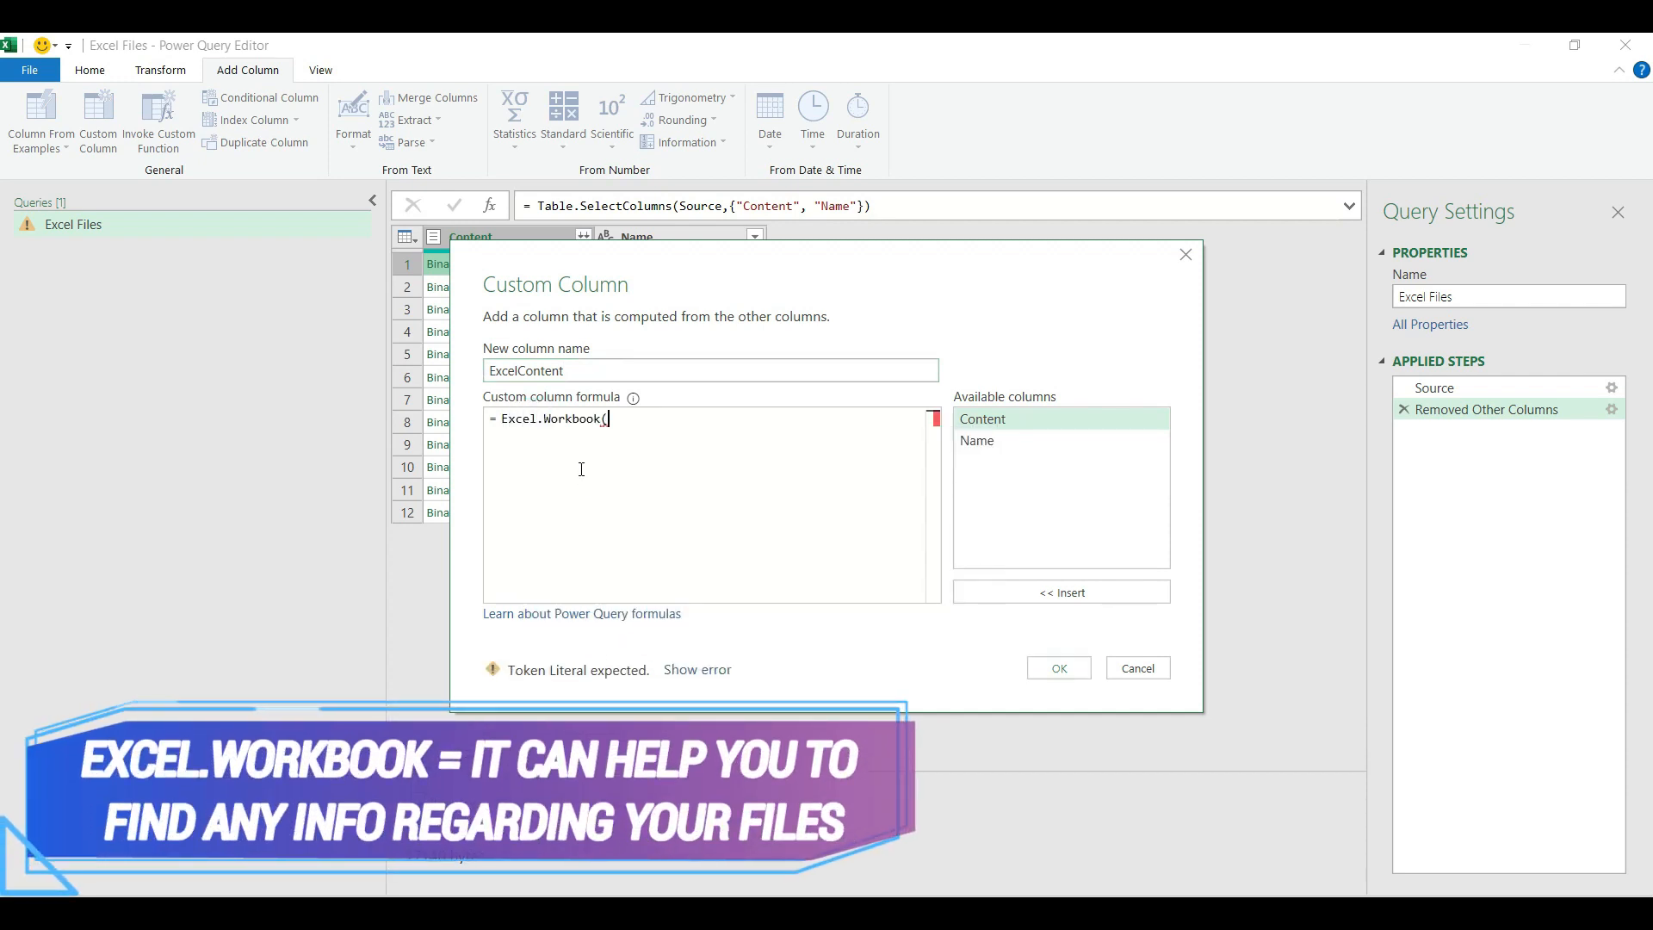
{"action": "type", "text": "content"}
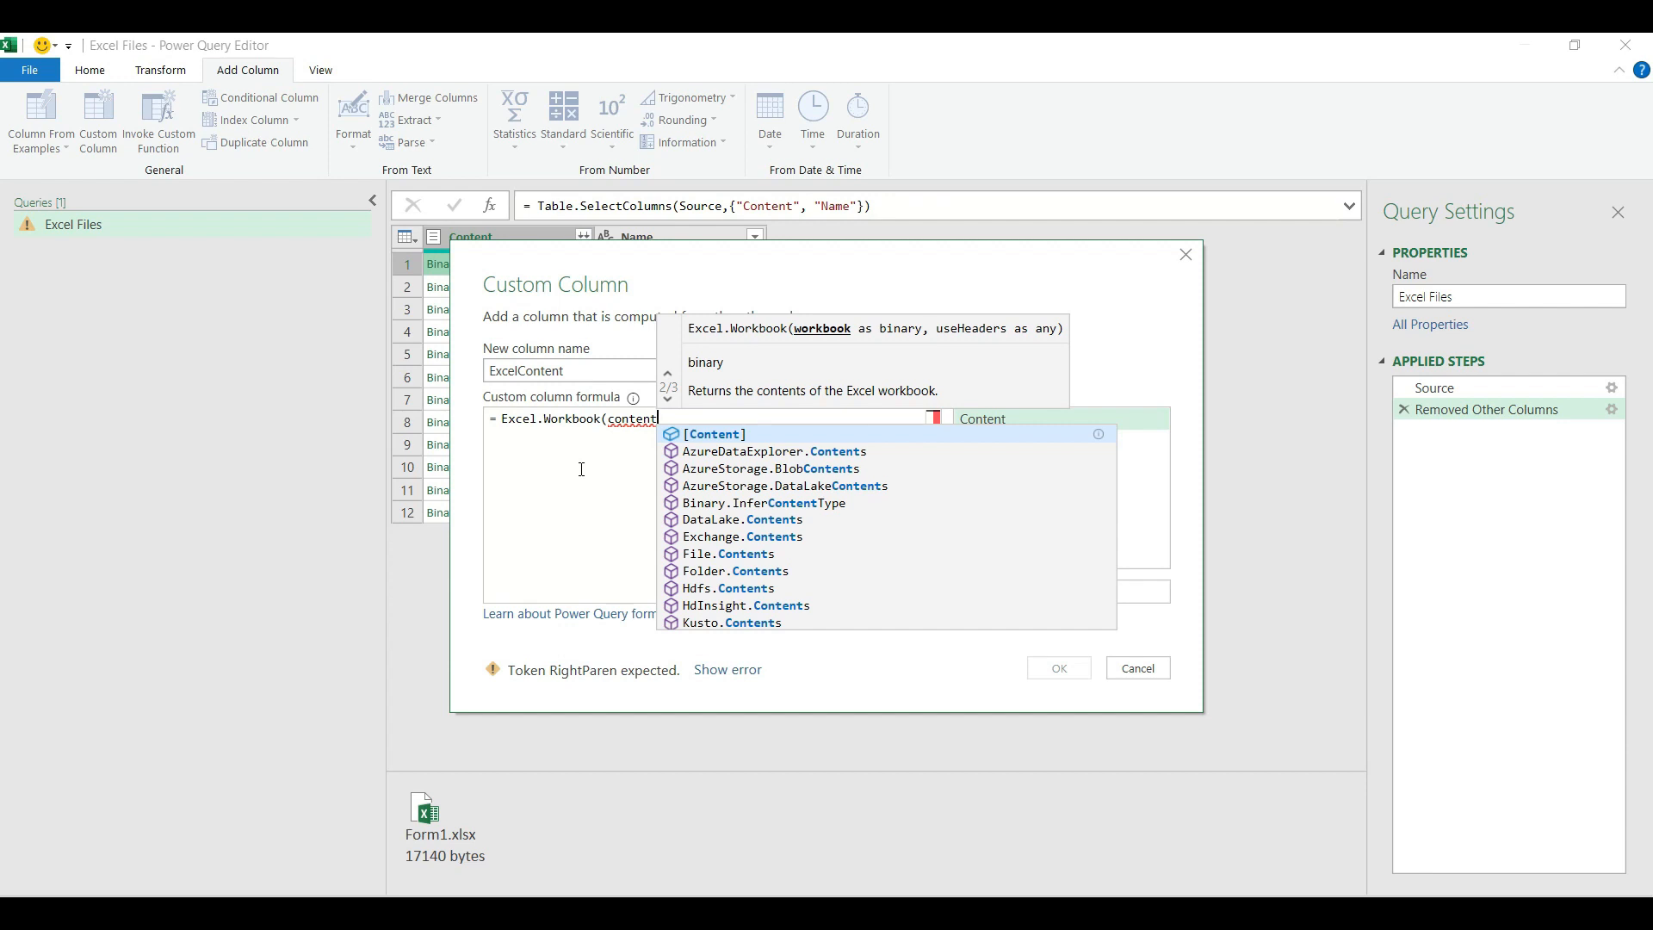
{"action": "left_click", "coordinate": [713, 433]}
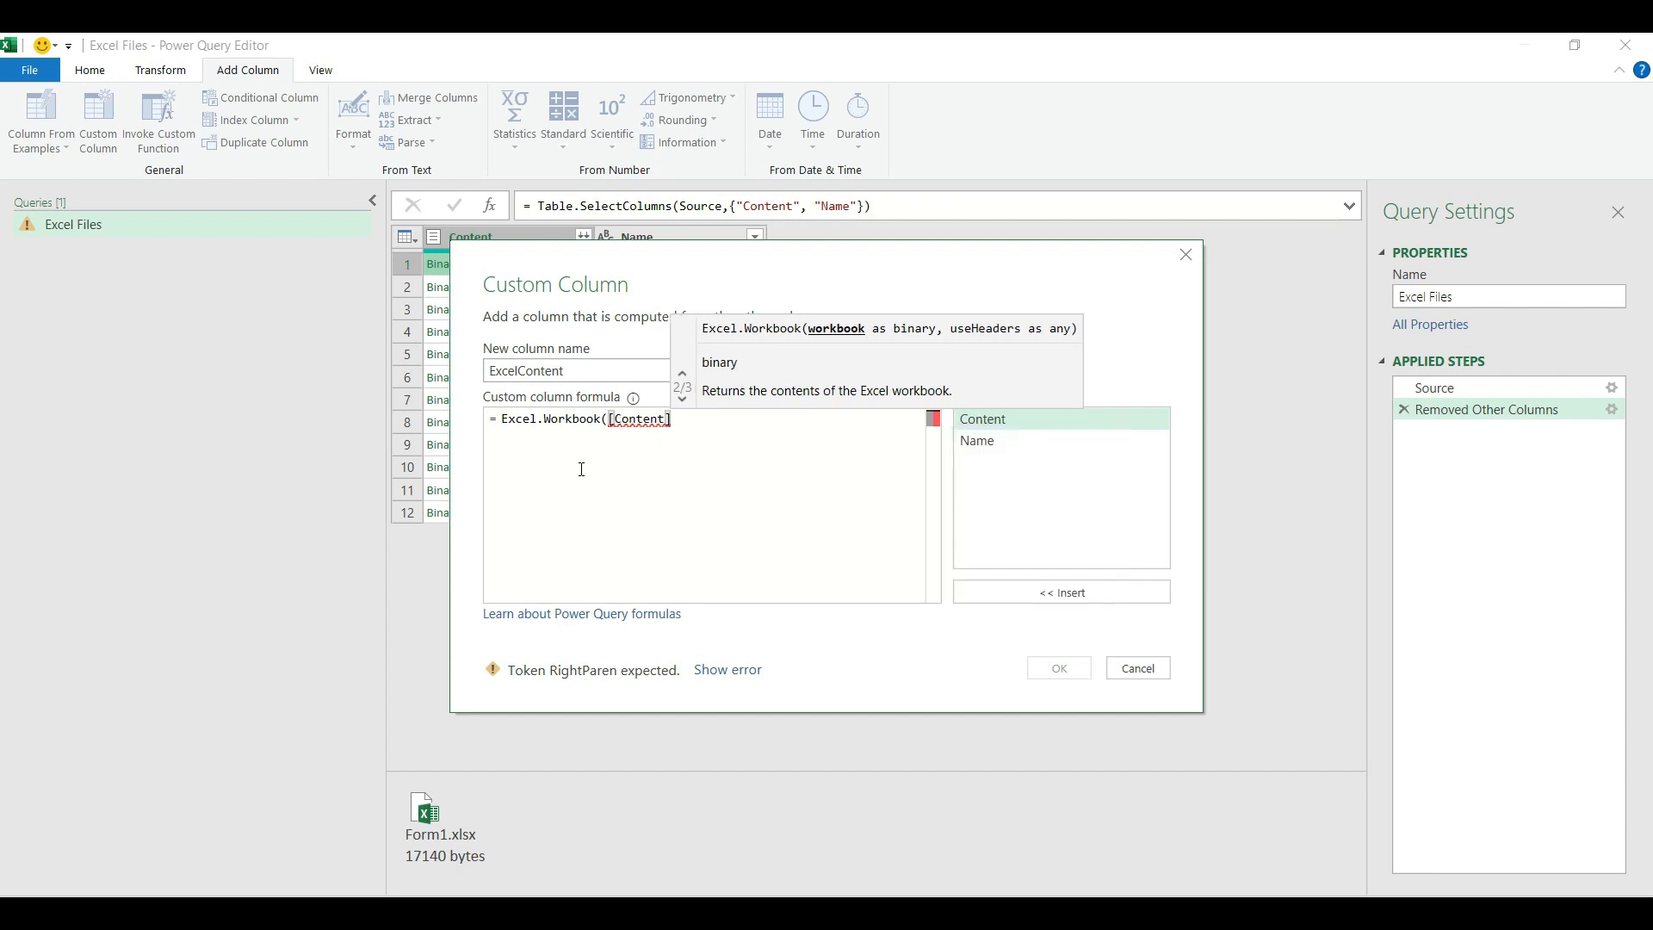
{"action": "type", "text": ")"}
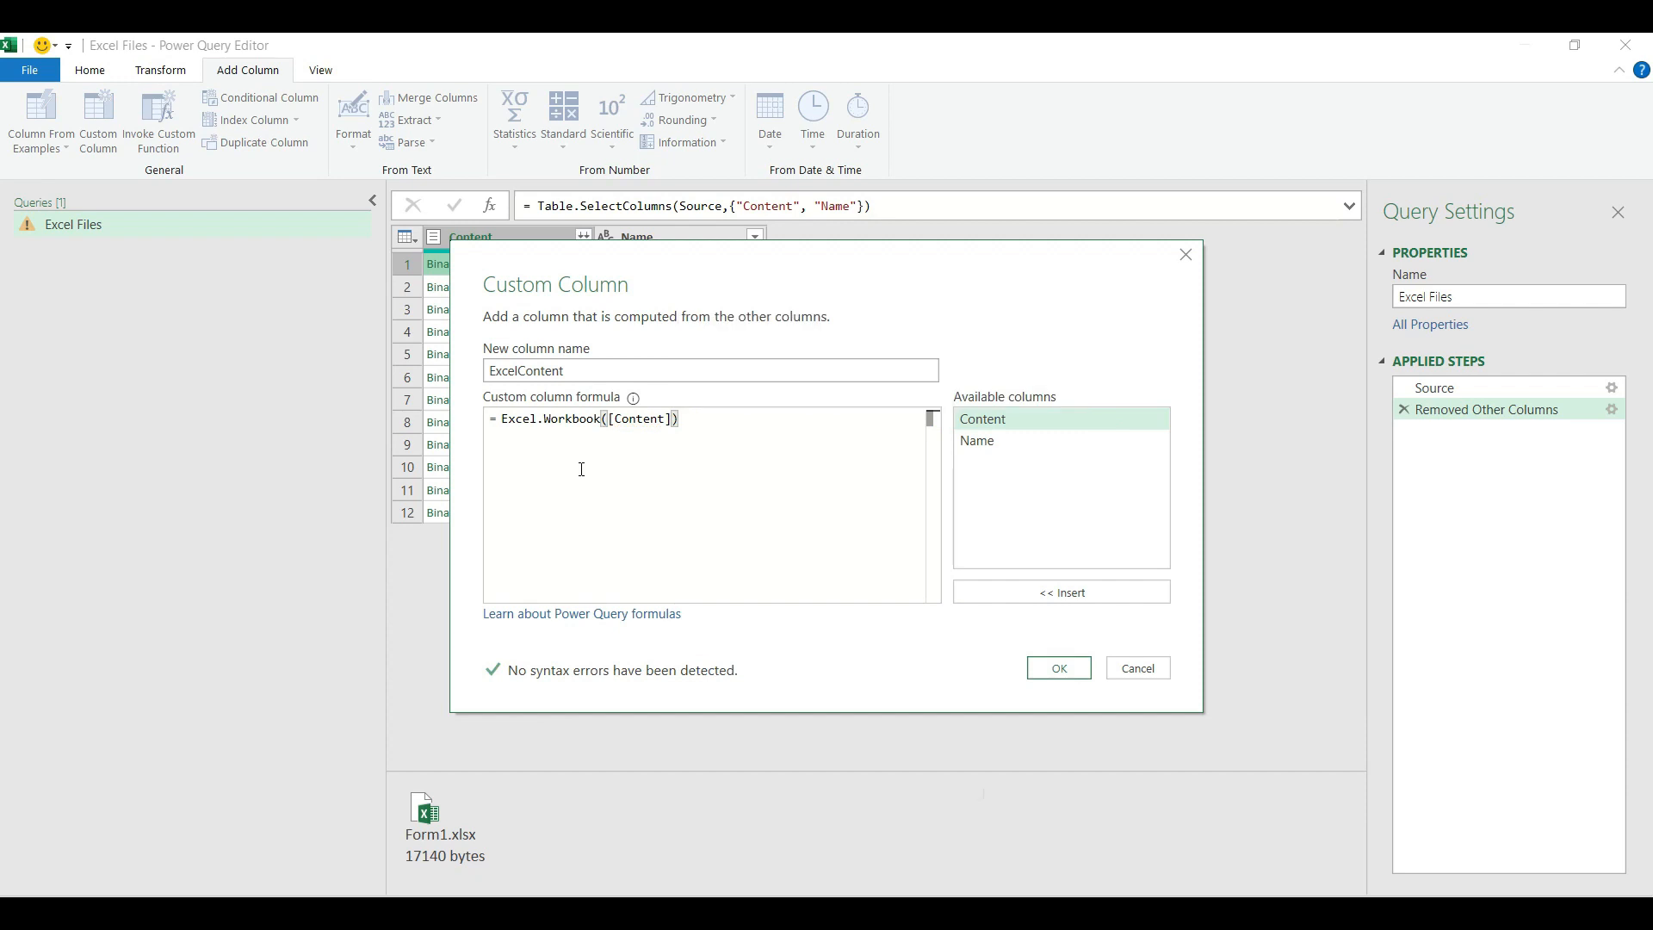
{"action": "left_click", "coordinate": [1057, 668]}
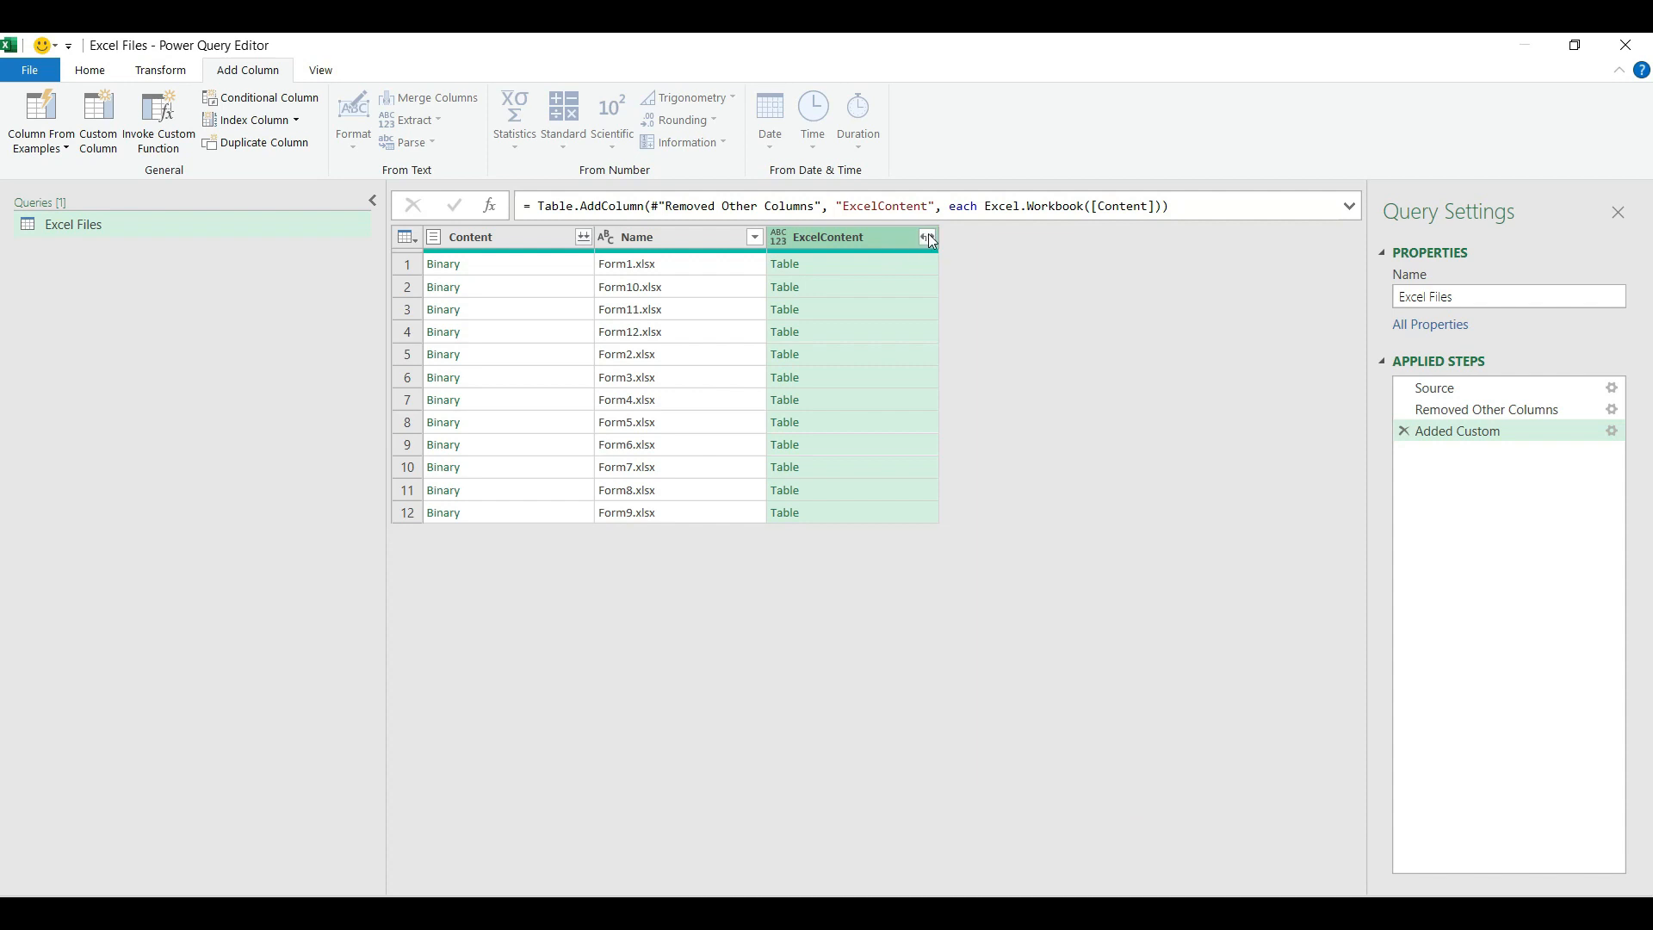
{"action": "mouse_move", "coordinate": [904, 270]}
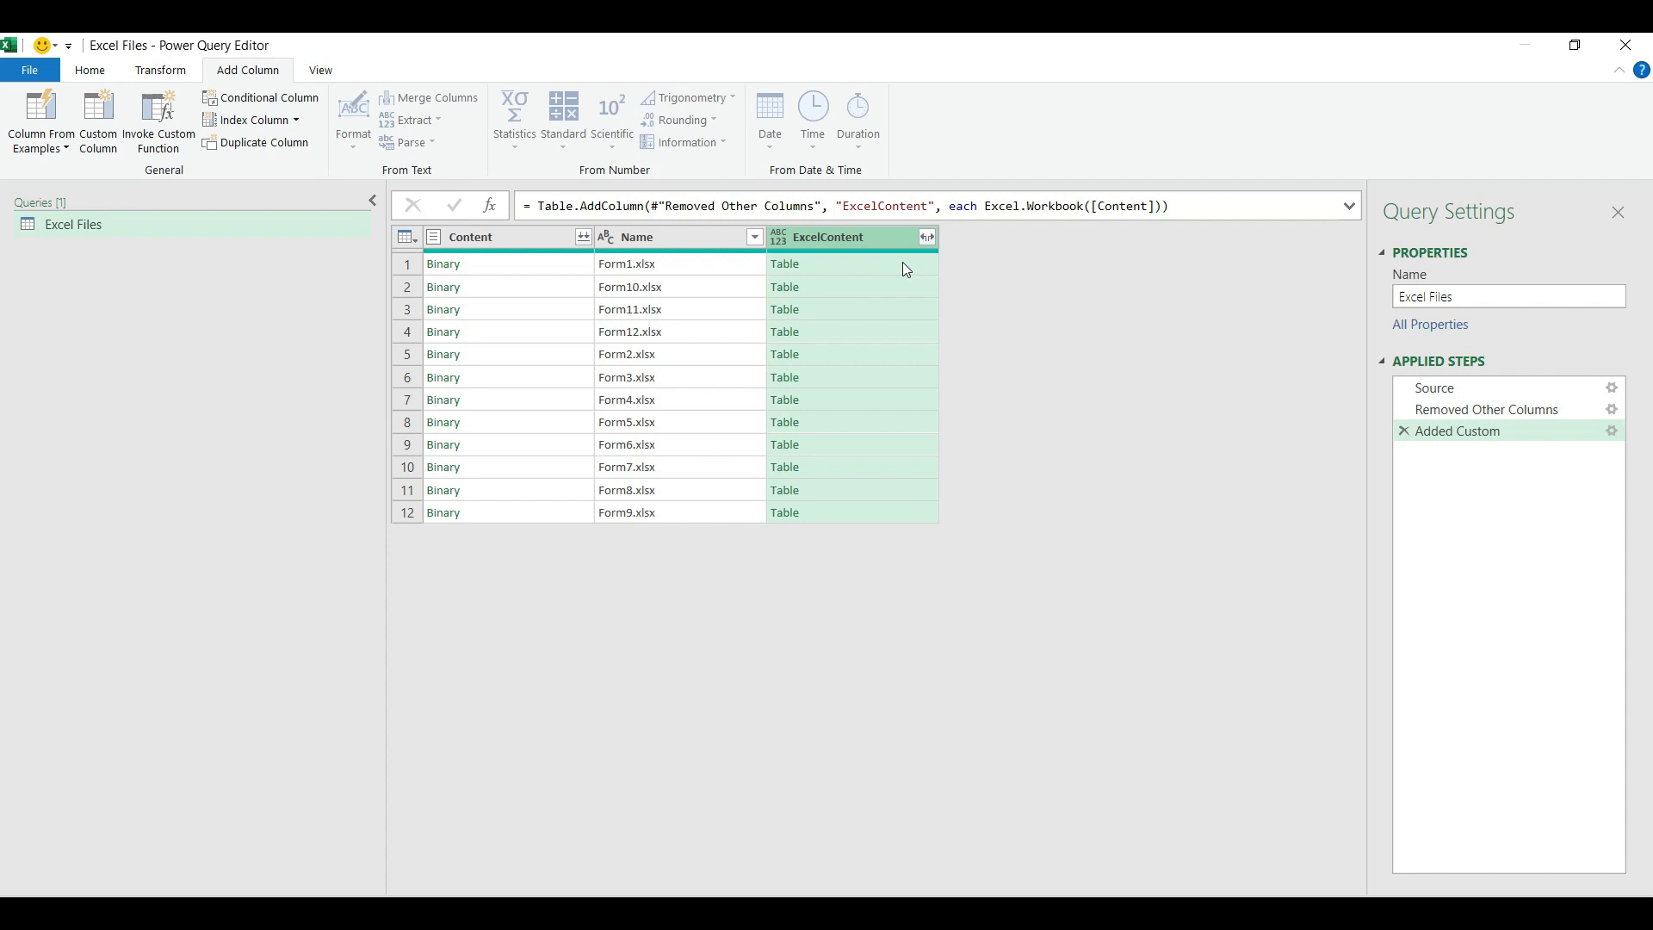
Preview Form1's ExcelContent table listing its sheets, Usage_Table and defined names.
{"action": "left_click", "coordinate": [785, 263]}
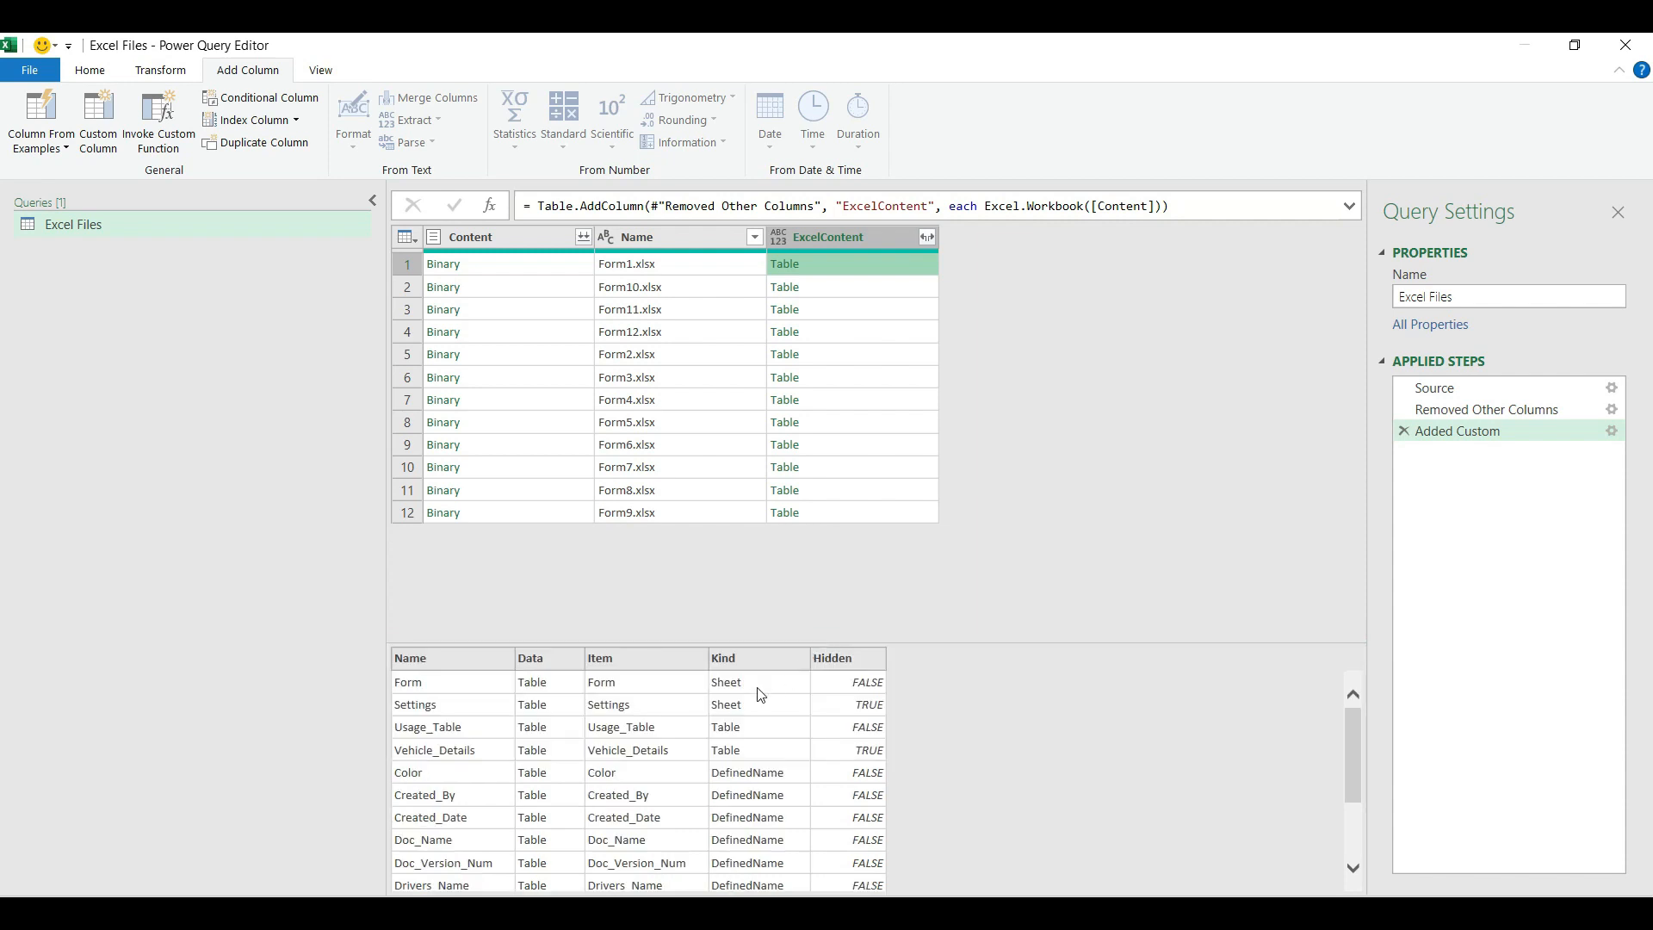
{"action": "scroll", "scroll_direction": "down", "scroll_amount": 3}
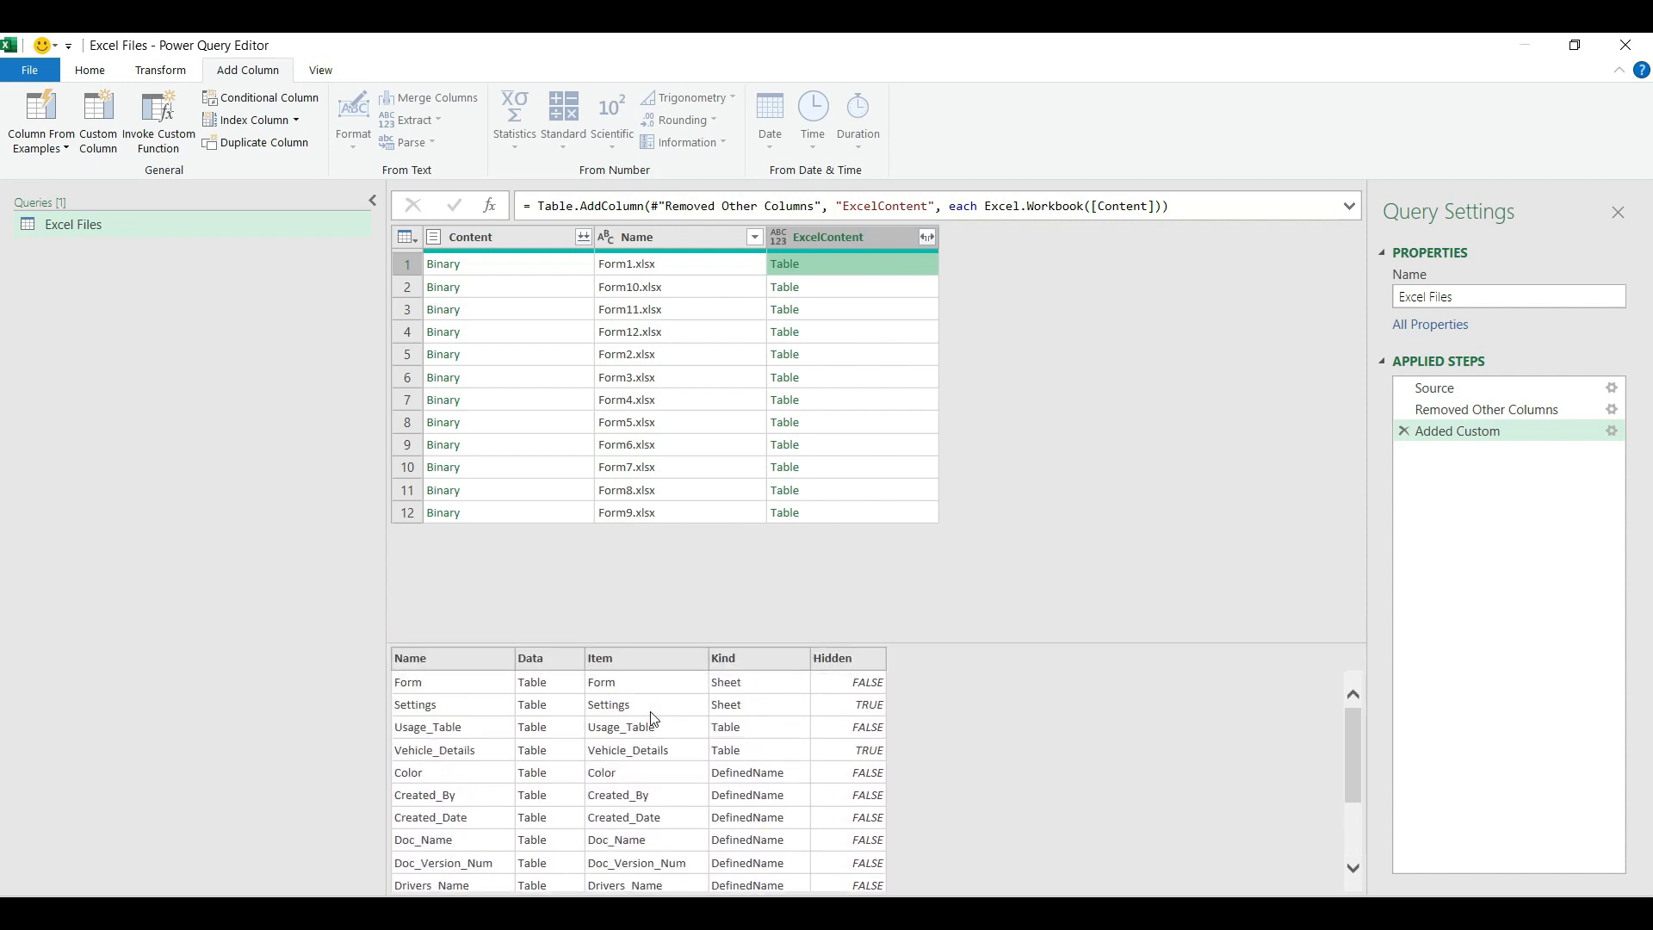
Expand ExcelContent into Data, Item and Kind columns without the original name prefix.
{"action": "left_click", "coordinate": [926, 236]}
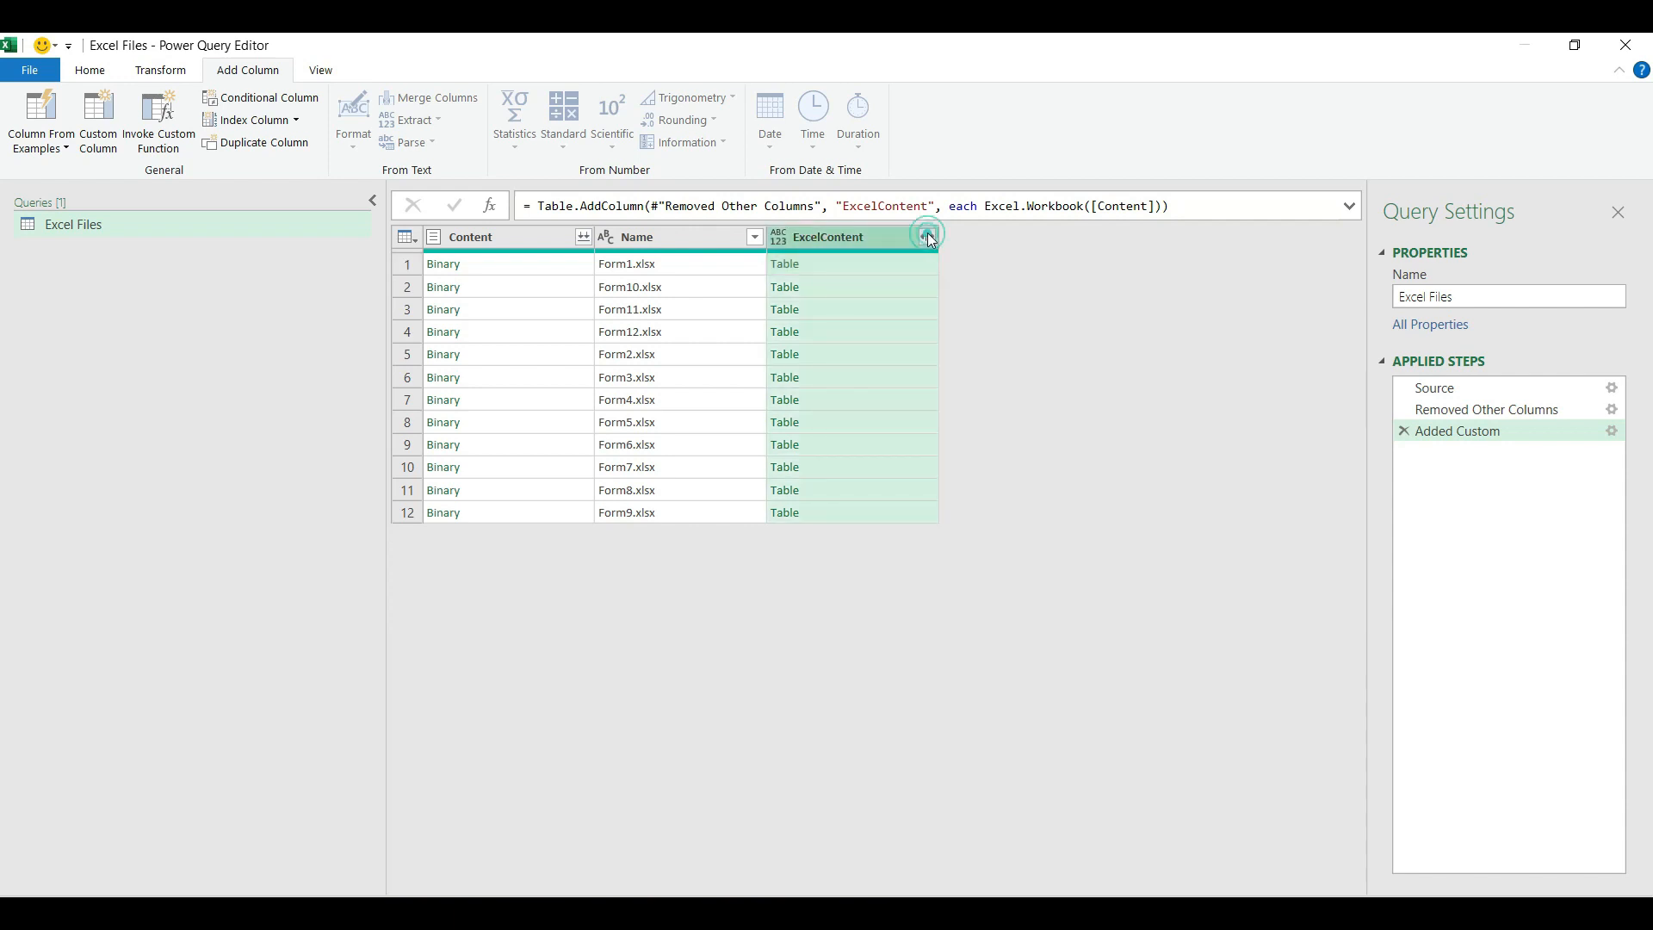
{"action": "left_click", "coordinate": [927, 236]}
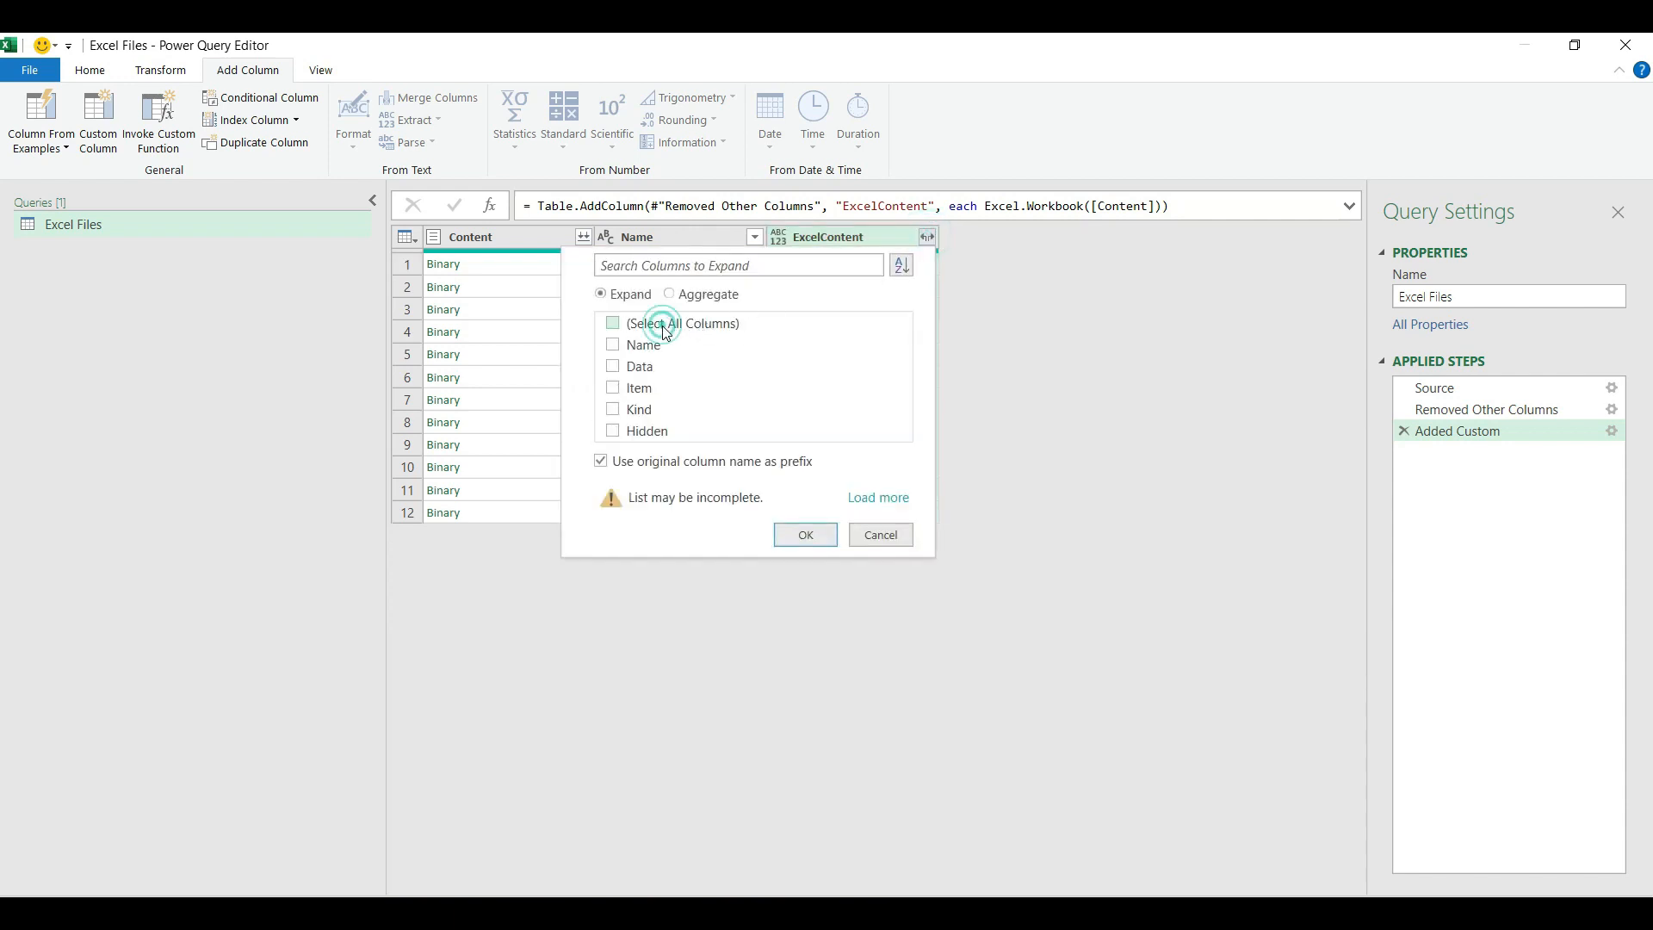
{"action": "left_click", "coordinate": [613, 387]}
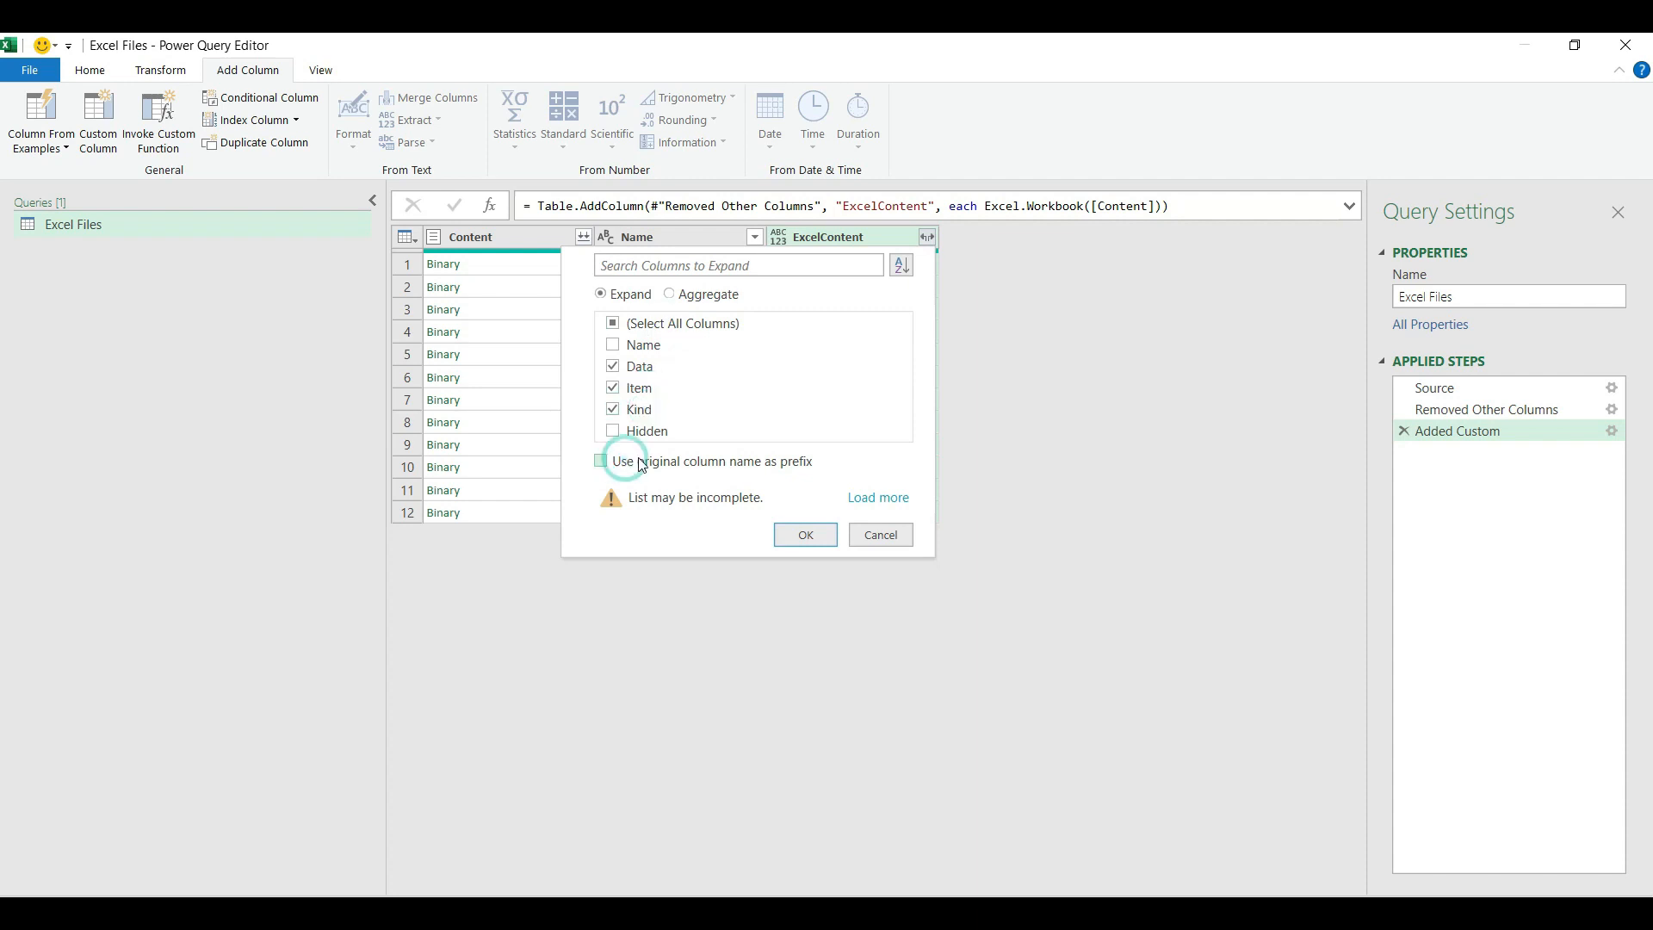
{"action": "left_click", "coordinate": [804, 534]}
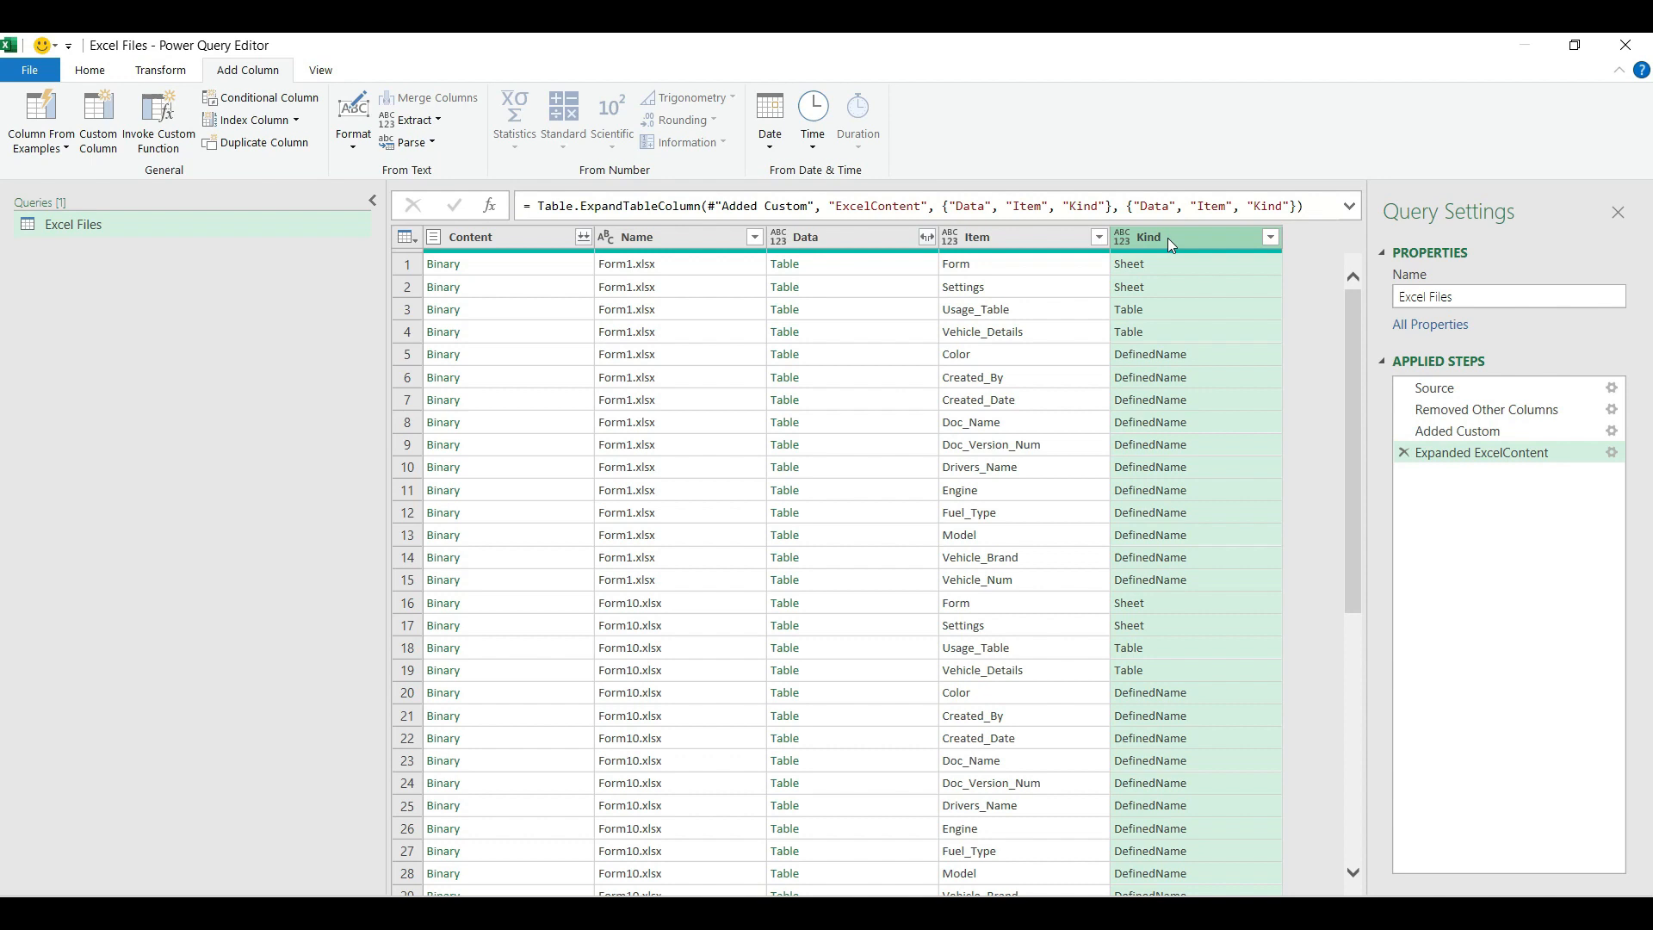
{"action": "mouse_move", "coordinate": [1265, 242]}
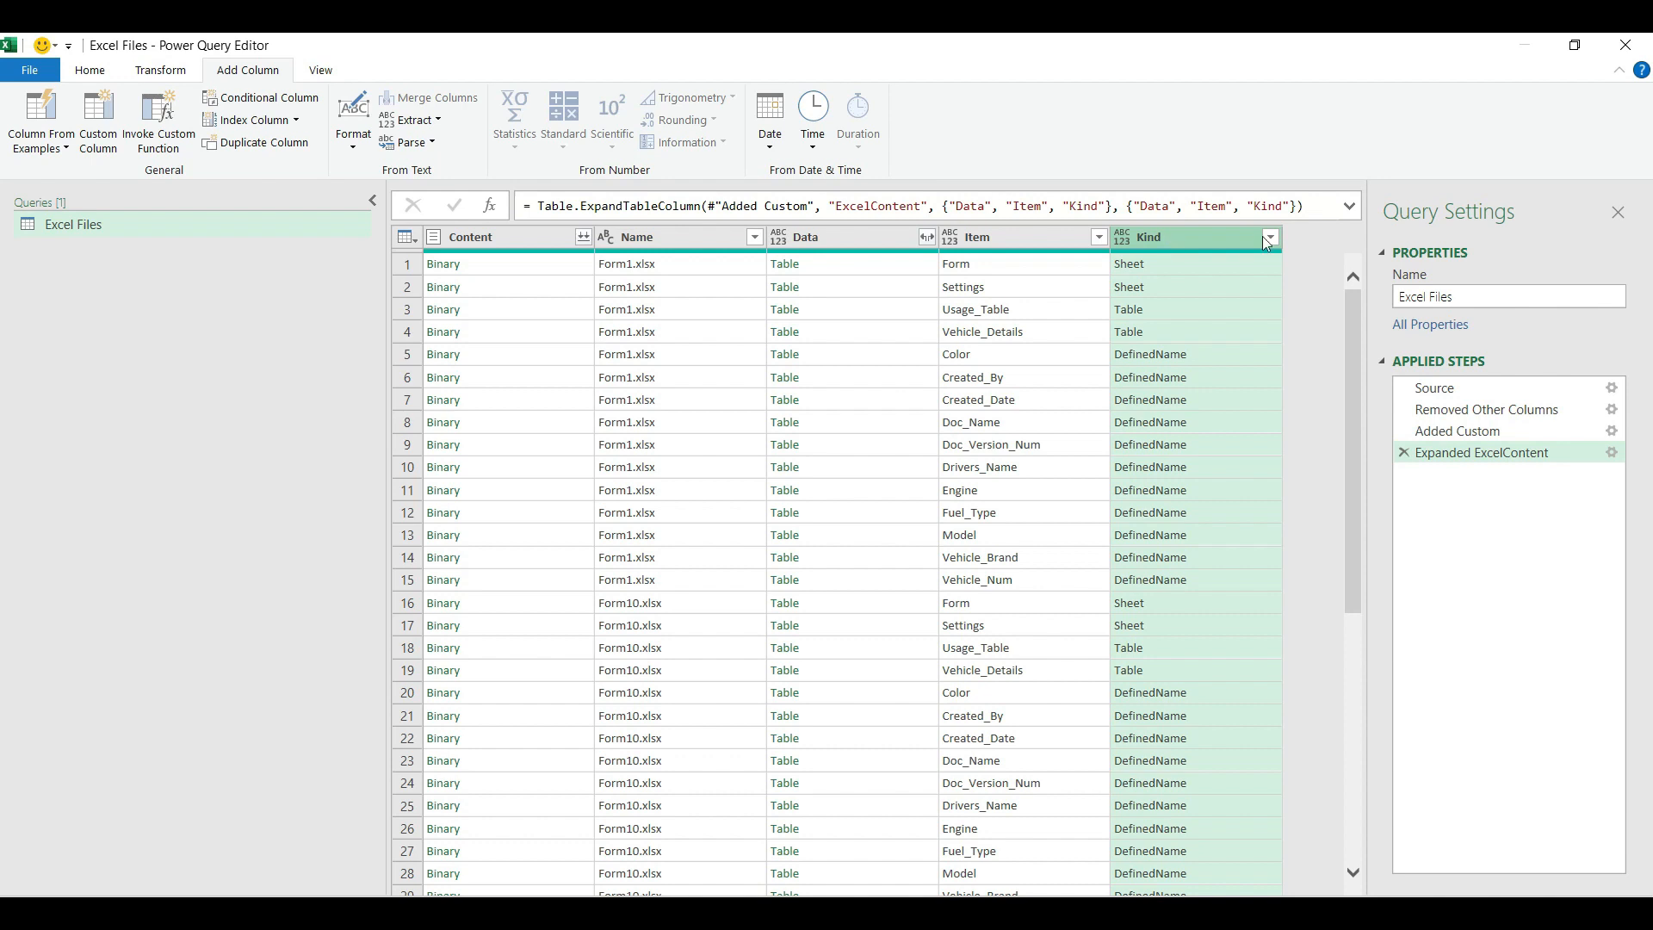
Filter Kind to Table and Item to Usage_Table, leaving twelve rows, one per Form file.
{"action": "left_click", "coordinate": [1269, 236]}
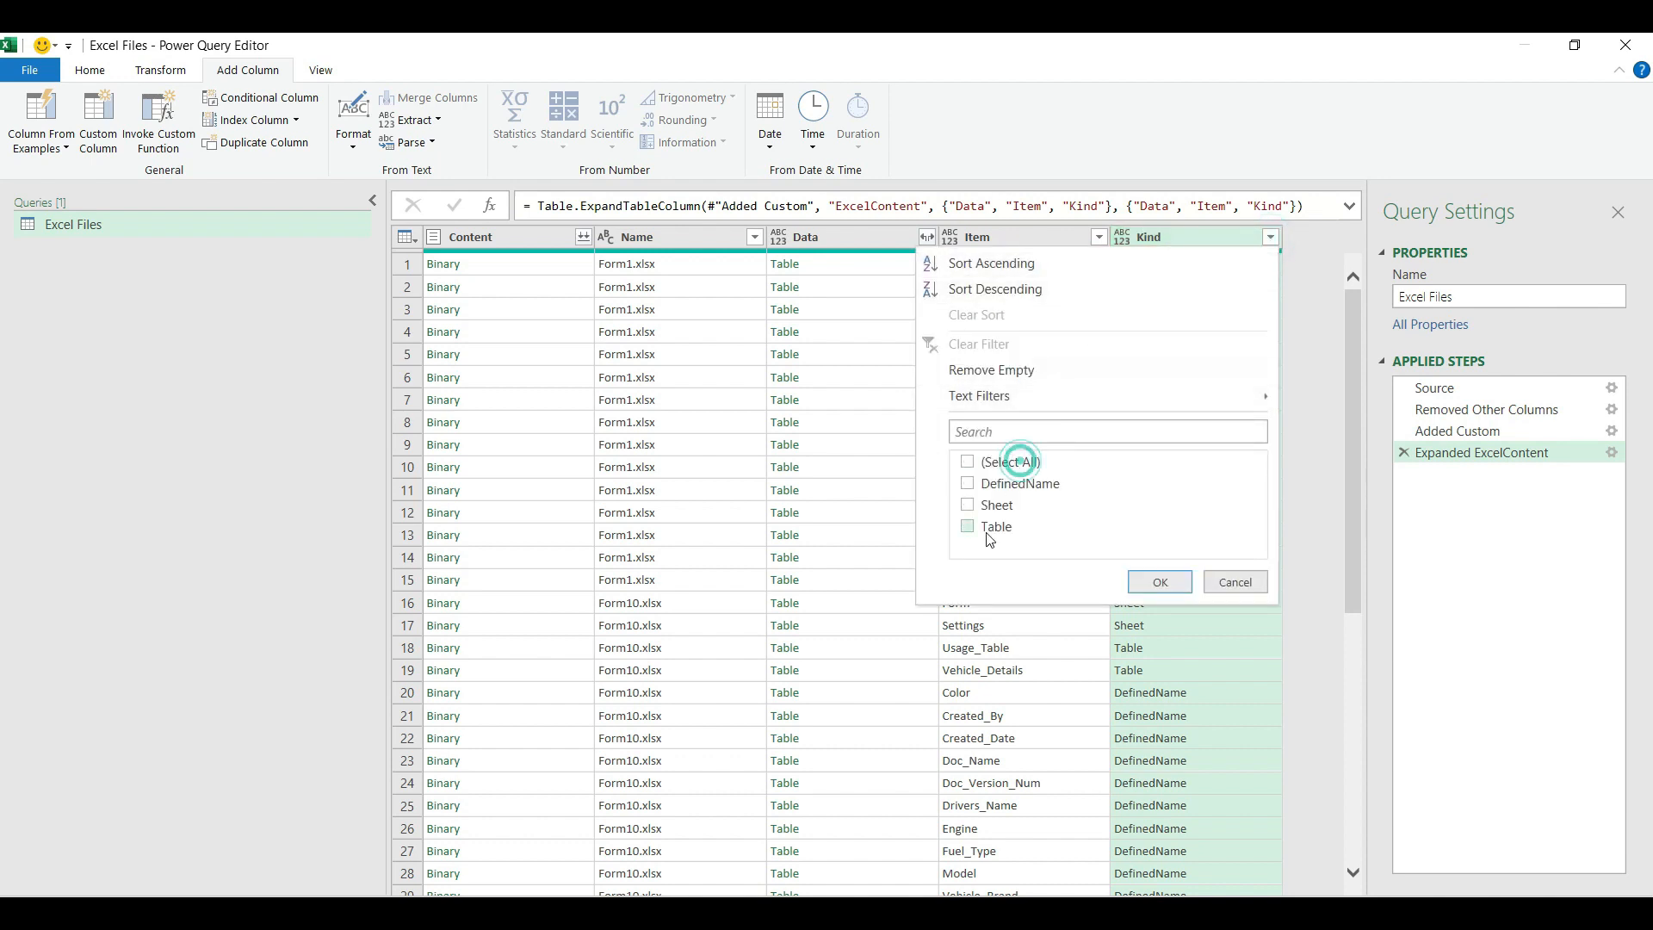
{"action": "left_click", "coordinate": [1158, 581]}
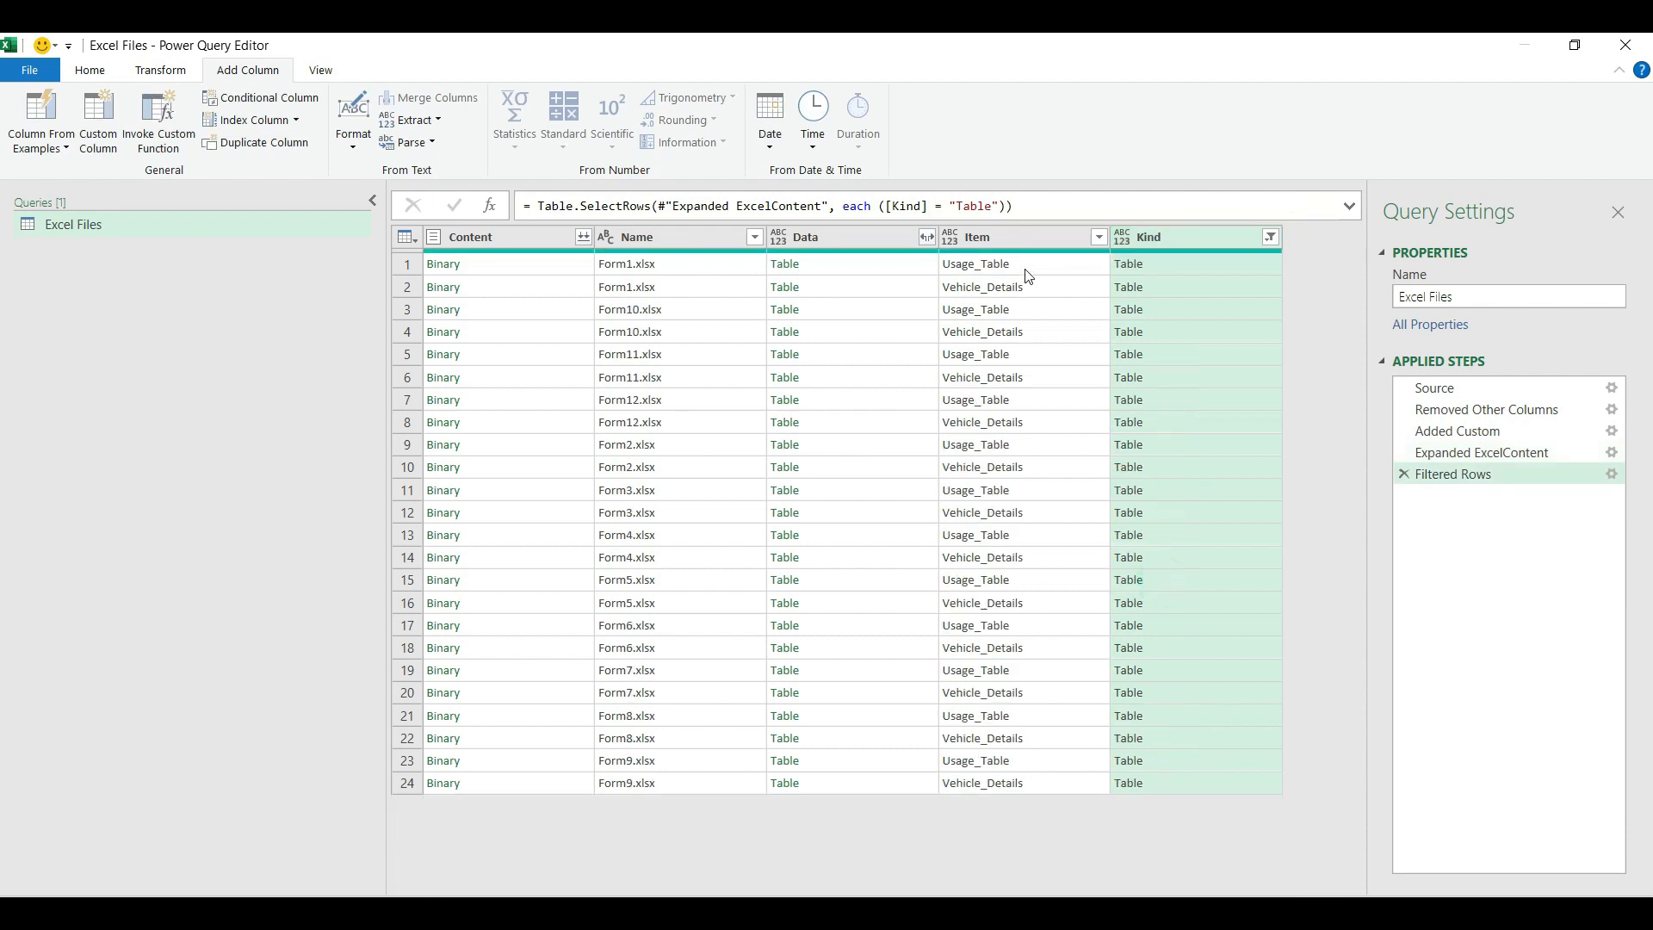
{"action": "mouse_move", "coordinate": [980, 367]}
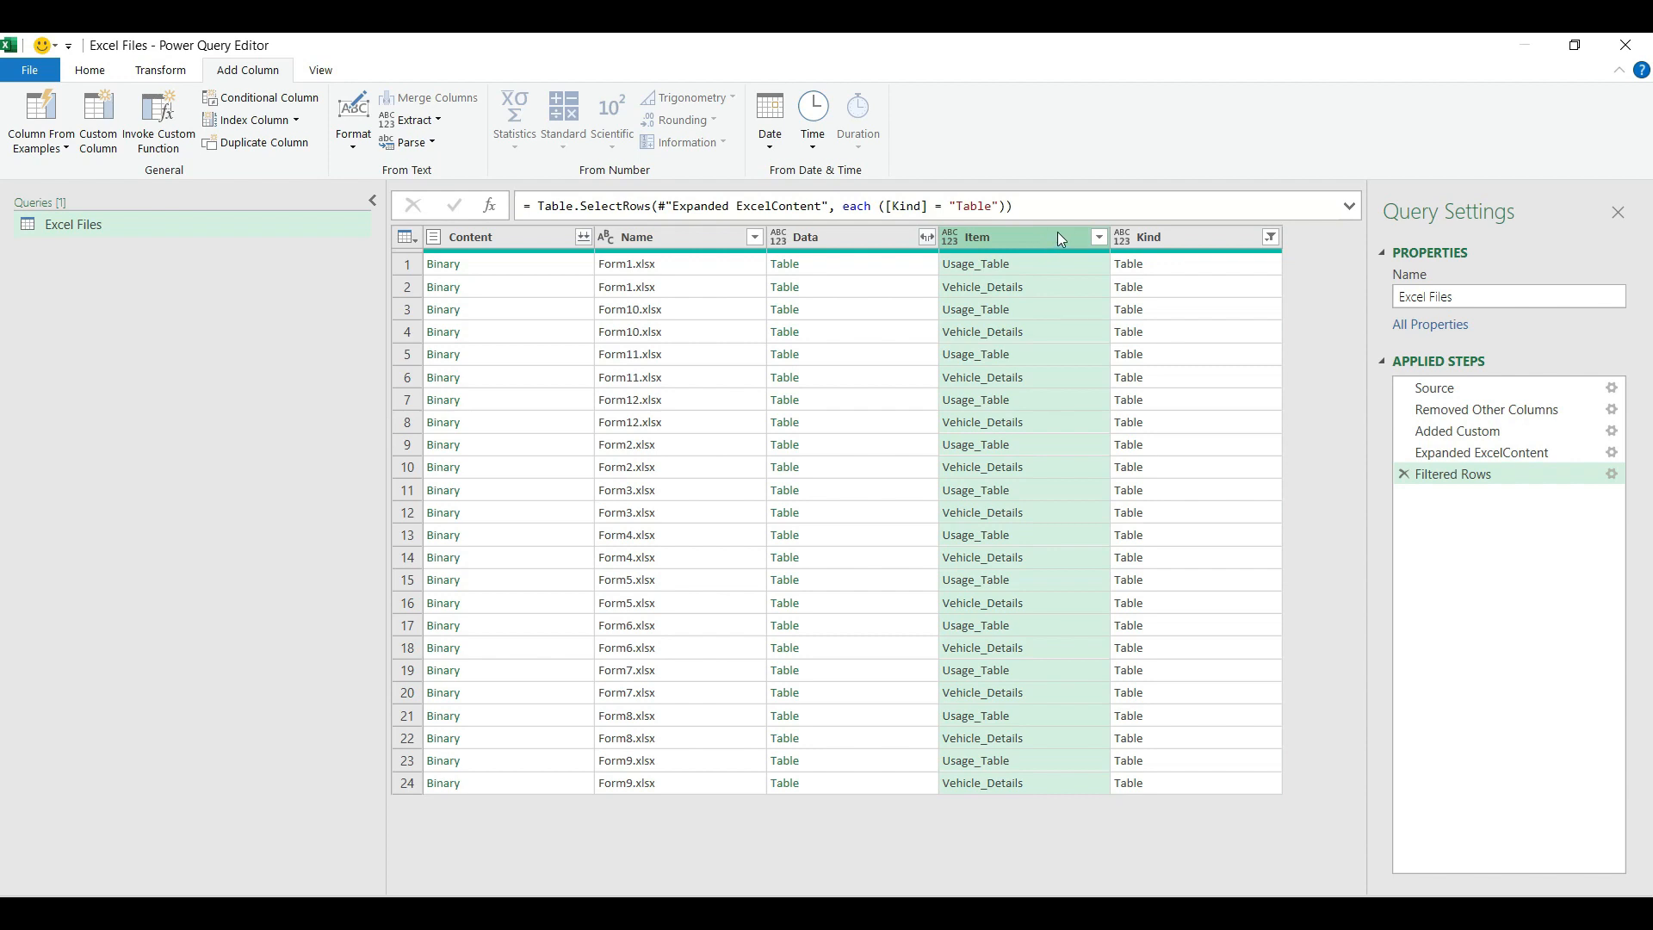
{"action": "left_click", "coordinate": [1100, 236]}
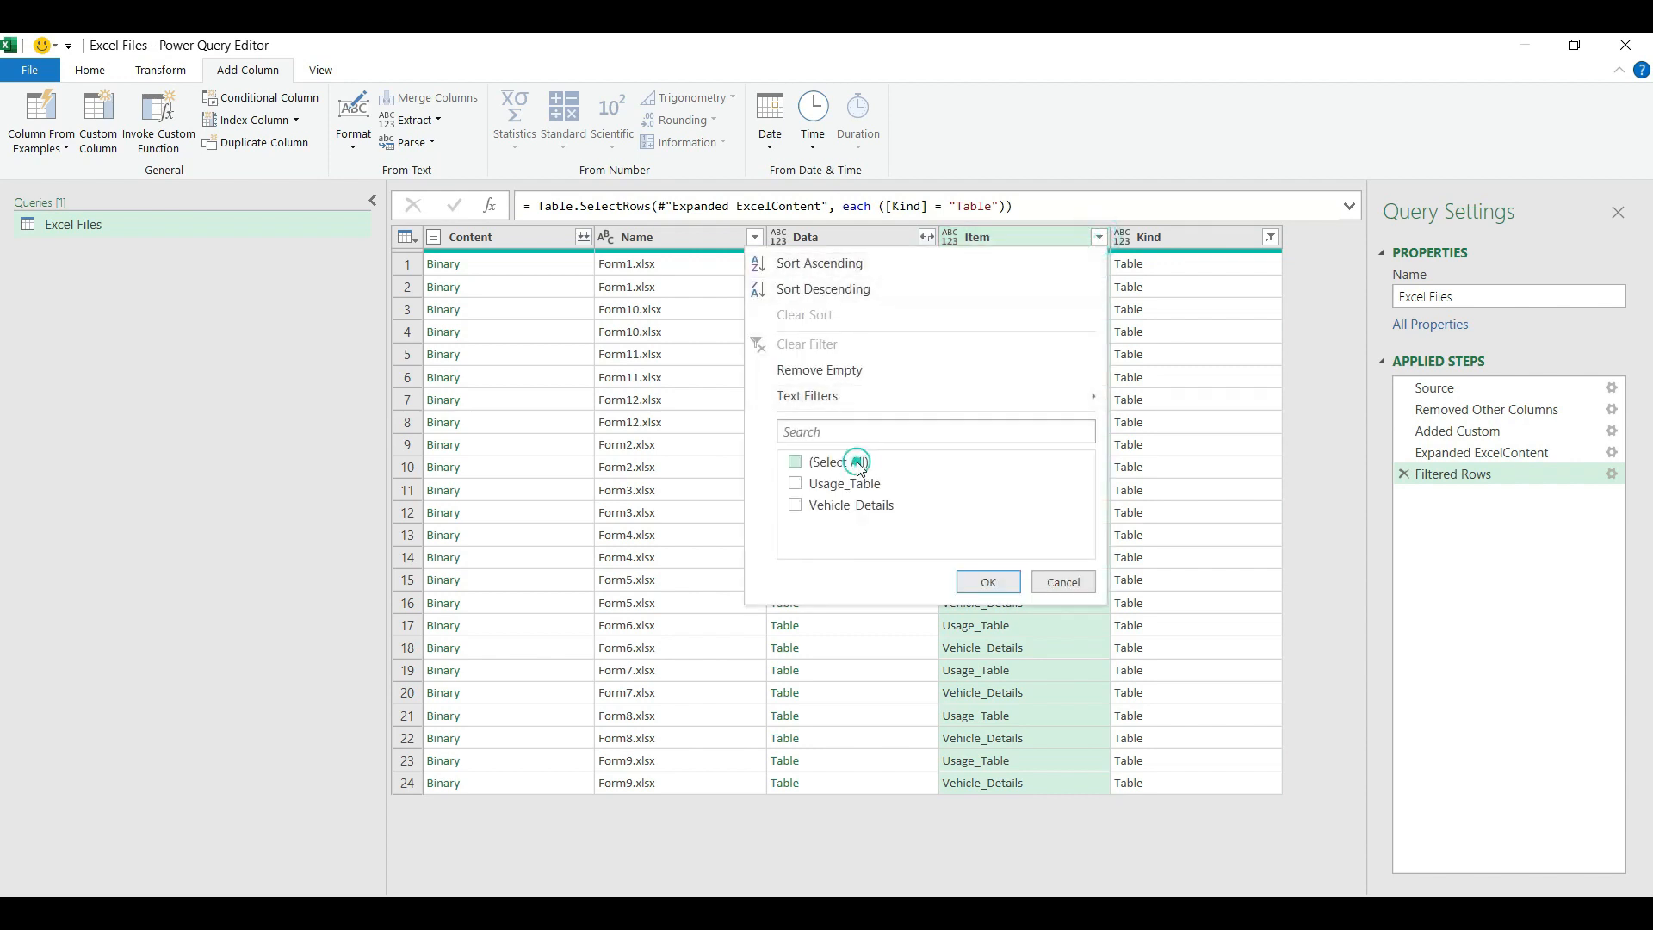
{"action": "left_click", "coordinate": [796, 462]}
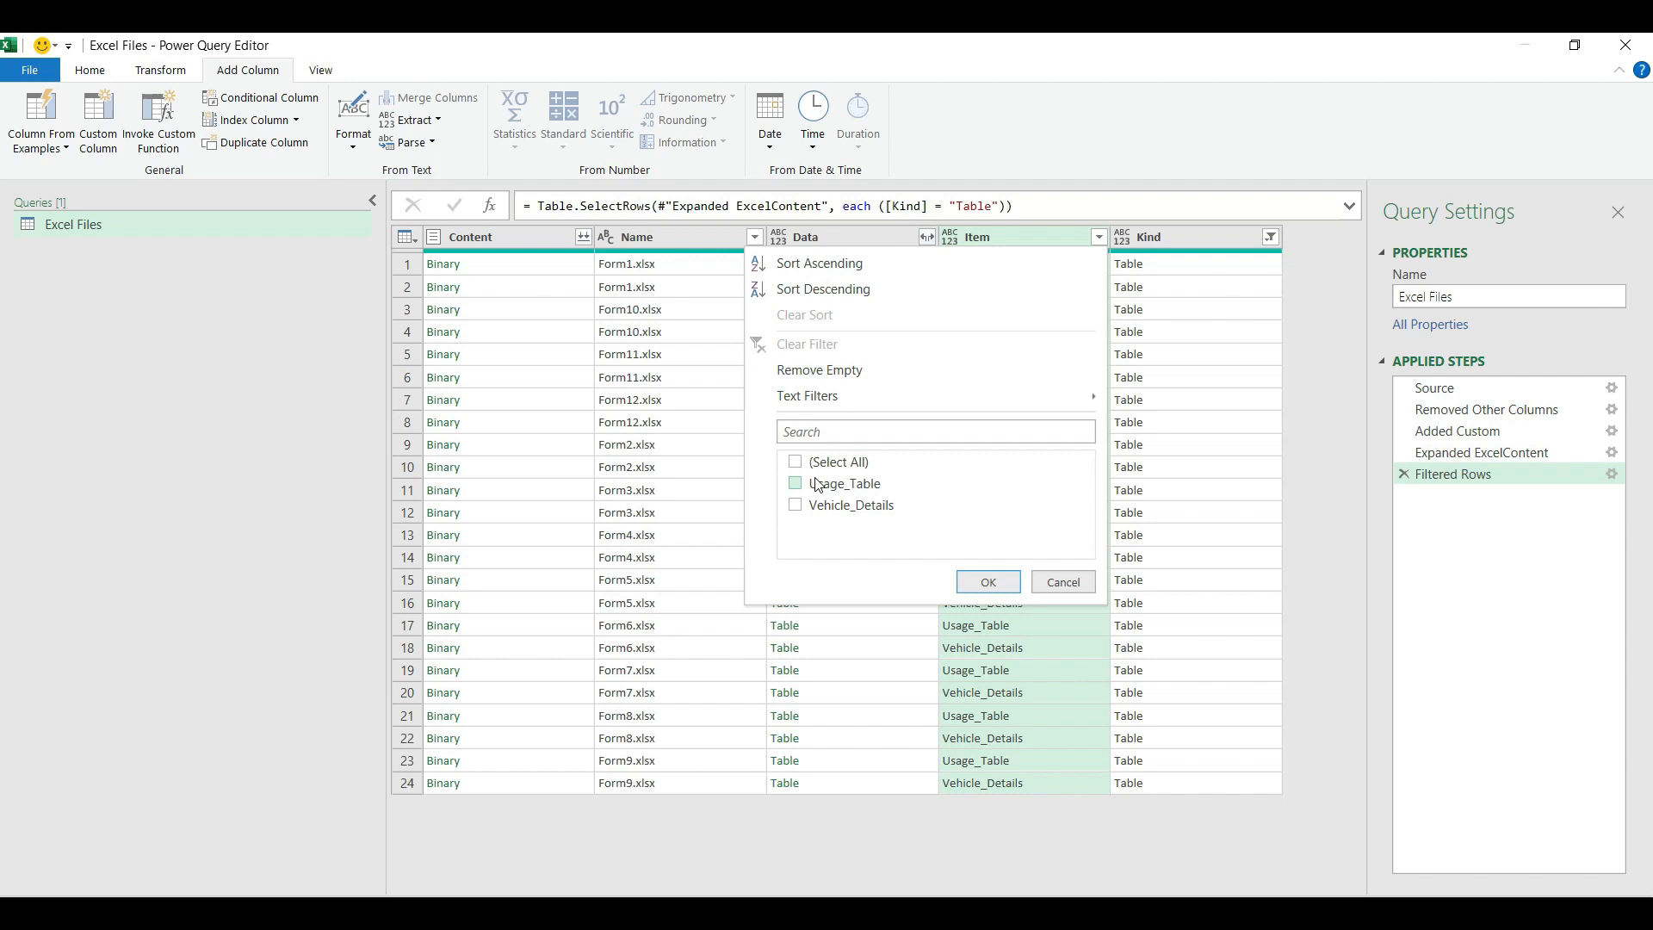
{"action": "left_click", "coordinate": [796, 482]}
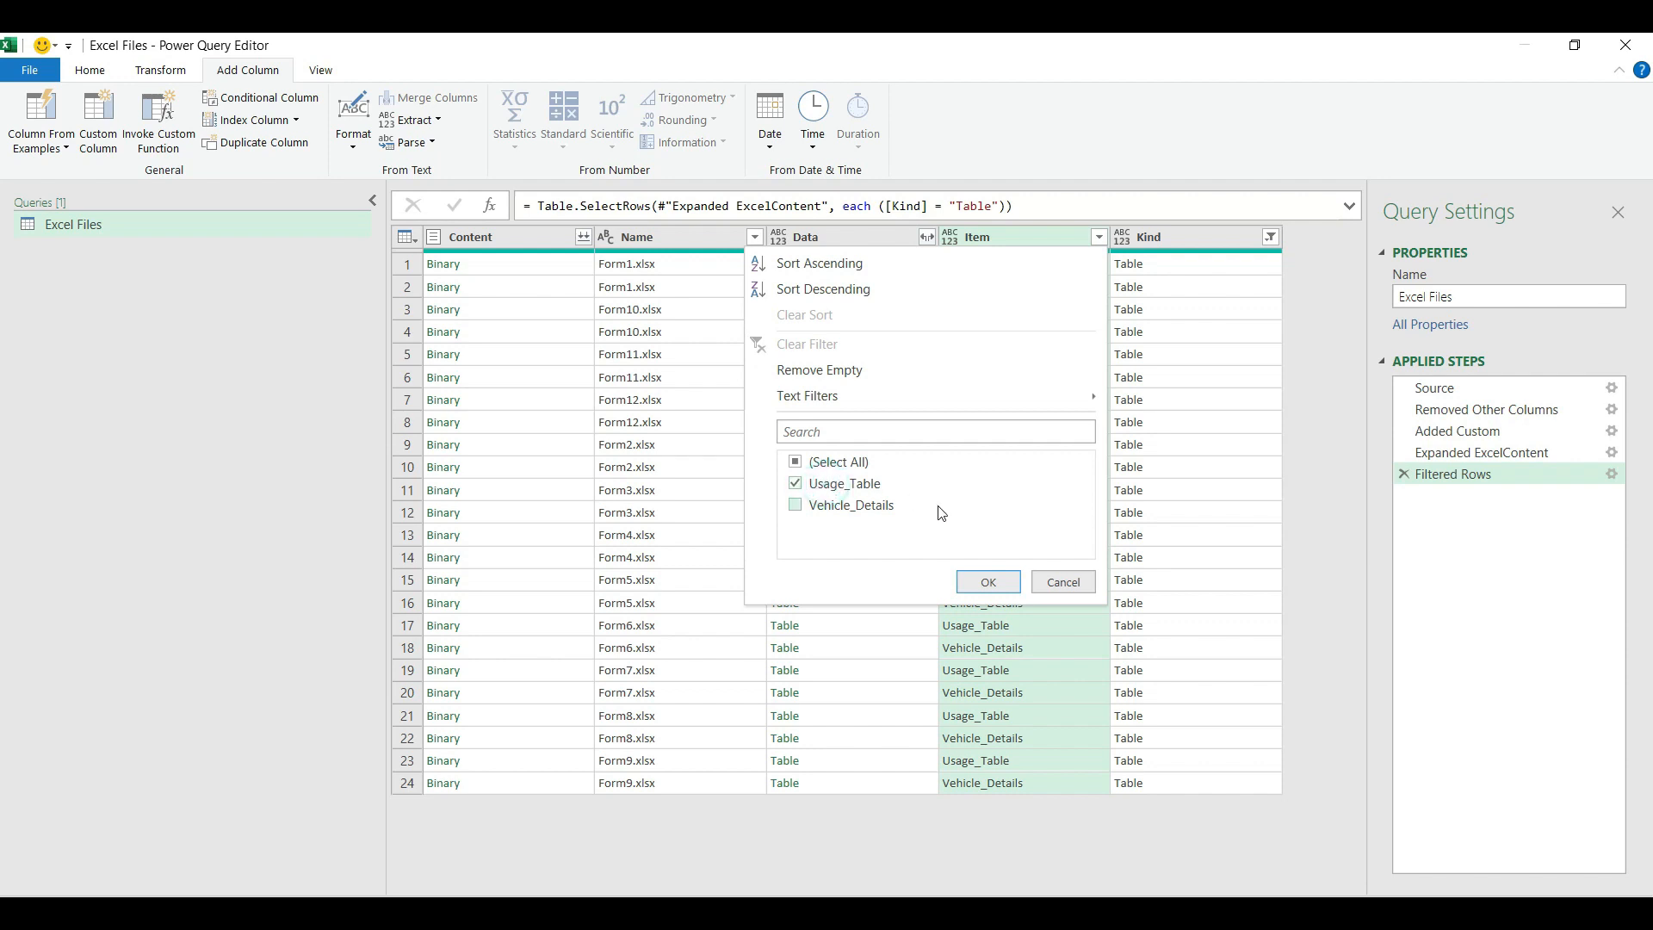
{"action": "left_click", "coordinate": [985, 580]}
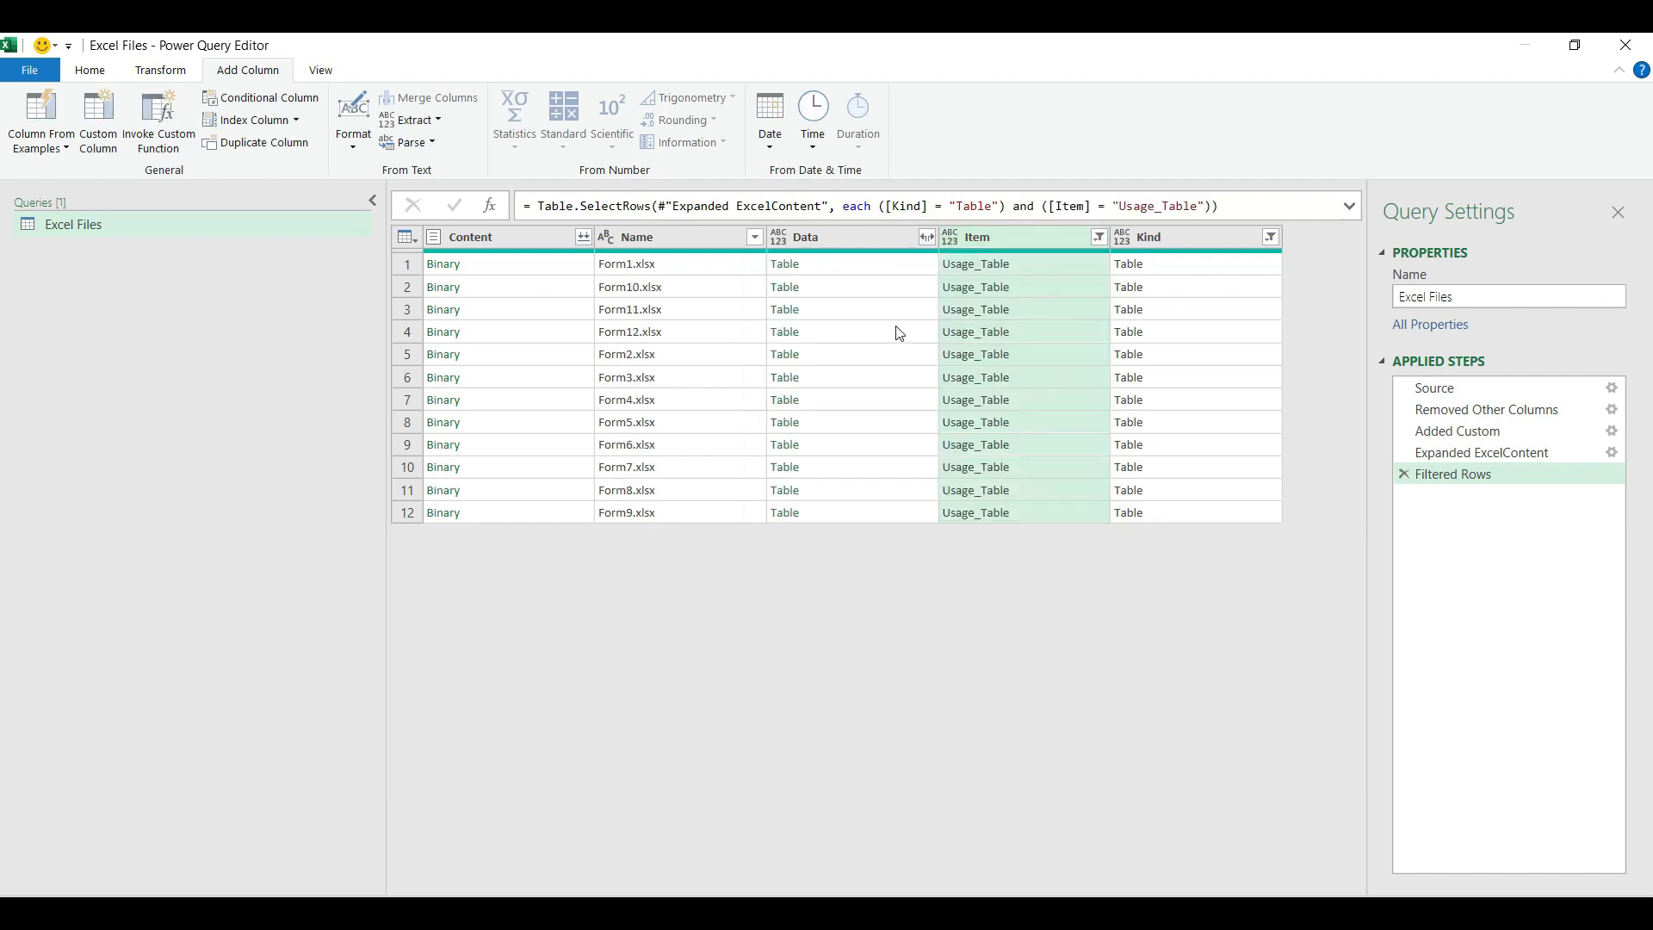
{"action": "mouse_move", "coordinate": [901, 273]}
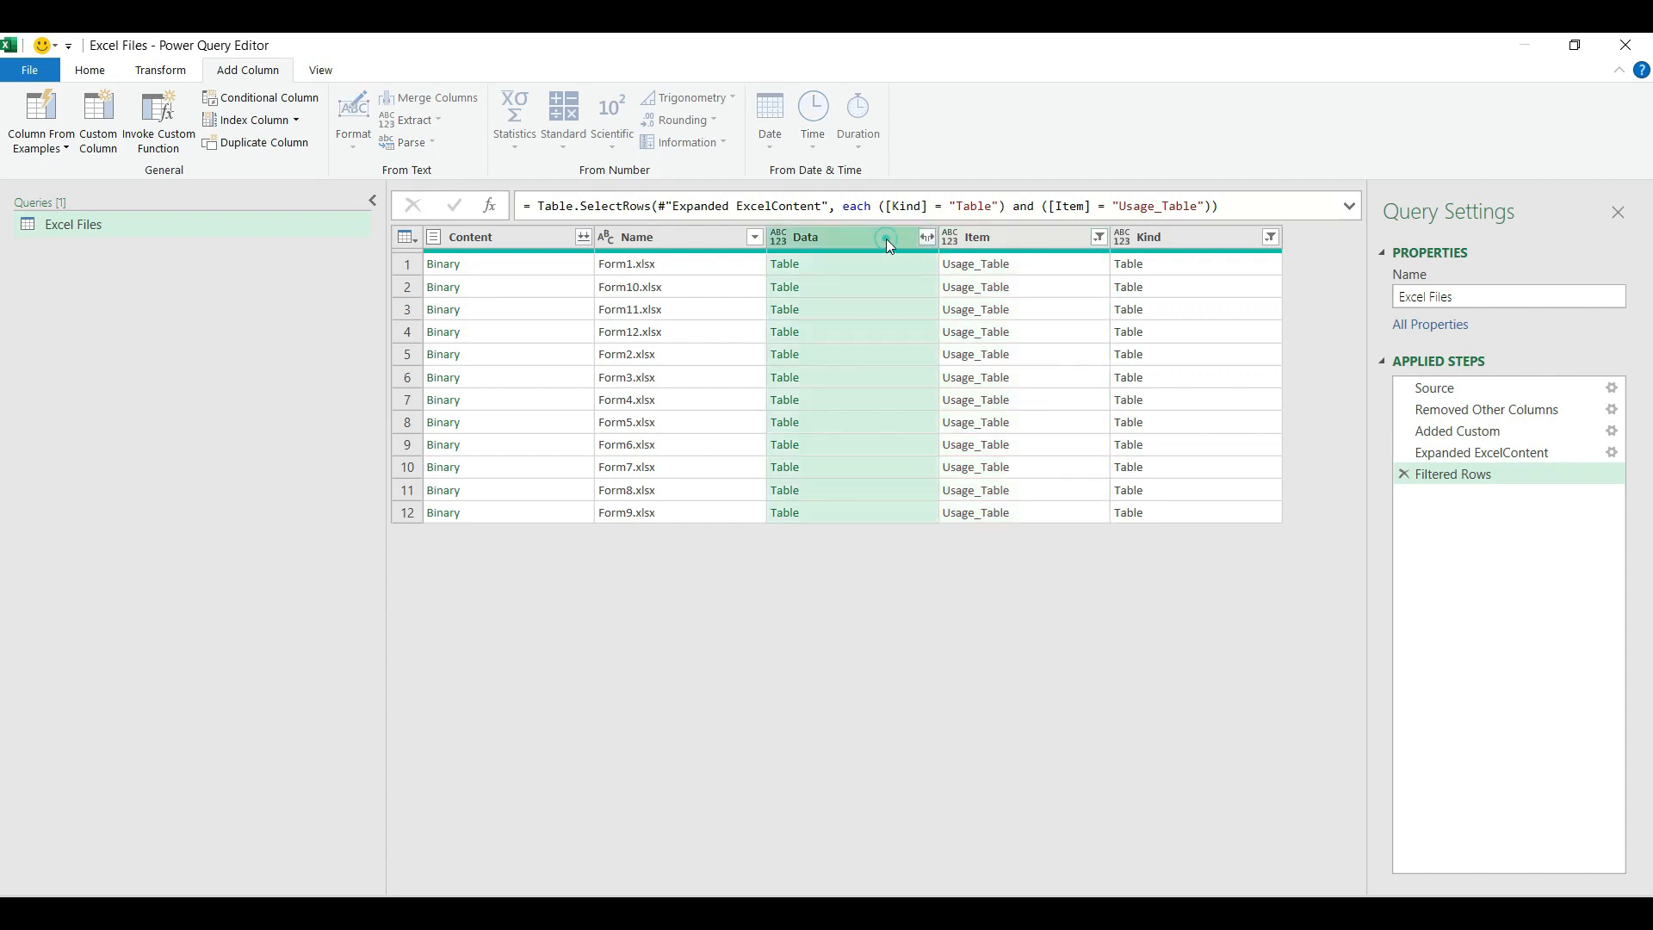
Preview Form1's Usage_Table data with trip dates, odometer readings, locations and purposes.
{"action": "left_click", "coordinate": [785, 264]}
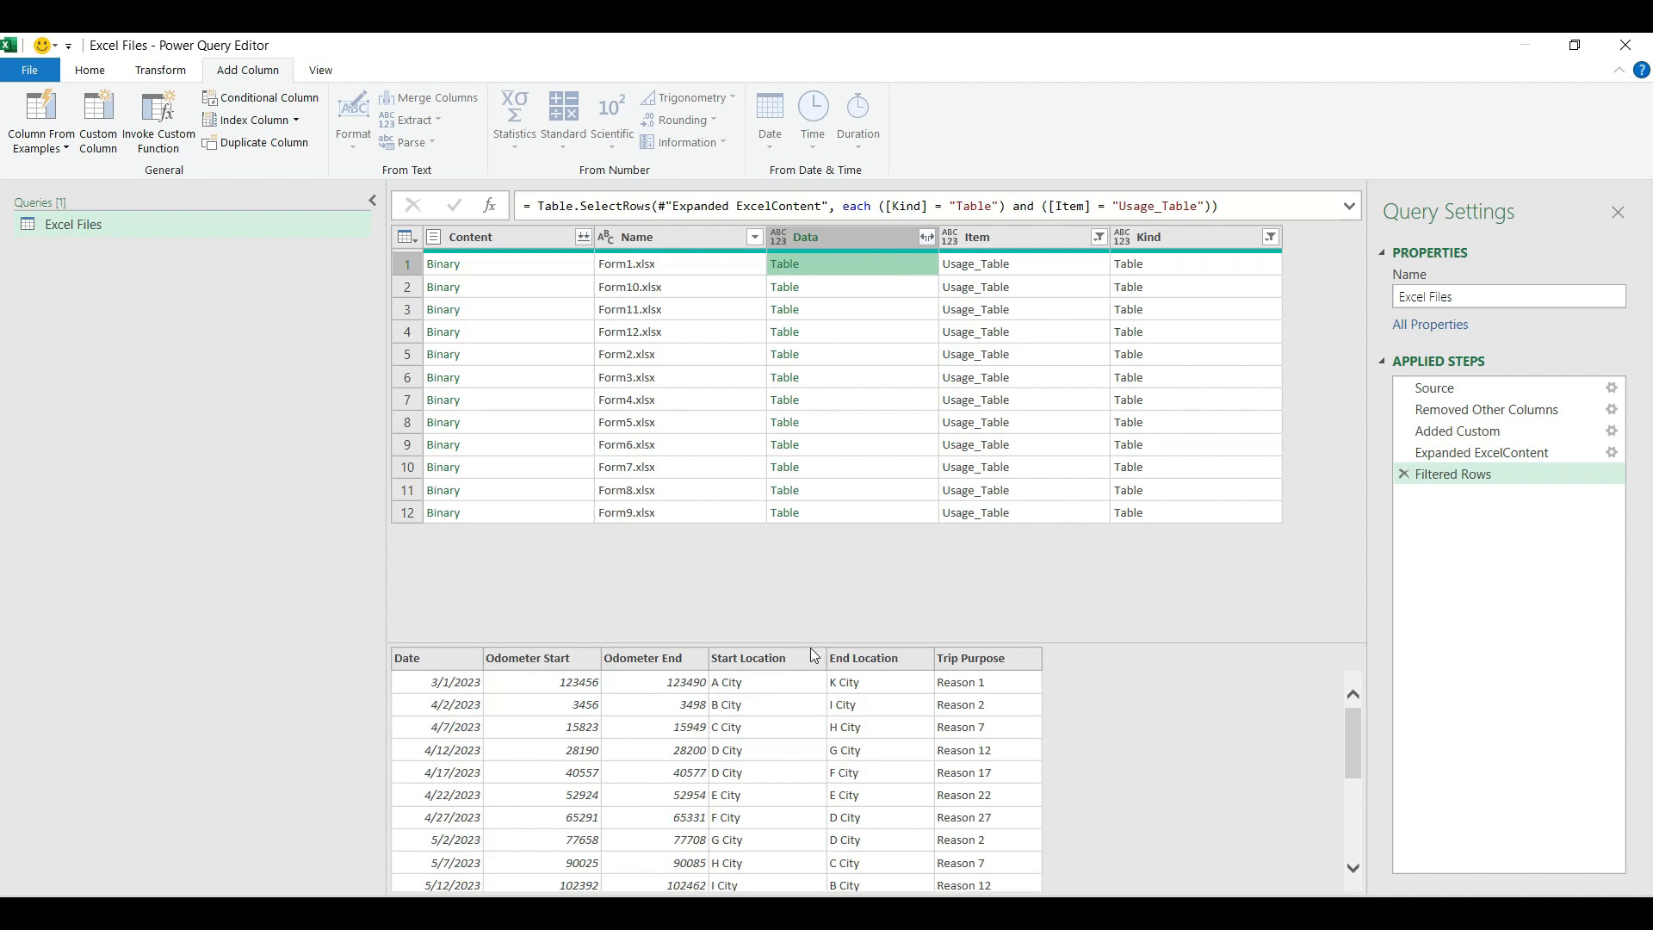
{"action": "scroll", "scroll_direction": "down", "scroll_amount": 3}
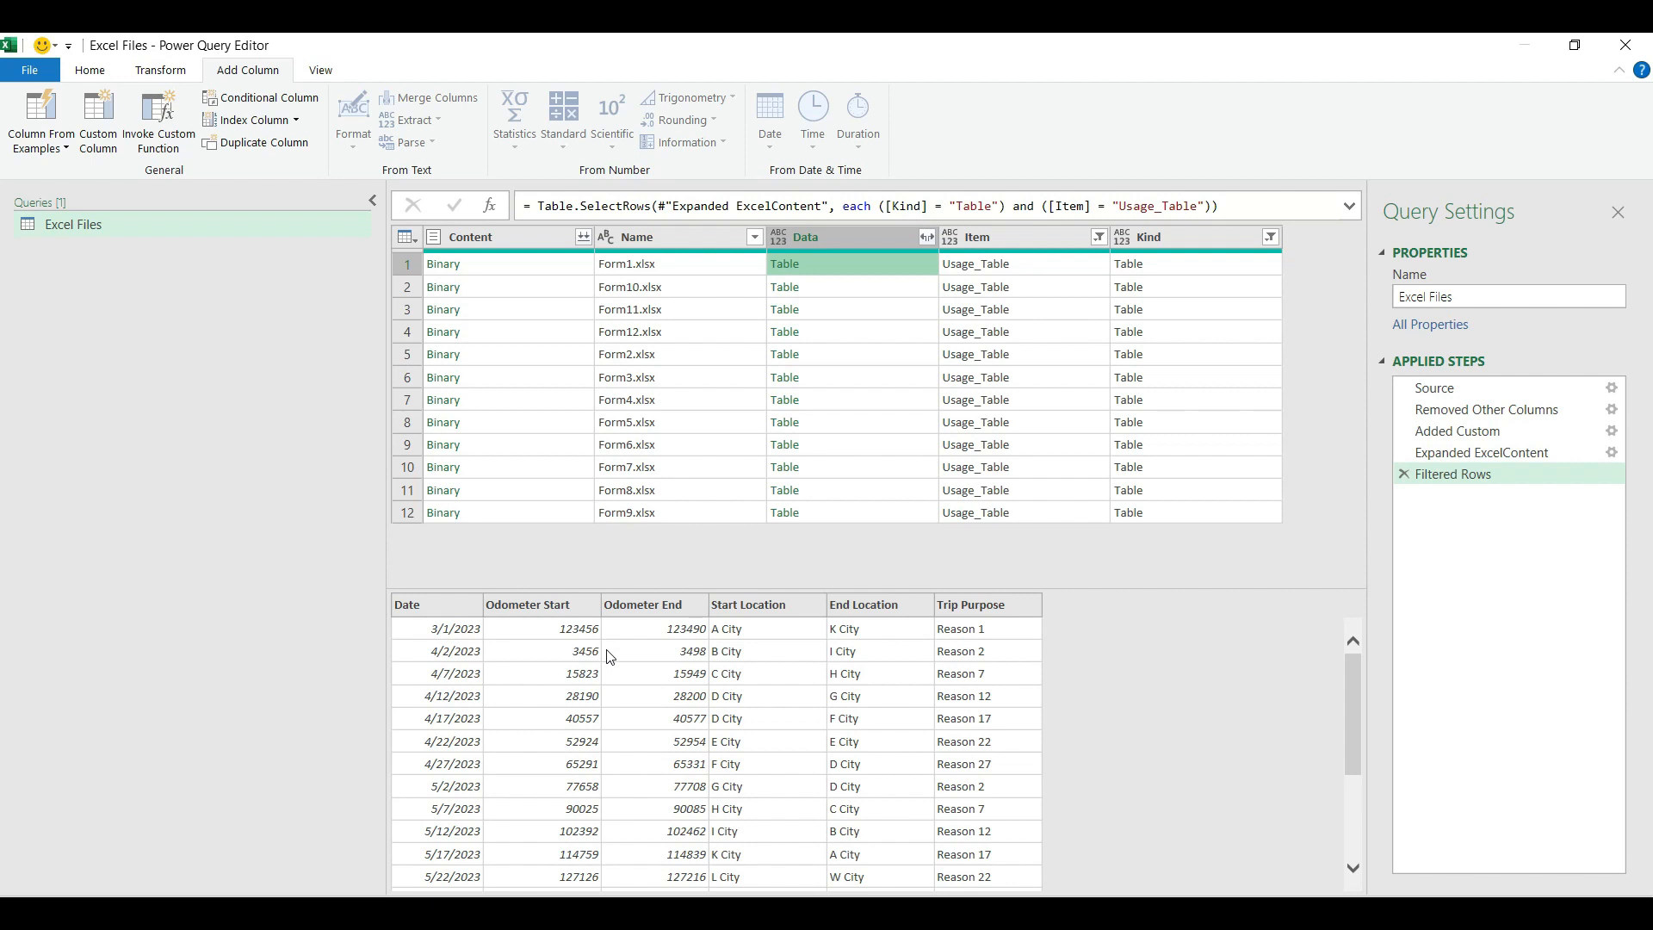
{"action": "mouse_move", "coordinate": [647, 618]}
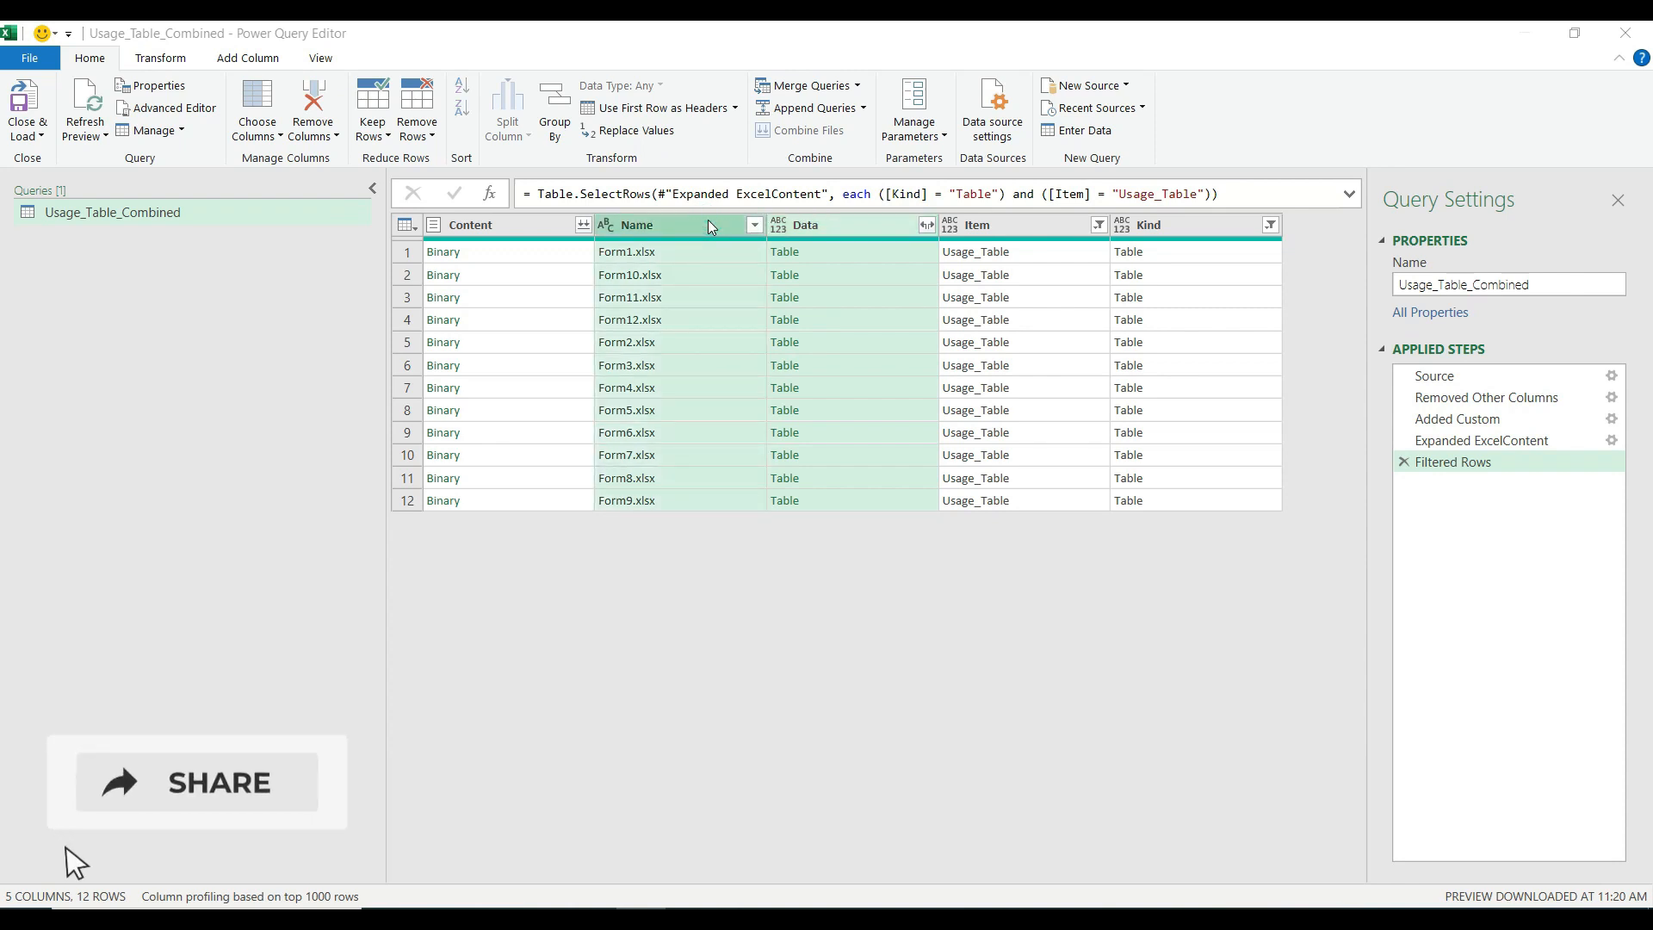
Keep only Data and Name, then expand Data into all usage fields for 420 combined rows.
{"action": "left_click", "coordinate": [194, 782]}
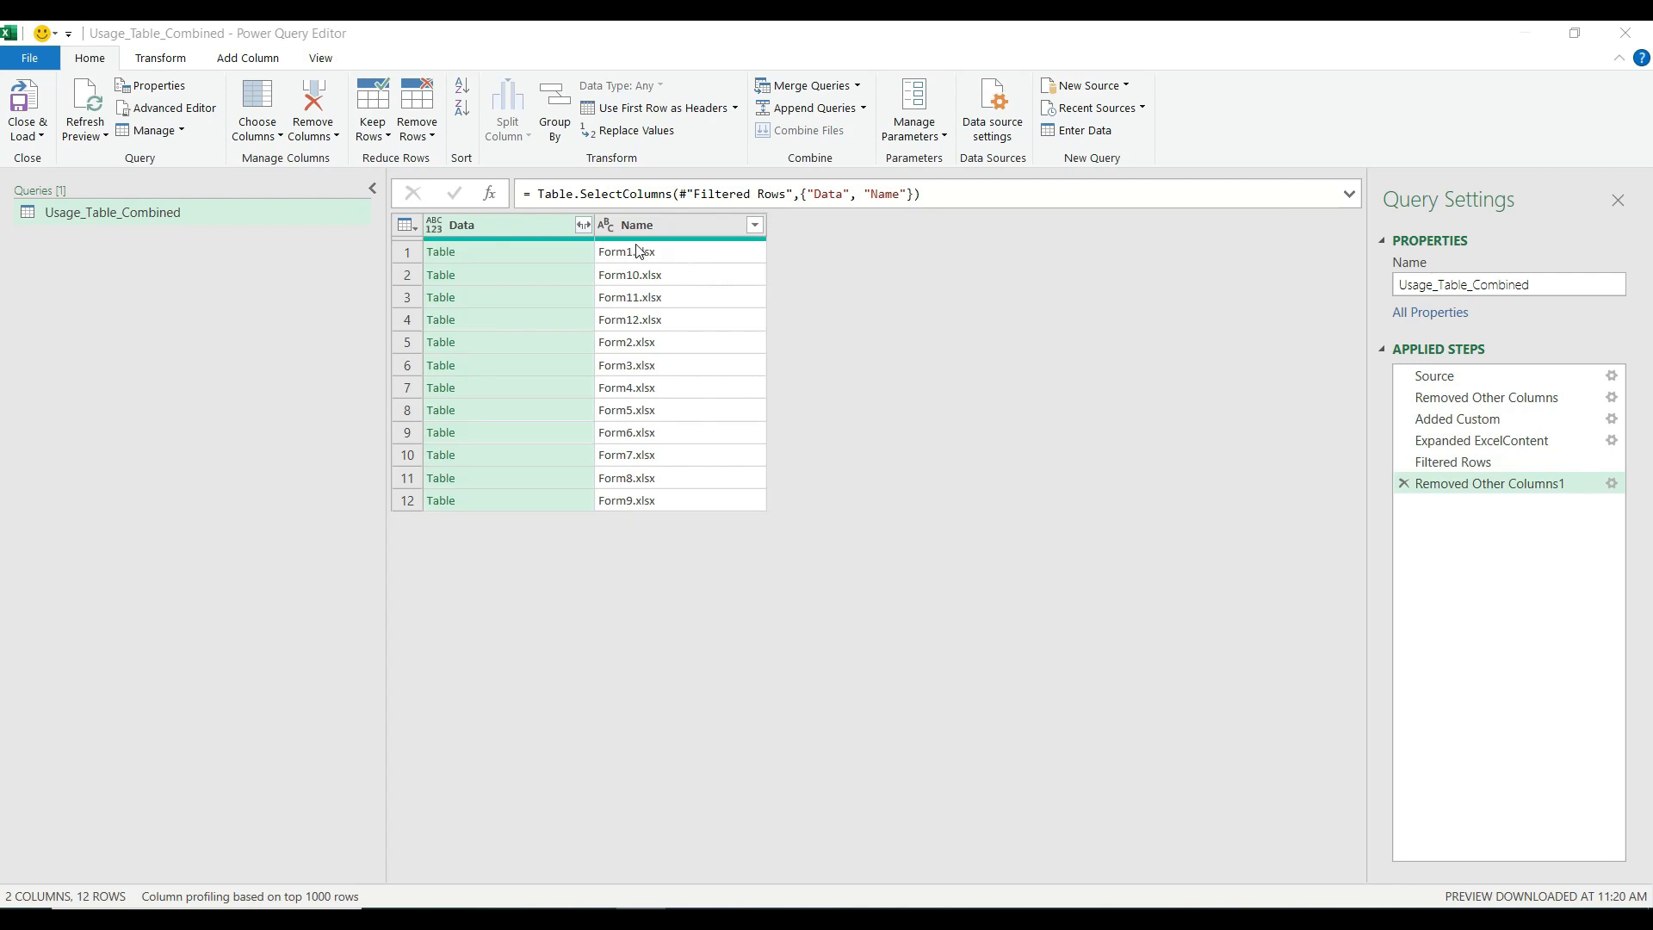
{"action": "left_click", "coordinate": [582, 224]}
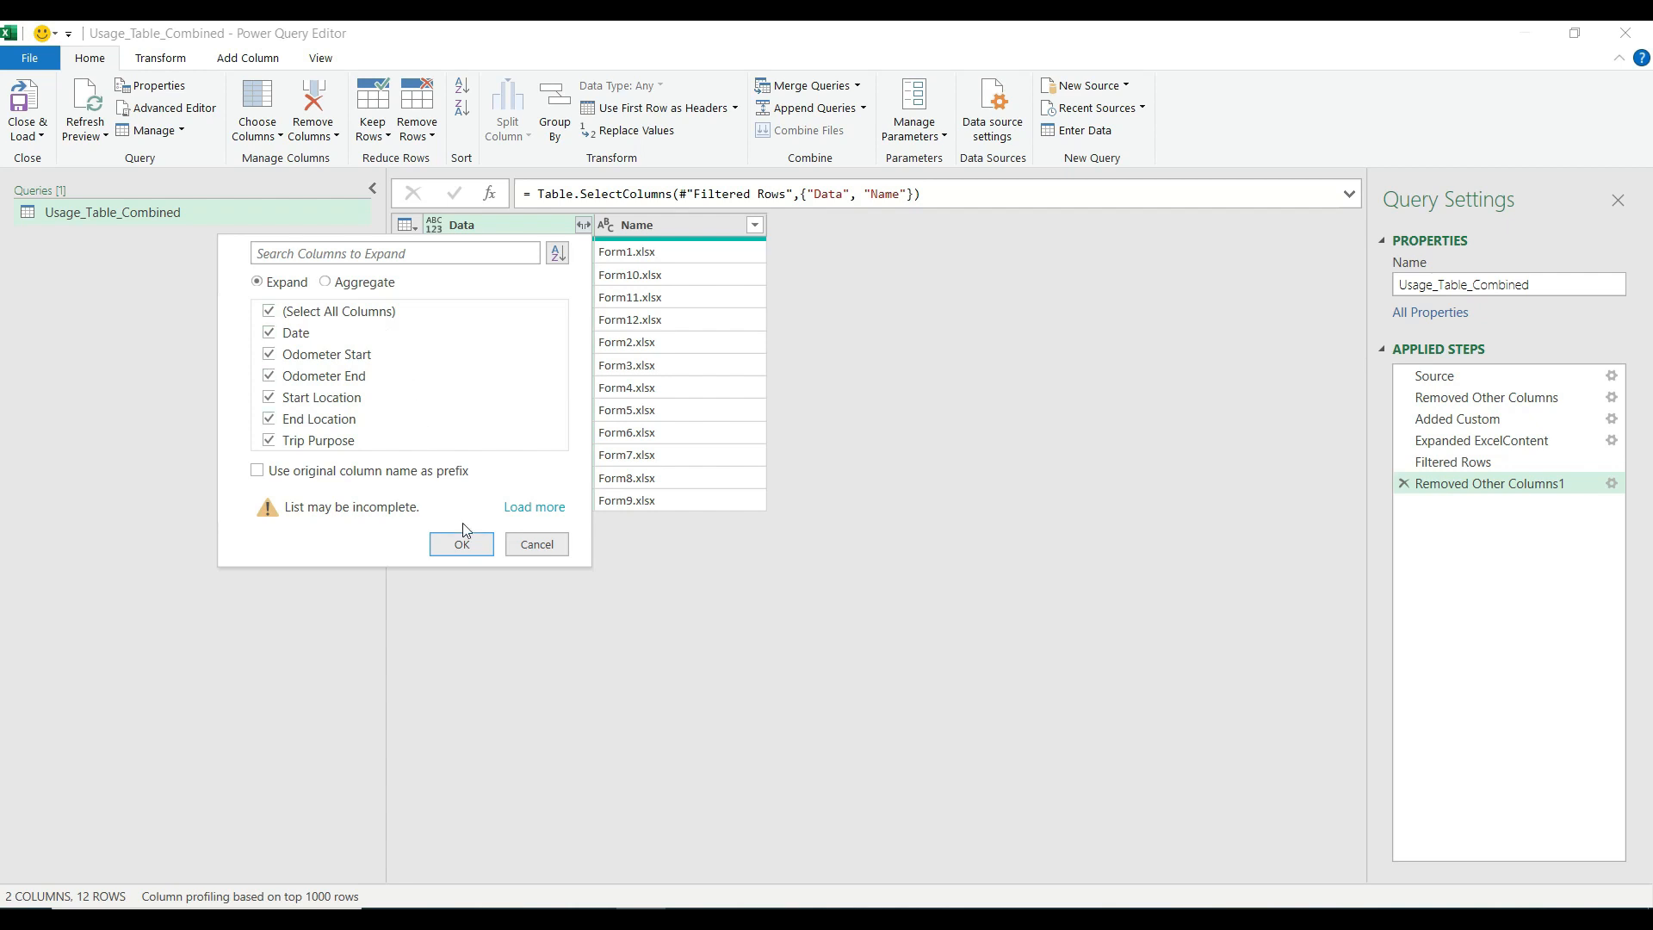
{"action": "left_click", "coordinate": [462, 544]}
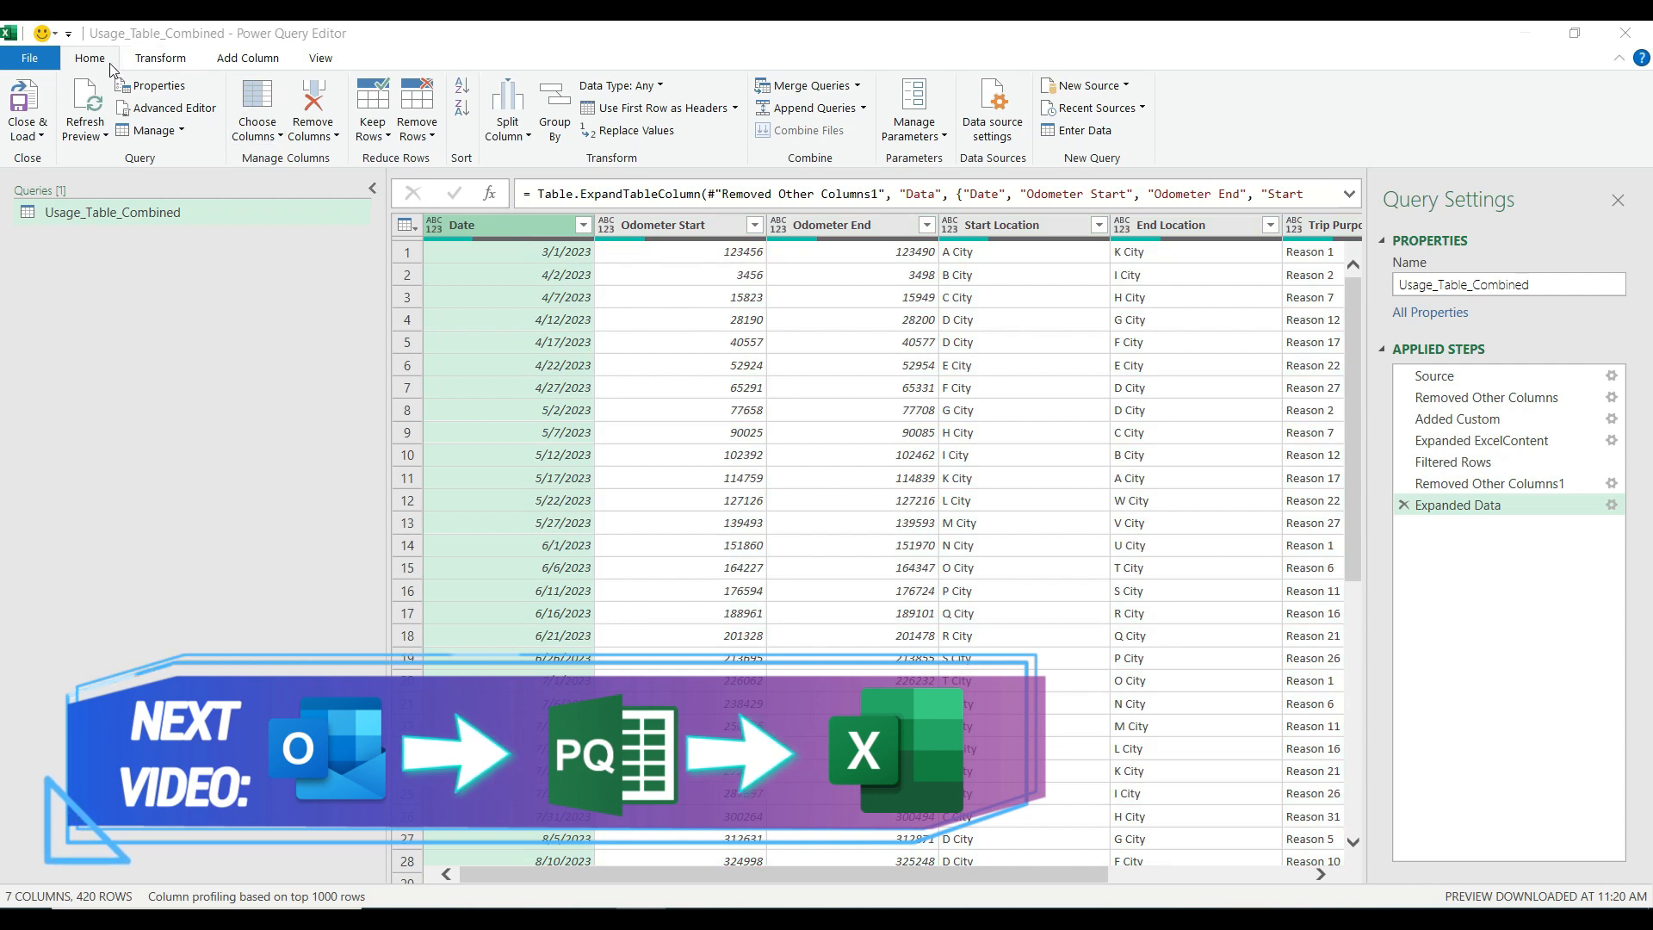
Type Date as Date and Odometer Start and Odometer End as Whole Number.
{"action": "left_click", "coordinate": [618, 86]}
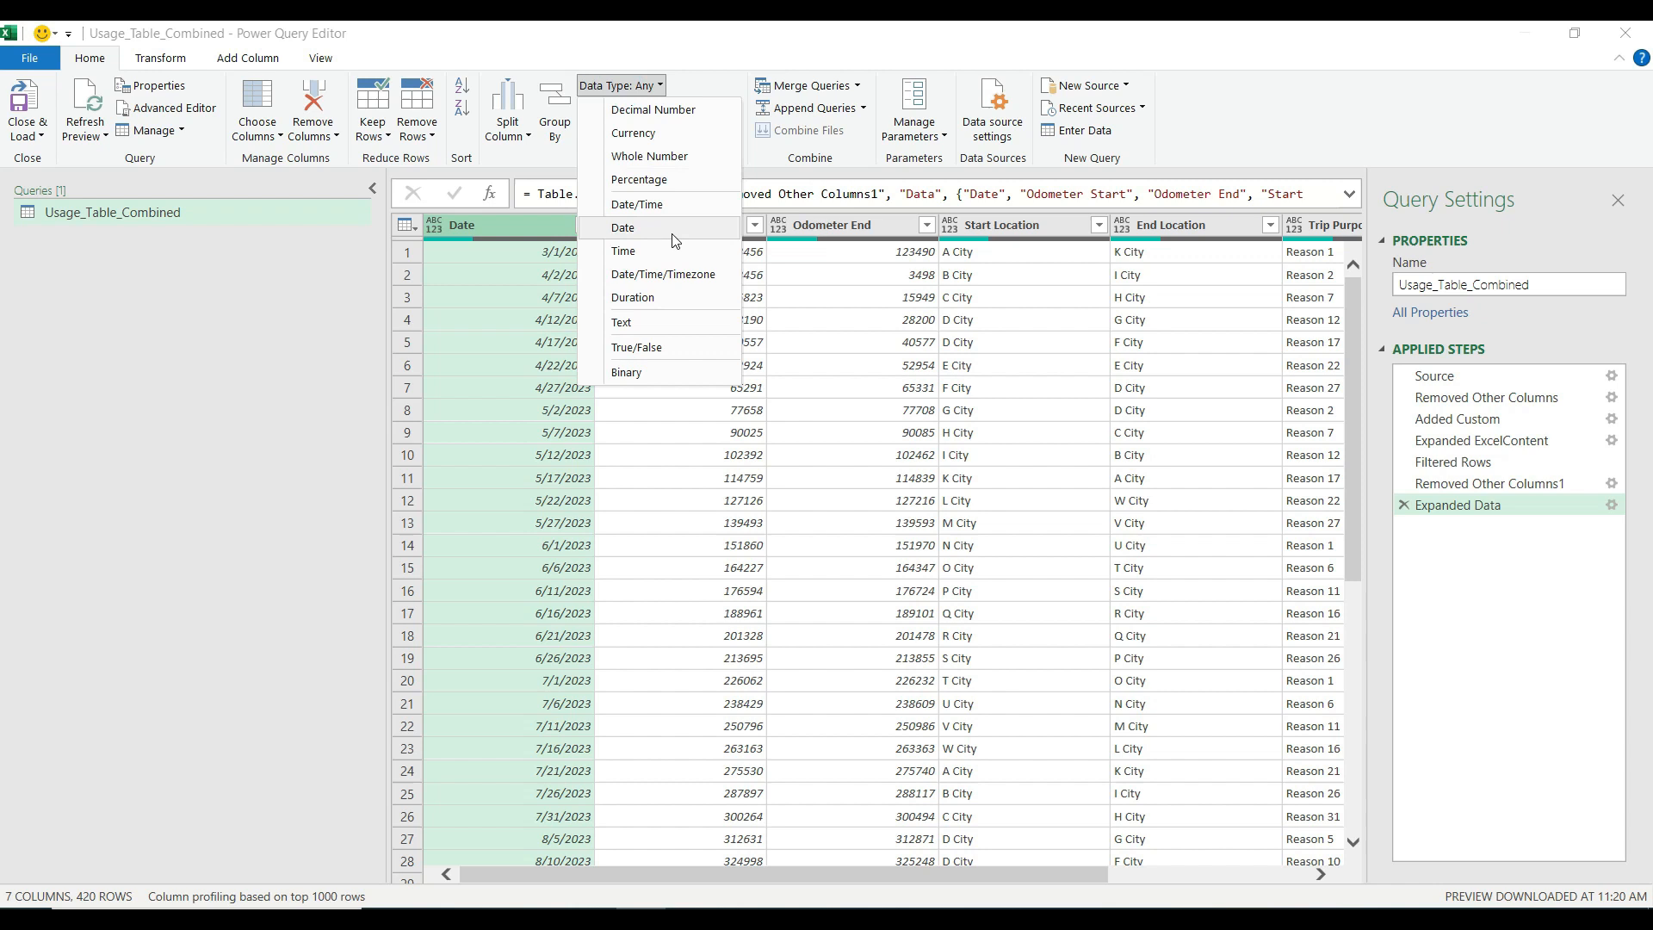
{"action": "left_click", "coordinate": [624, 227]}
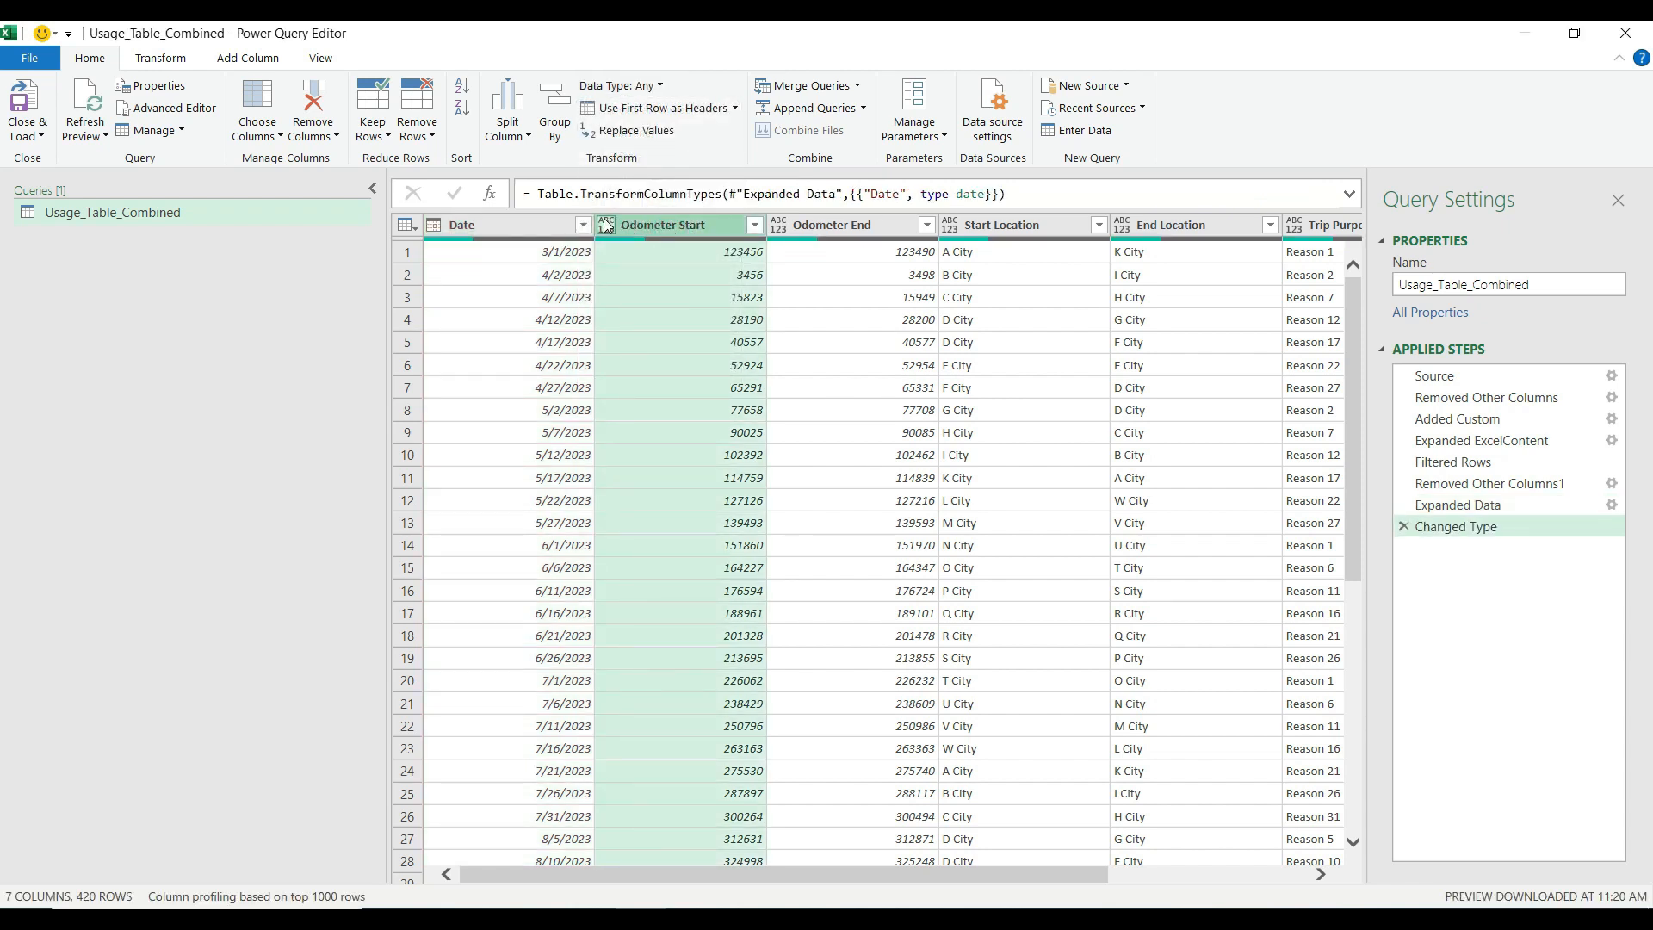
{"action": "left_click", "coordinate": [606, 226]}
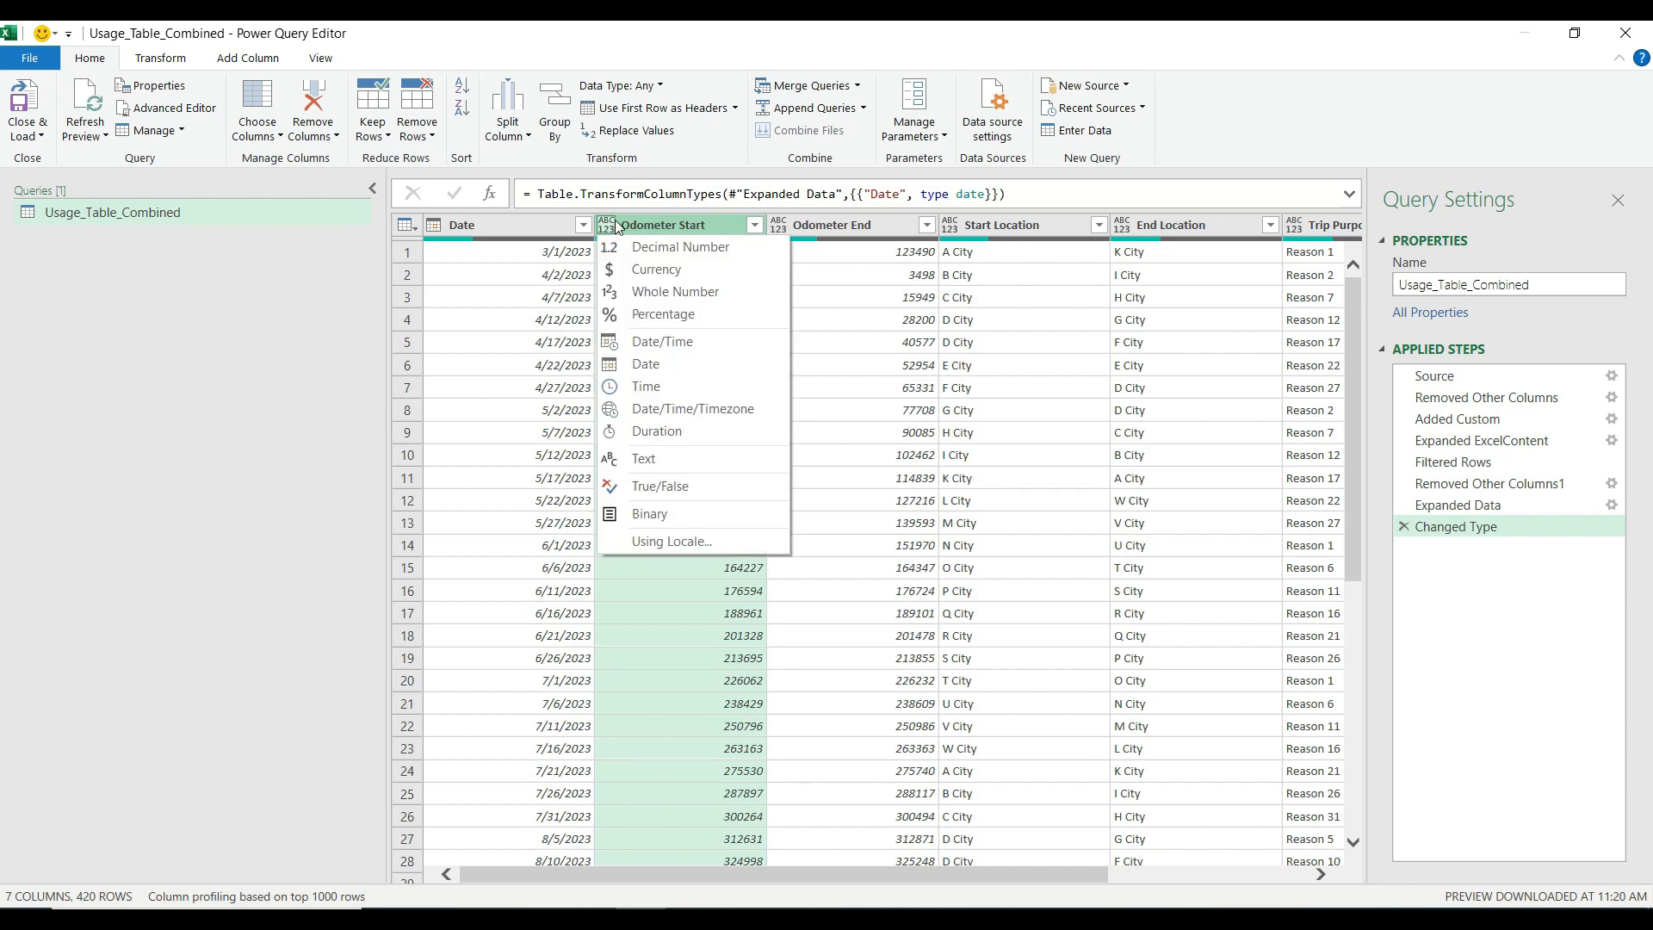
{"action": "left_click", "coordinate": [675, 291]}
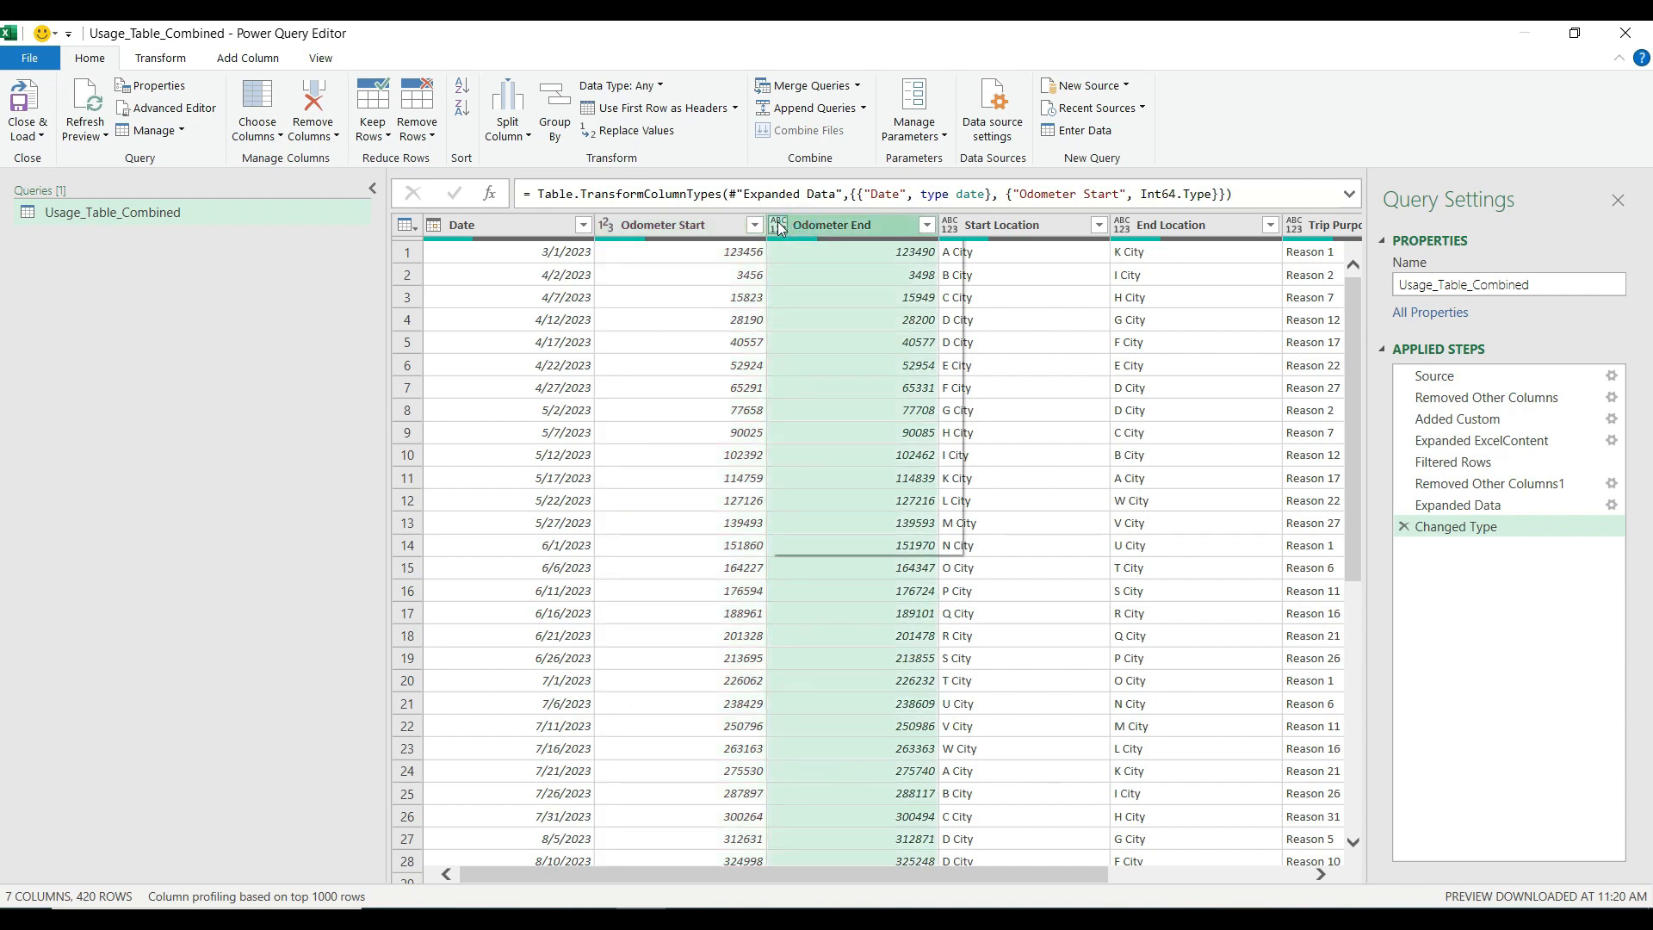
{"action": "left_click", "coordinate": [778, 224]}
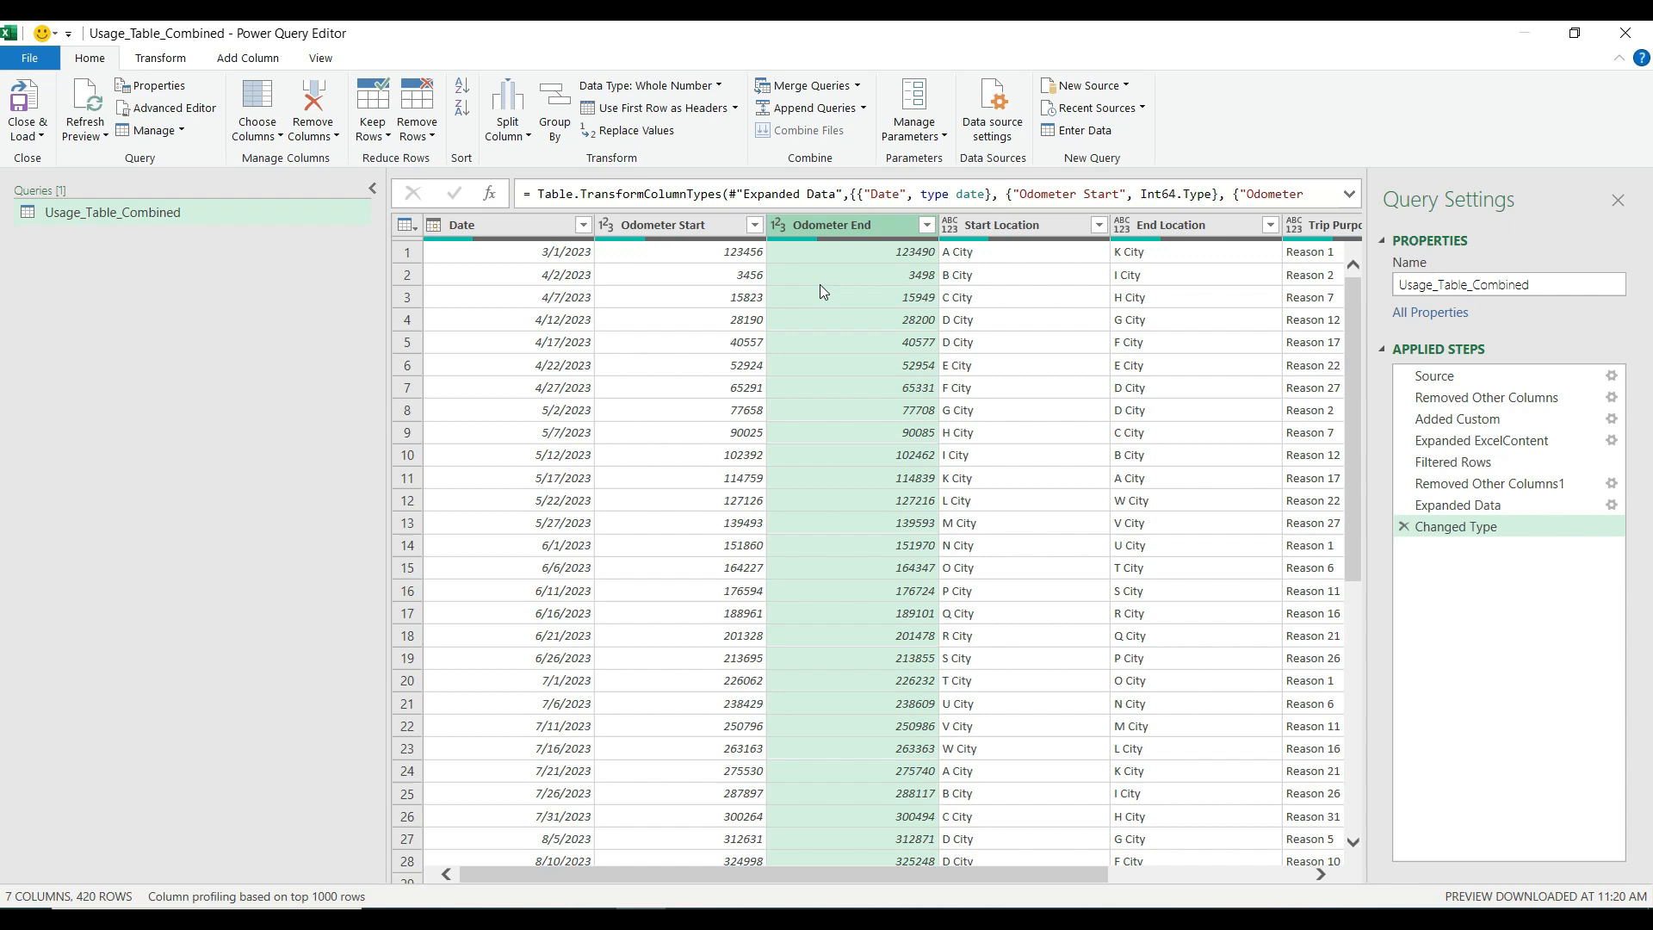
{"action": "mouse_move", "coordinate": [104, 200]}
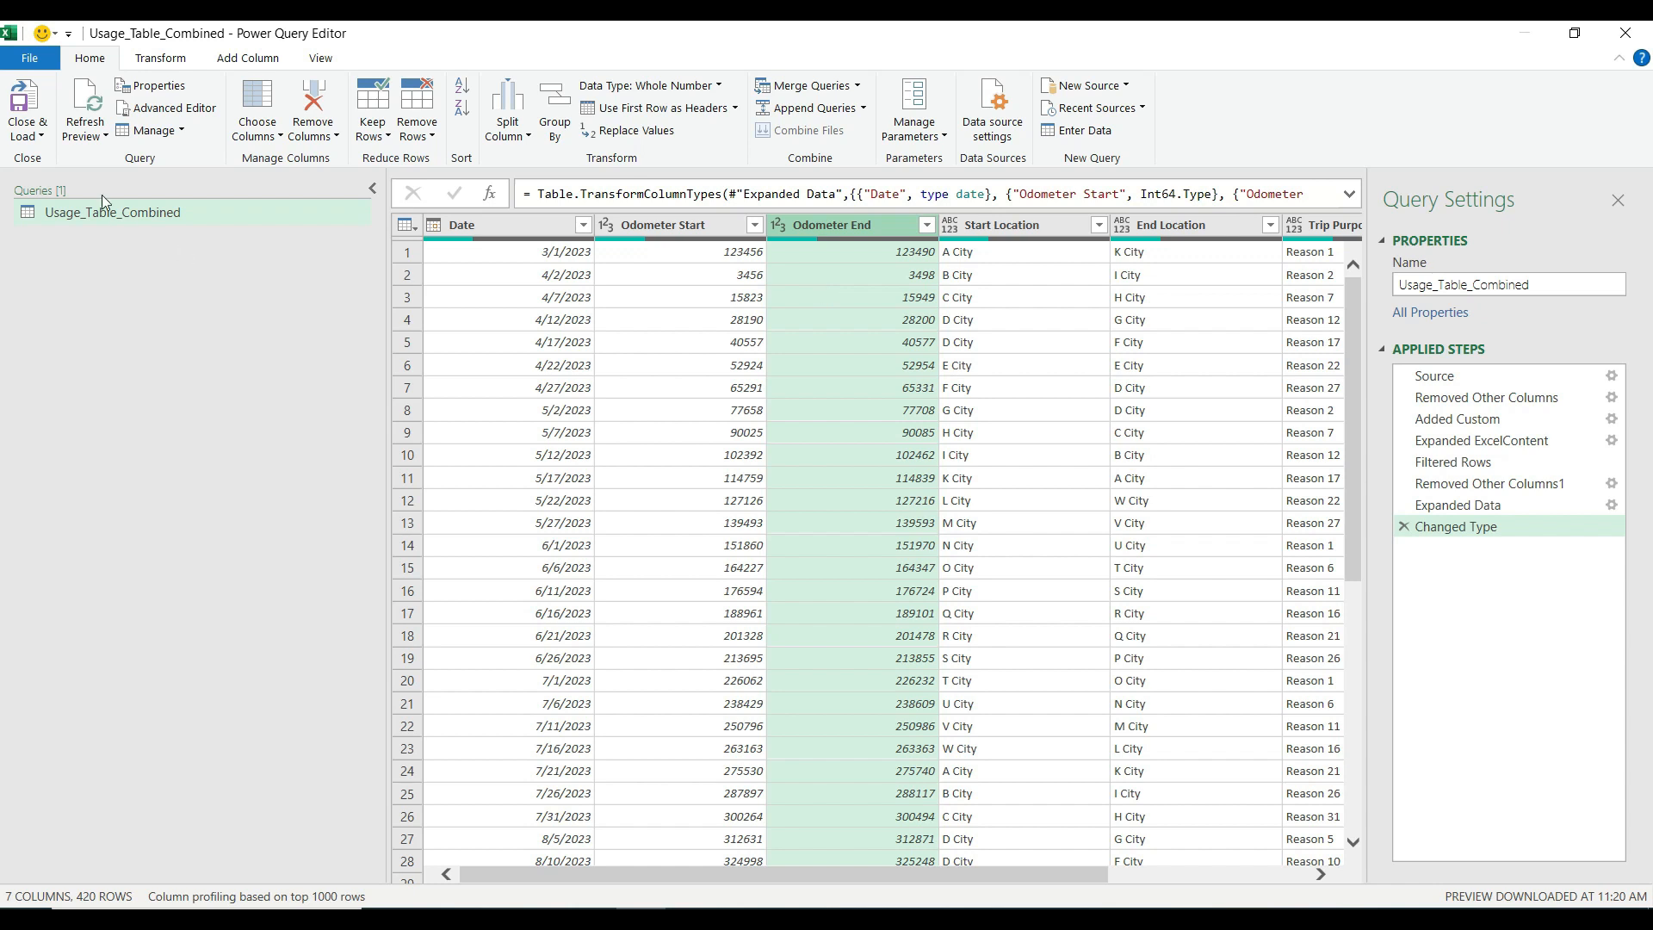
Close & Load the Usage_Table_Combined query into a new Excel worksheet.
{"action": "left_click", "coordinate": [26, 109]}
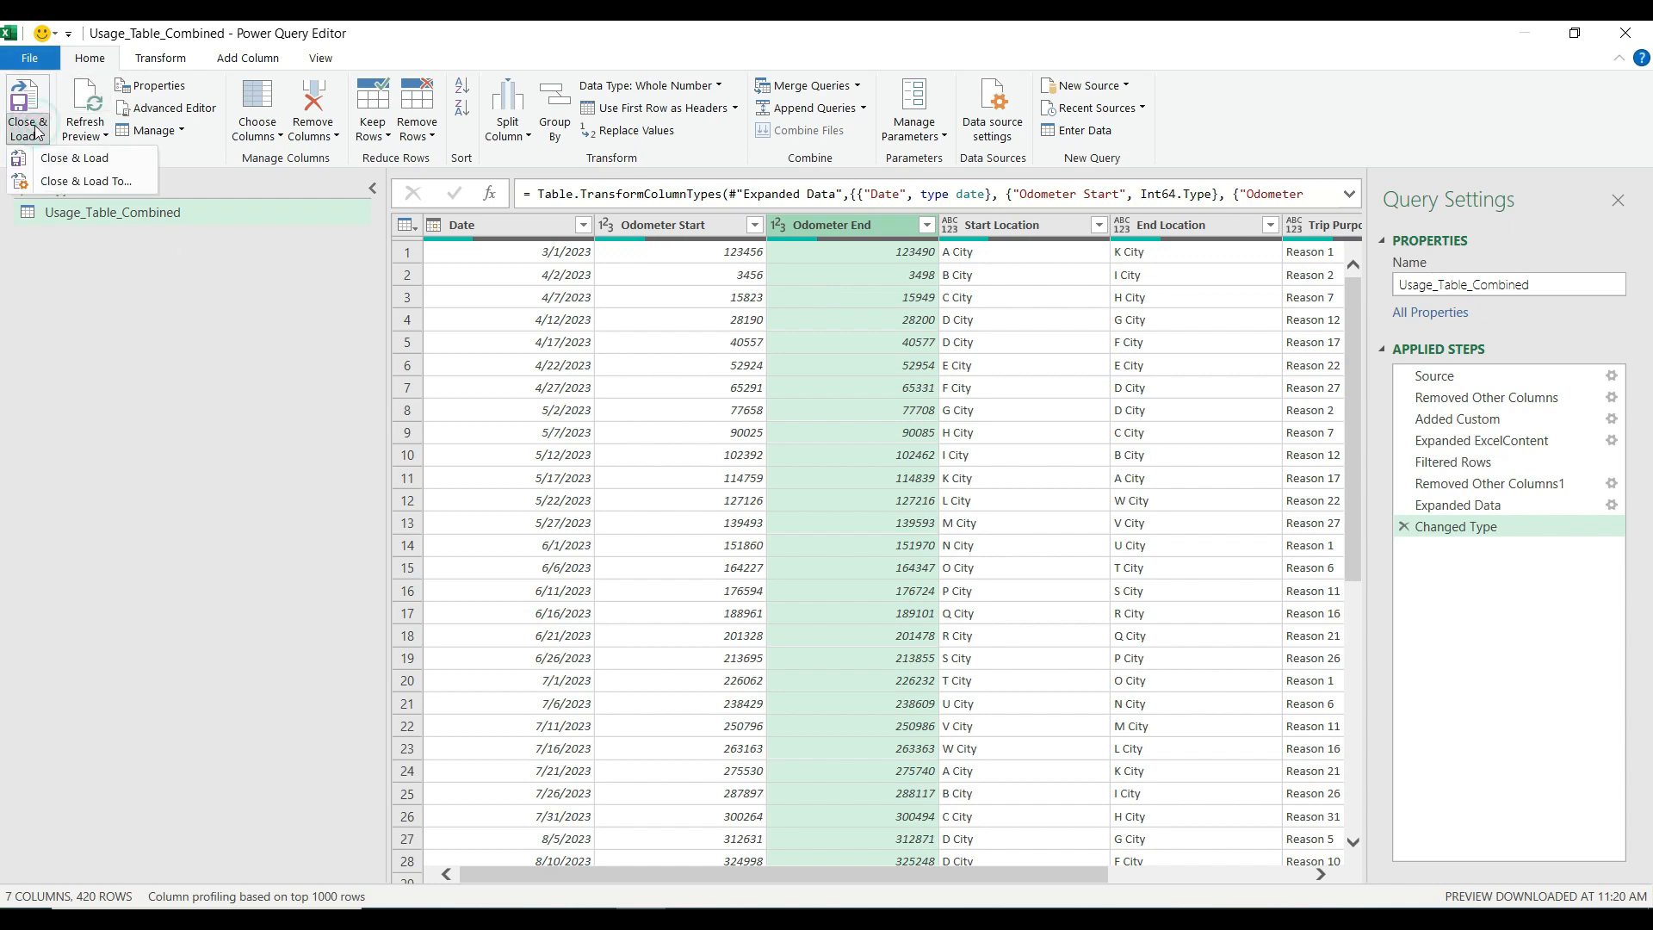
{"action": "left_click", "coordinate": [74, 158]}
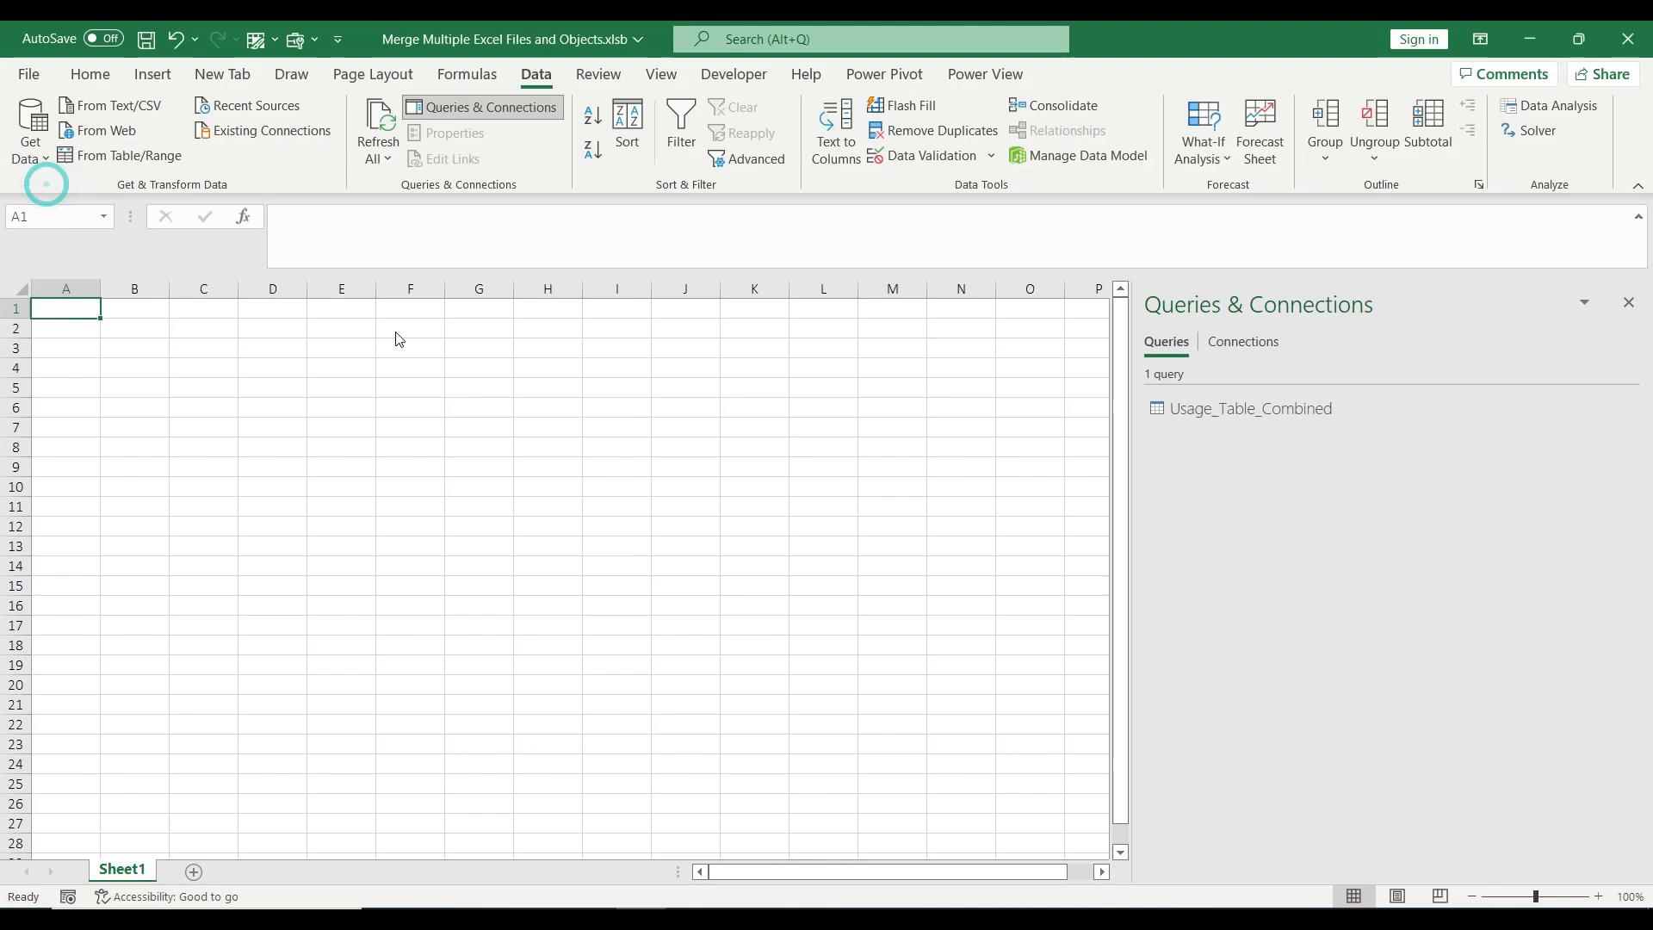
{"action": "double_click", "coordinate": [1250, 408]}
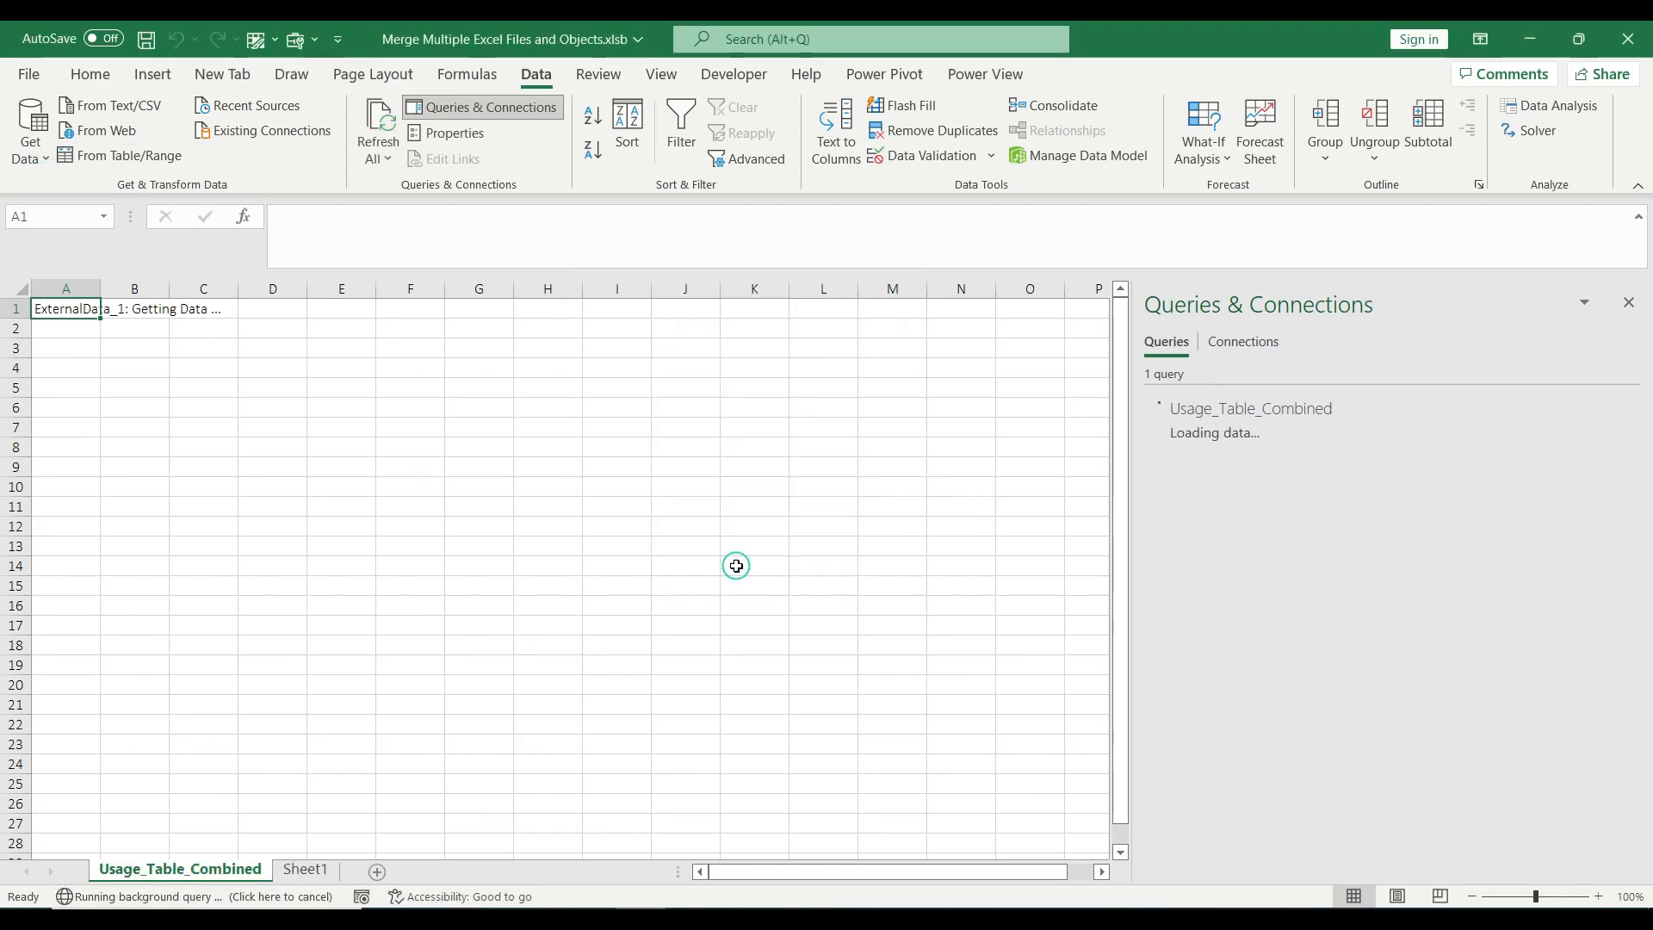